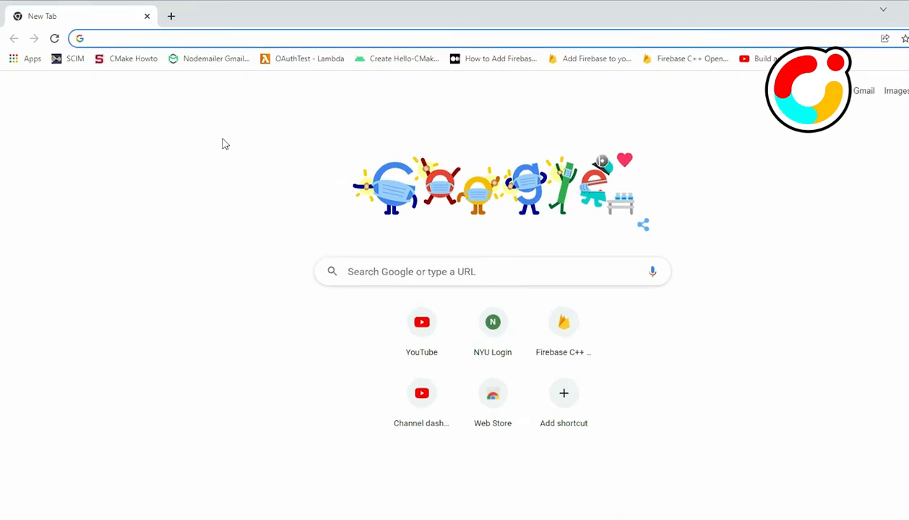
# Step: Navigate to play.google.com/console/api-access to reach the Play Console API access page
pyautogui.write('play.google.com')
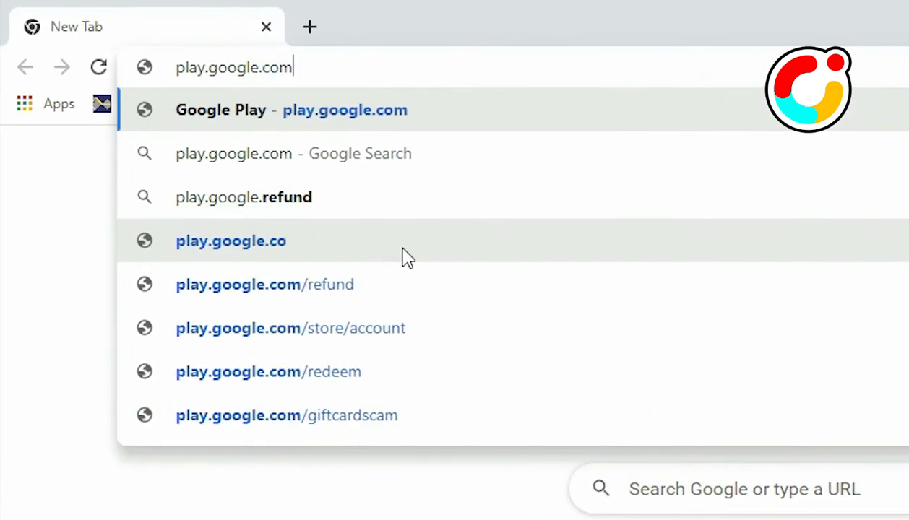
pyautogui.write('/console/a')
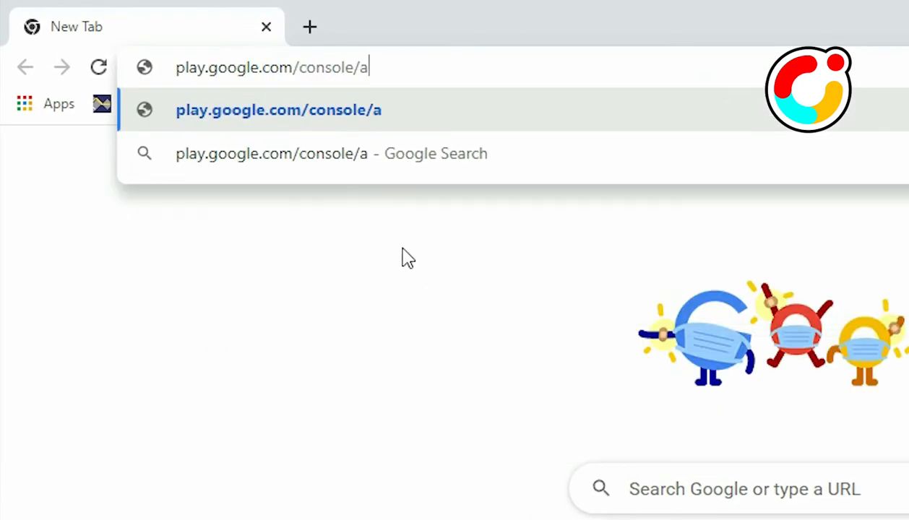
pyautogui.write('pi-access')
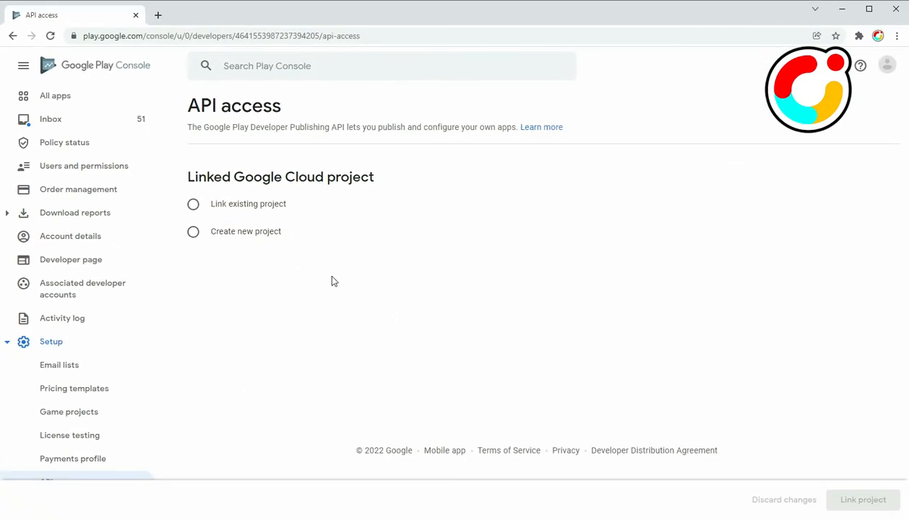
# Step: Link a newly created Google Cloud project and begin creating a new service account
pyautogui.click(193, 231)
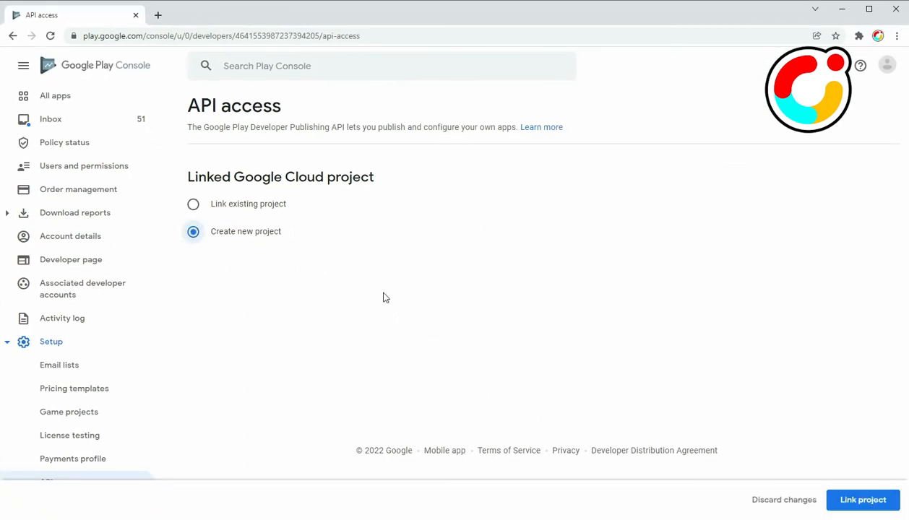
pyautogui.click(862, 499)
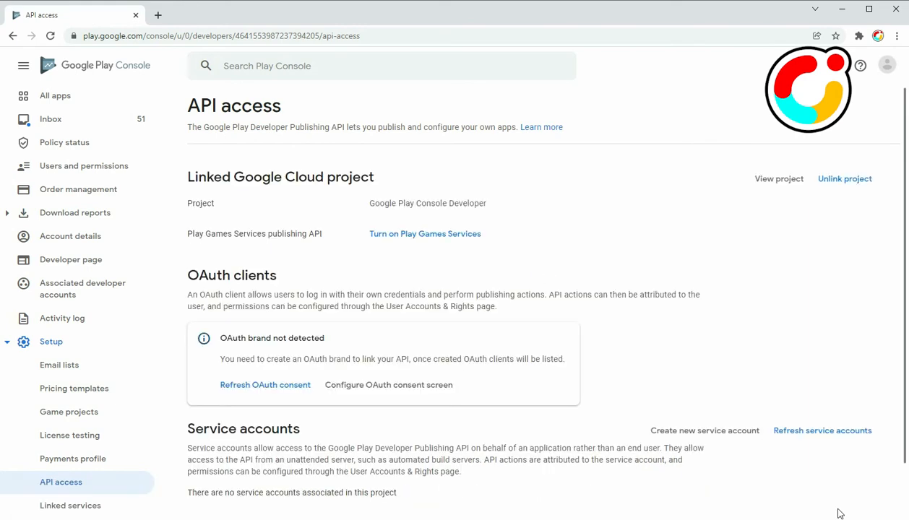
pyautogui.scroll(-3)
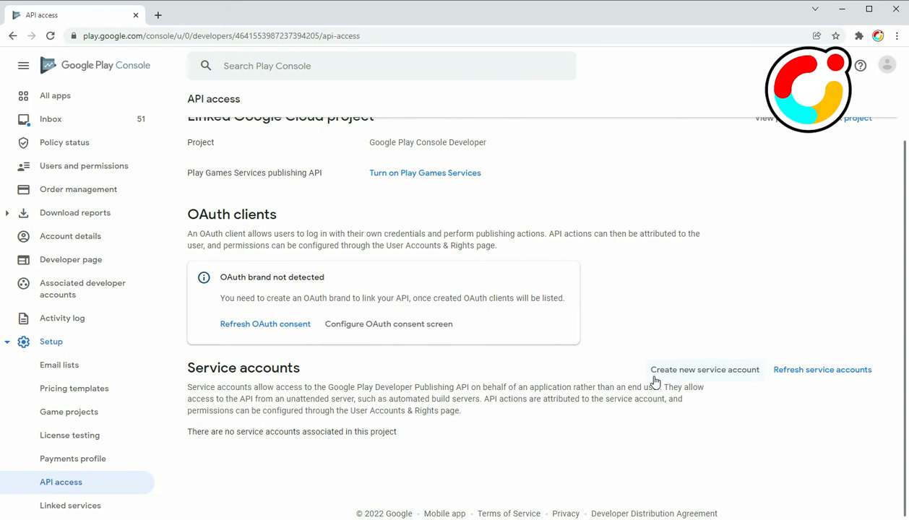
pyautogui.click(705, 370)
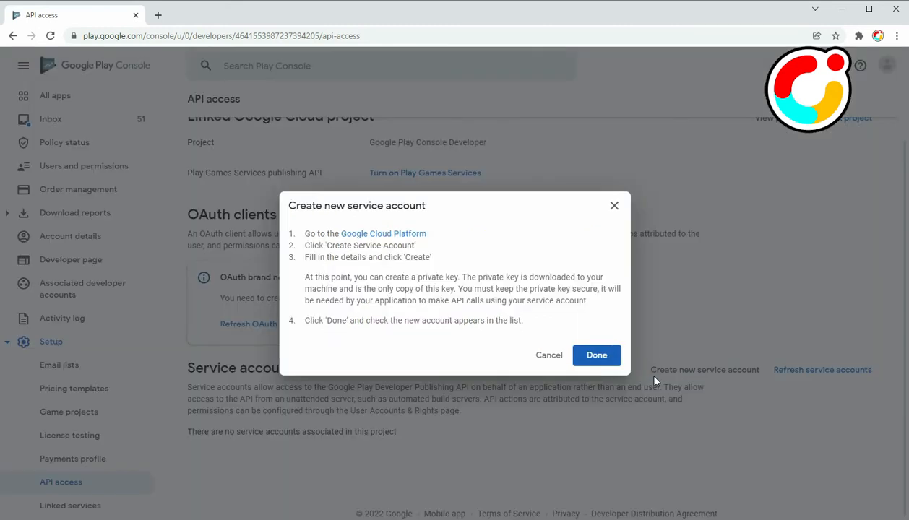
pyautogui.moveTo(470, 242)
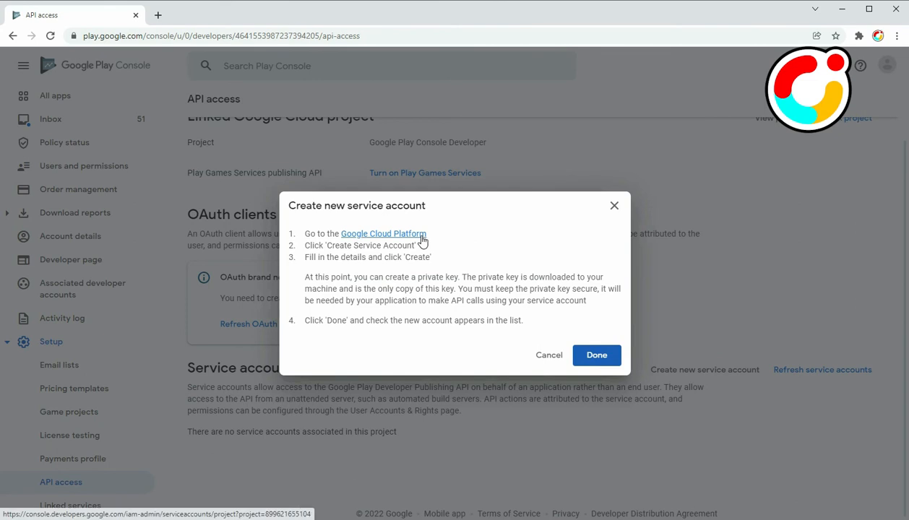
# Step: Go to the Cloud Platform service accounts page and start + CREATE SERVICE ACCOUNT
pyautogui.click(382, 234)
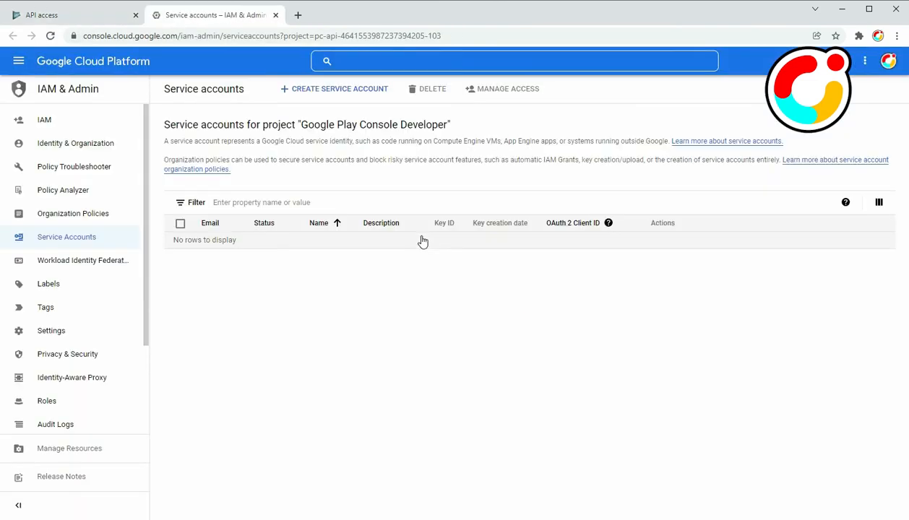
pyautogui.click(515, 61)
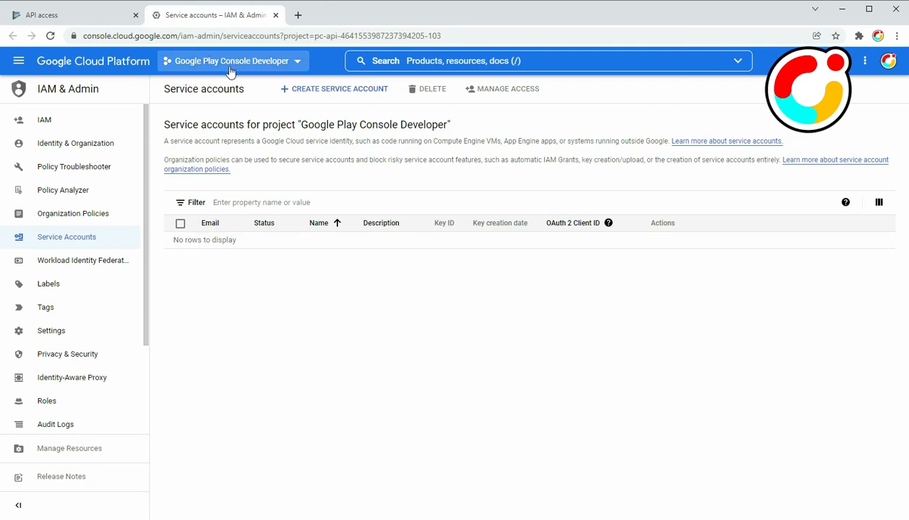
pyautogui.click(334, 89)
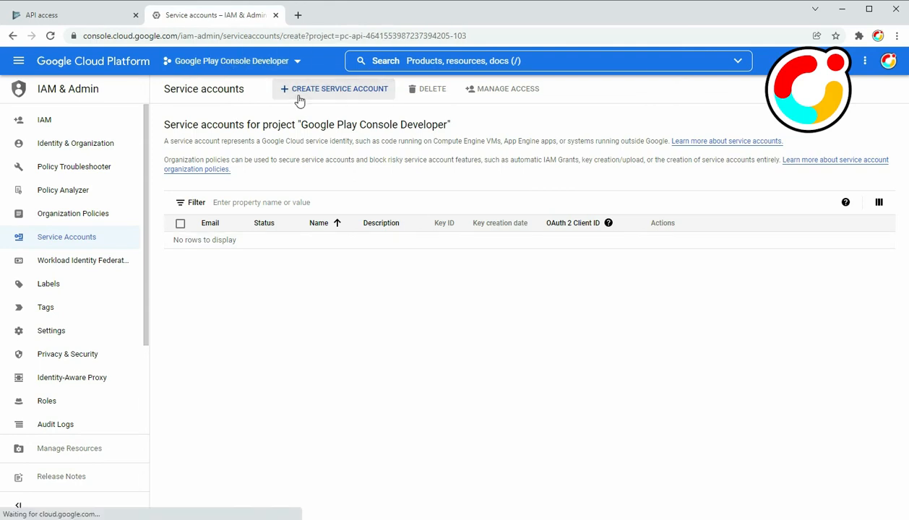
# Step: Name the new service account googleplayapi and continue to the roles step
pyautogui.click(333, 90)
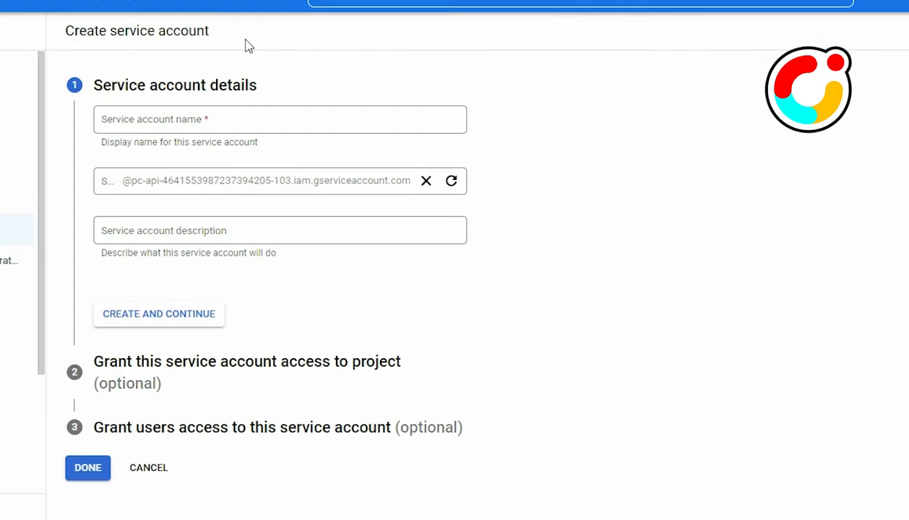
pyautogui.click(280, 118)
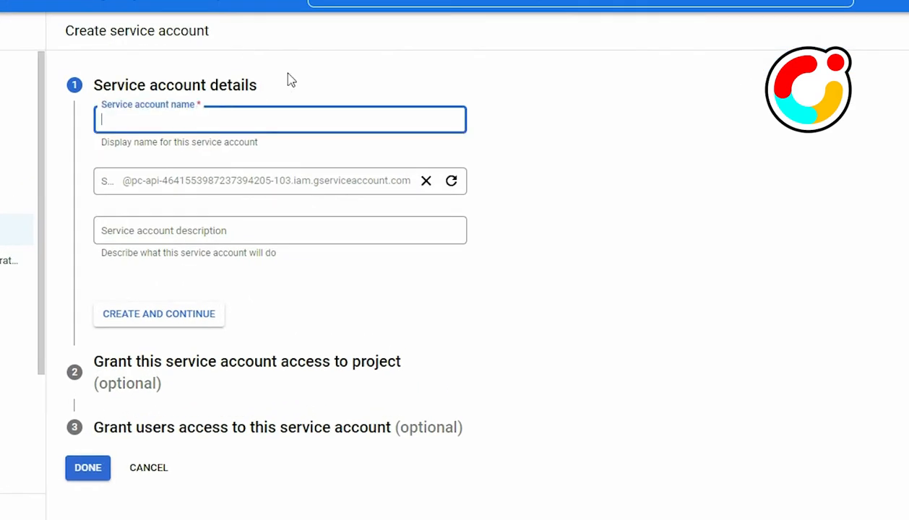
pyautogui.write('googlepla')
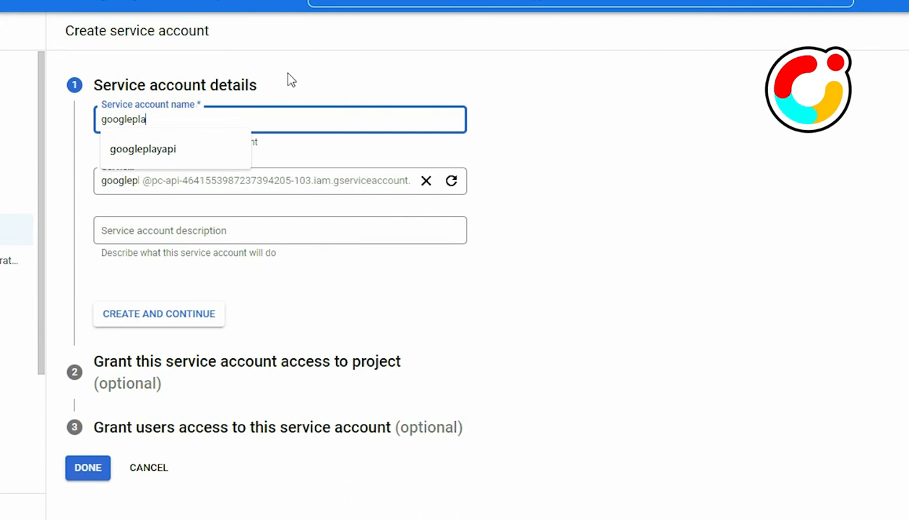
pyautogui.click(141, 148)
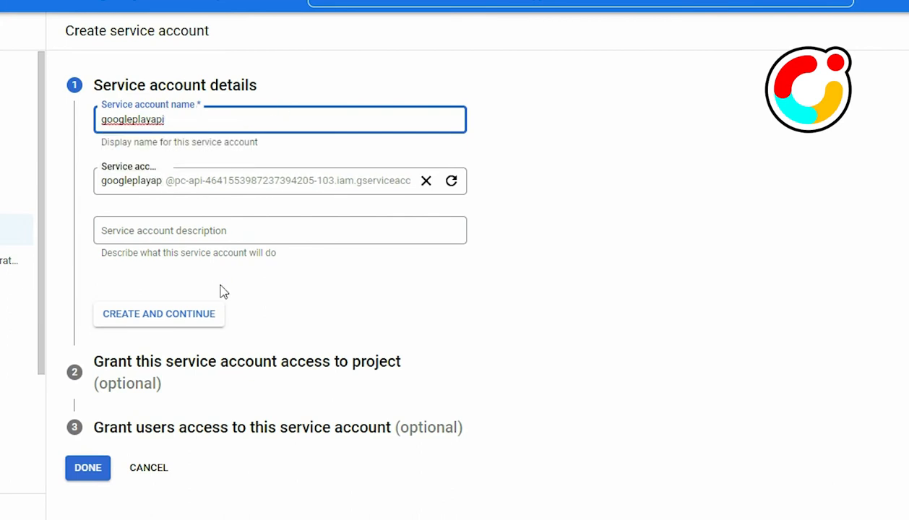
pyautogui.click(159, 314)
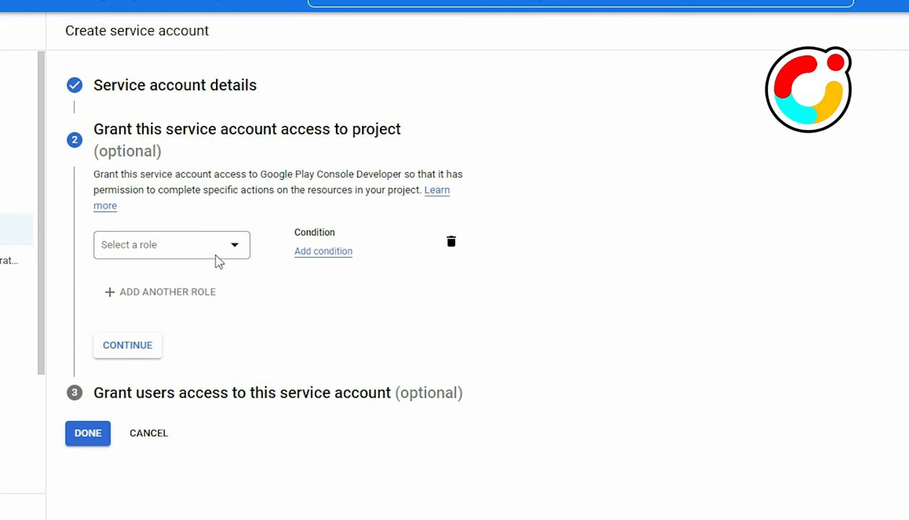
# Step: Grant the Service Account User role and finish creating the service account
pyautogui.click(172, 245)
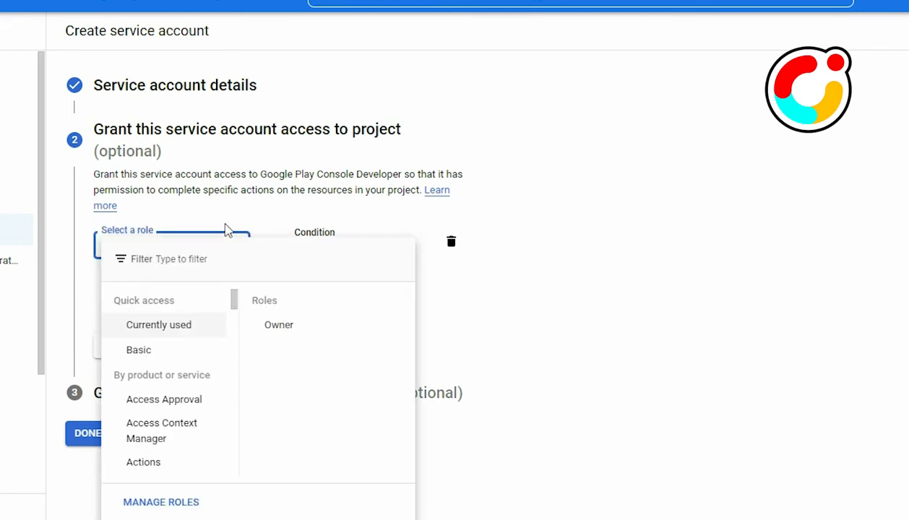
pyautogui.write('Service Acc')
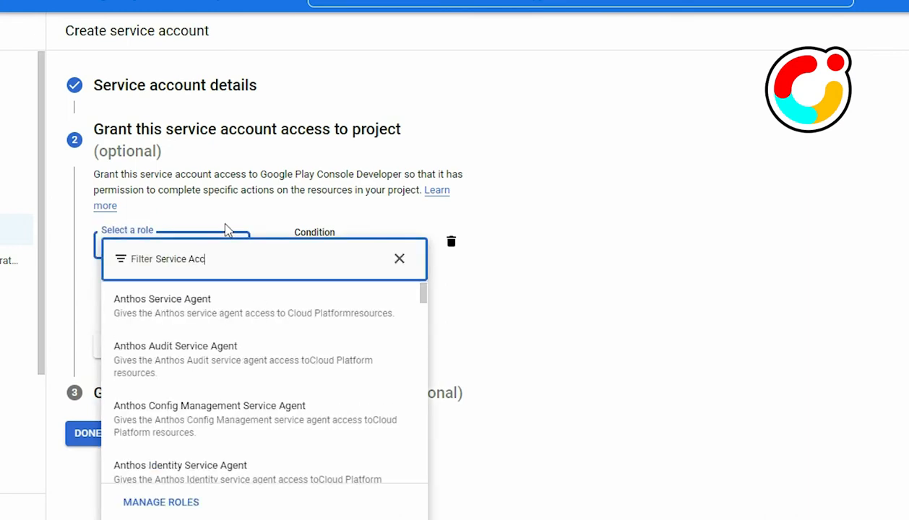
pyautogui.write('ount User')
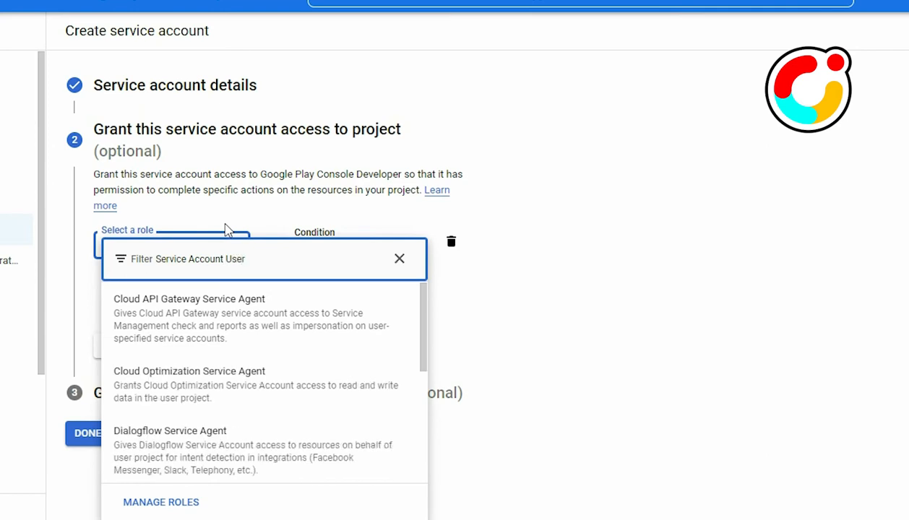
pyautogui.scroll(-3)
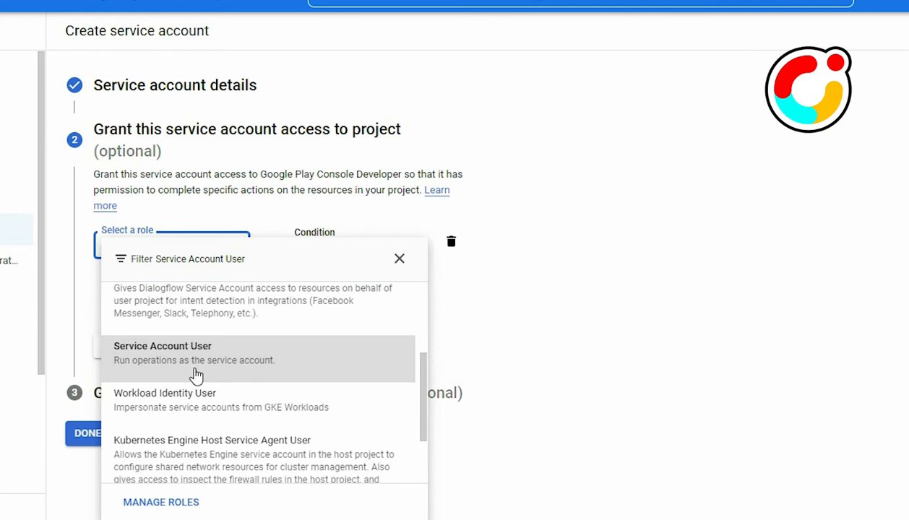
pyautogui.click(162, 353)
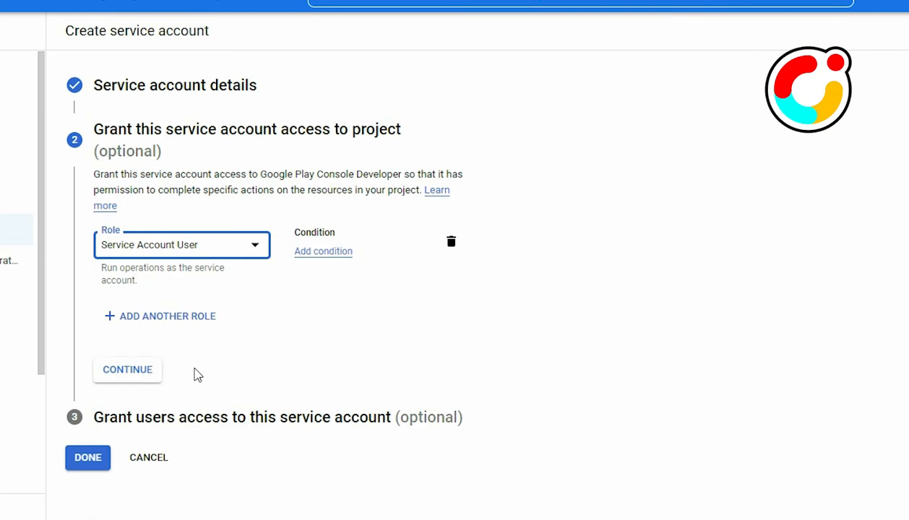
pyautogui.moveTo(87, 457)
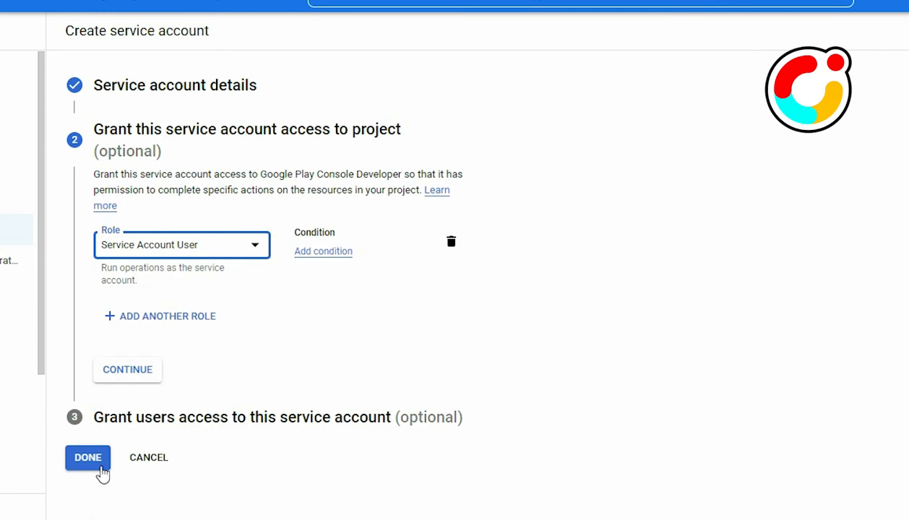
pyautogui.click(86, 457)
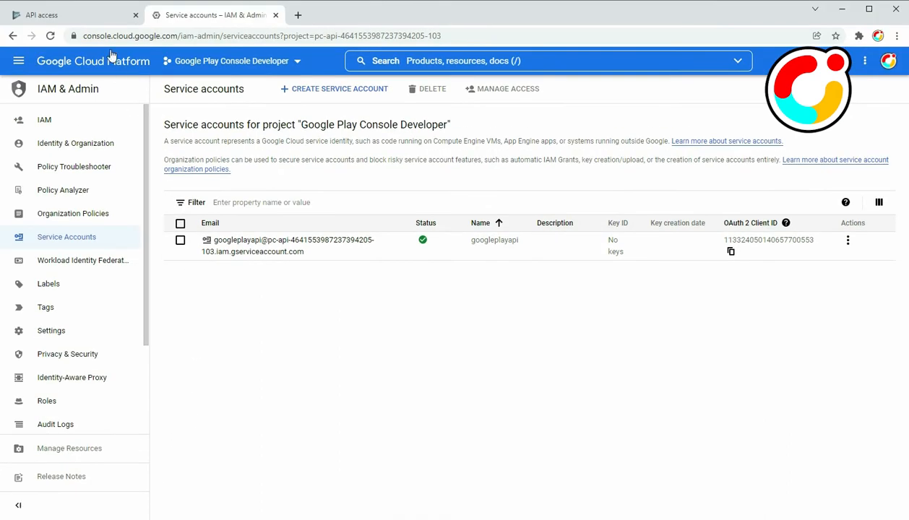
# Step: Return to the API access page and finish the dialog so googleplayapi is listed
pyautogui.click(41, 15)
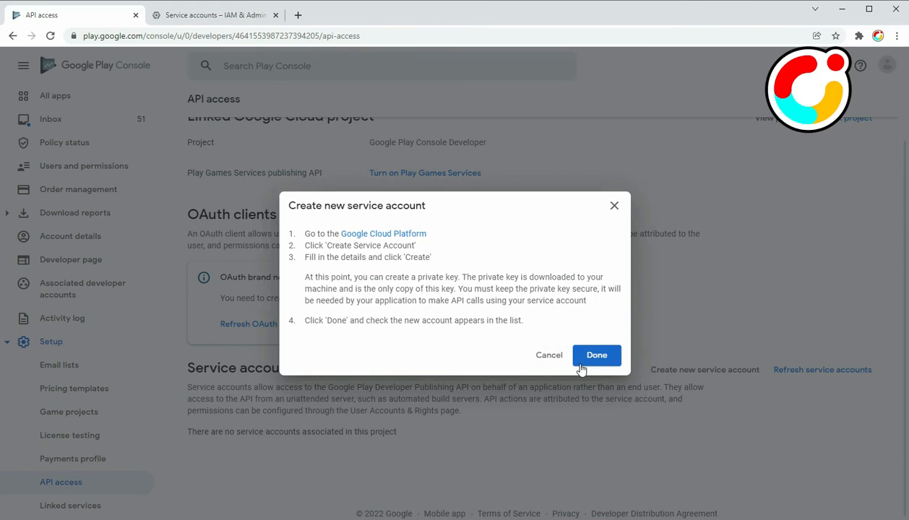
pyautogui.click(595, 356)
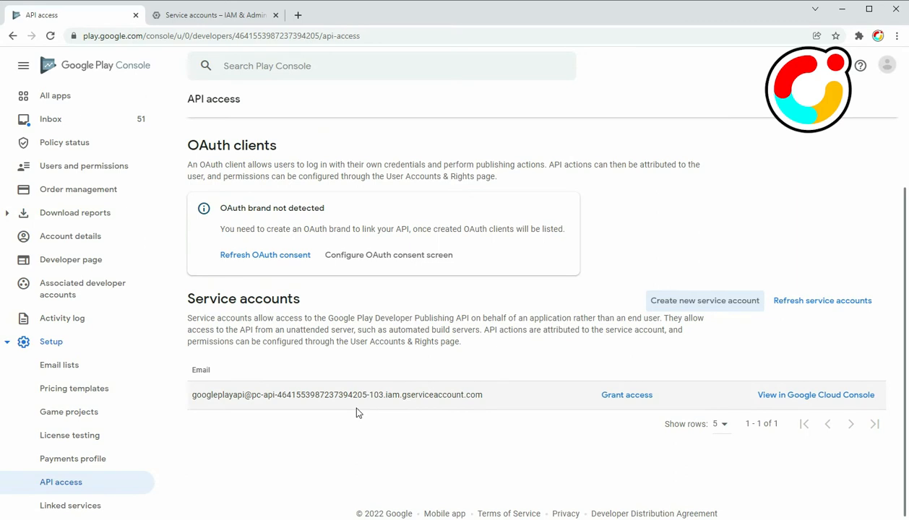
pyautogui.moveTo(627, 394)
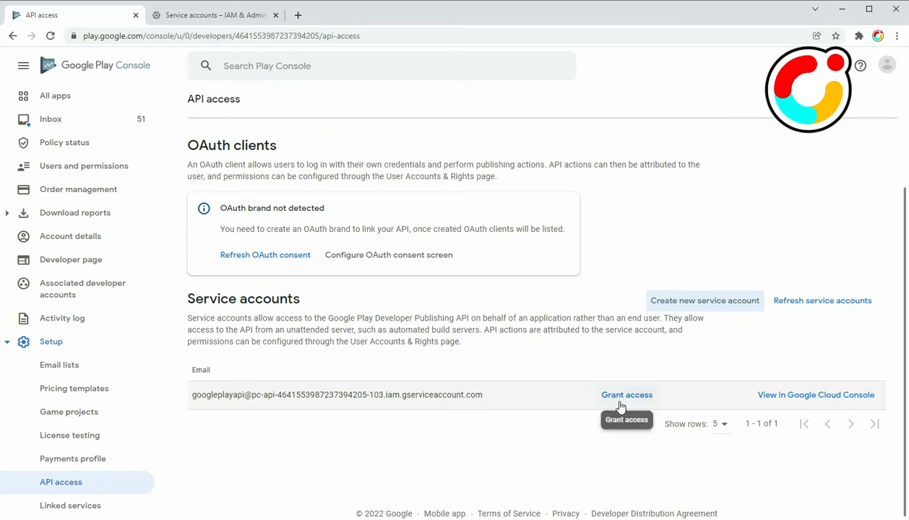
# Step: Invite googleplayapi as a user with View financial data and Manage orders and subscriptions permissions
pyautogui.click(627, 394)
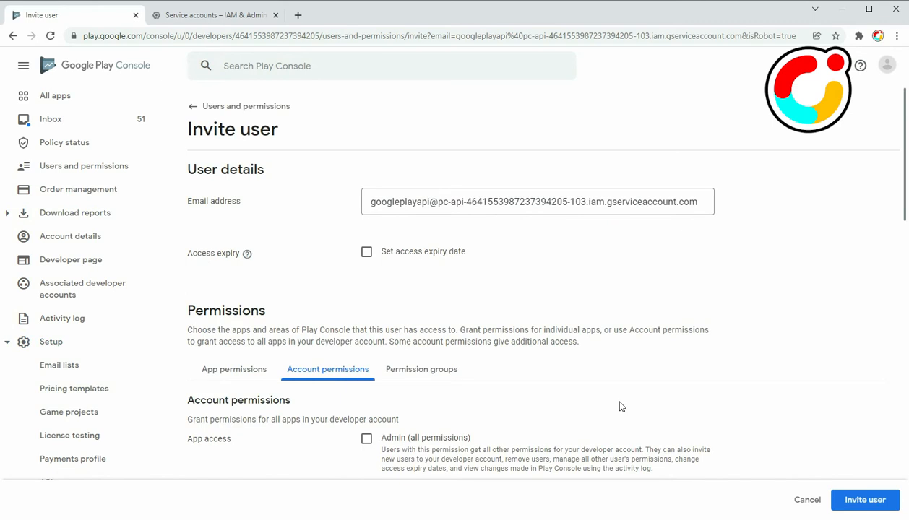
pyautogui.scroll(-3)
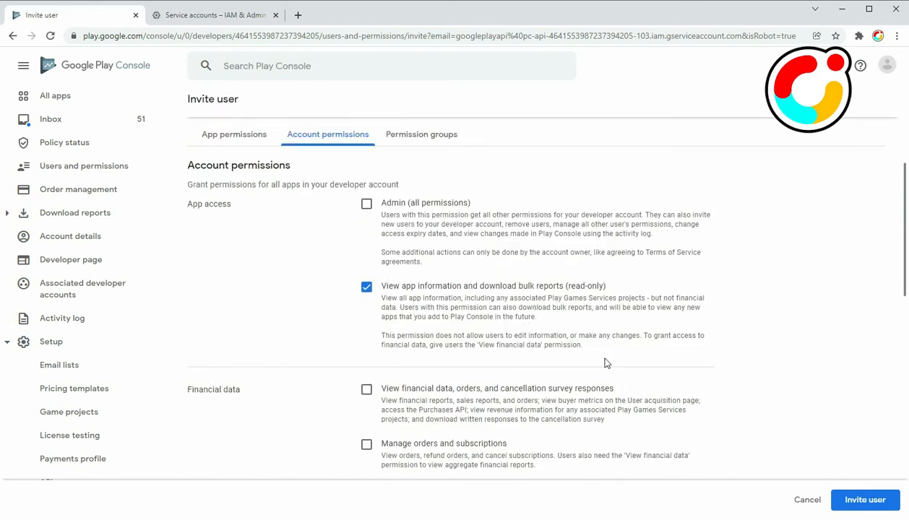
pyautogui.moveTo(386, 242)
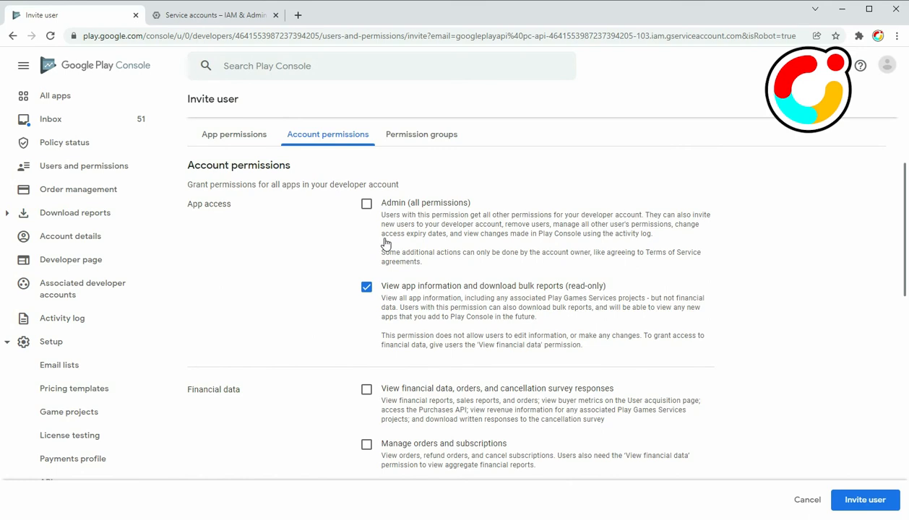
pyautogui.scroll(-3)
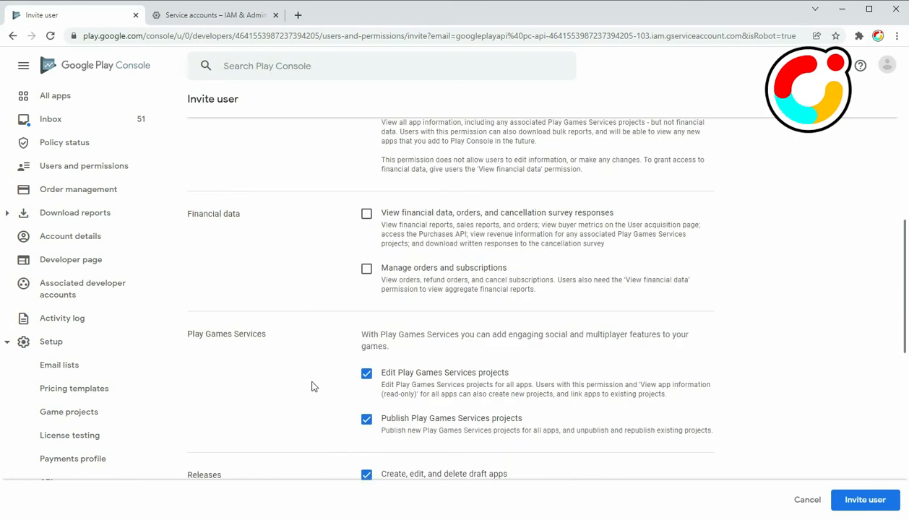
pyautogui.click(367, 214)
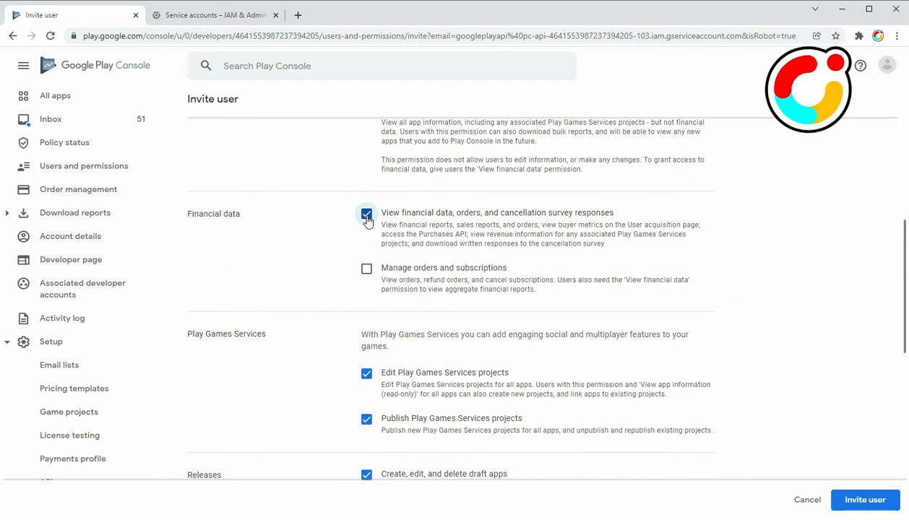
pyautogui.click(367, 267)
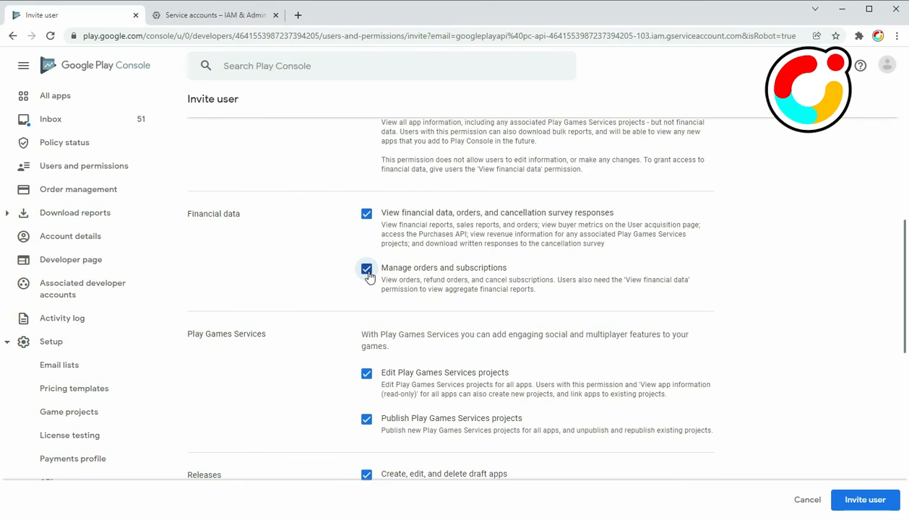
pyautogui.moveTo(841, 513)
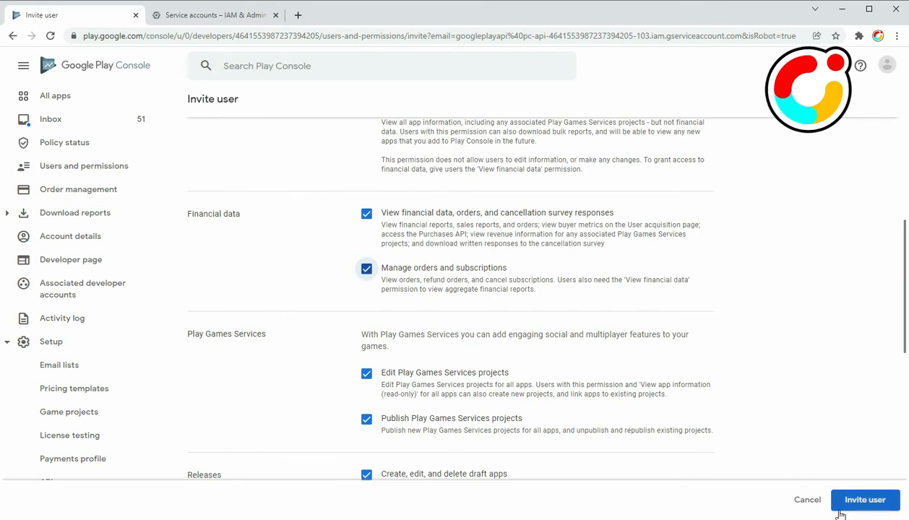
pyautogui.click(863, 500)
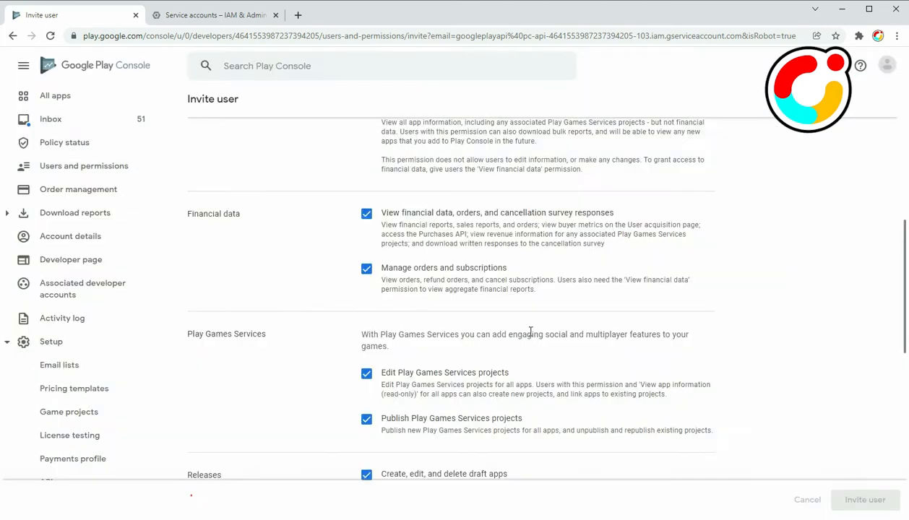
pyautogui.click(863, 500)
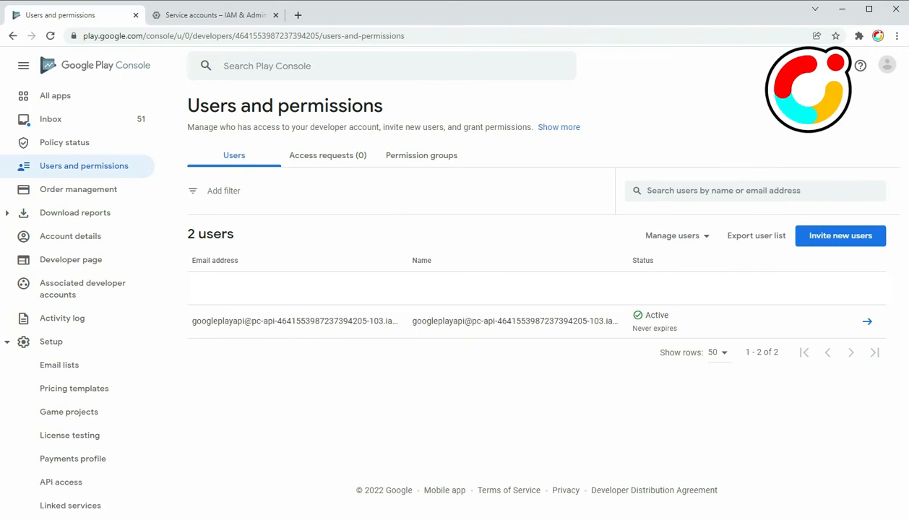
# Step: Scroll the API access page to the Service accounts section listing googleplayapi
pyautogui.scroll(3)
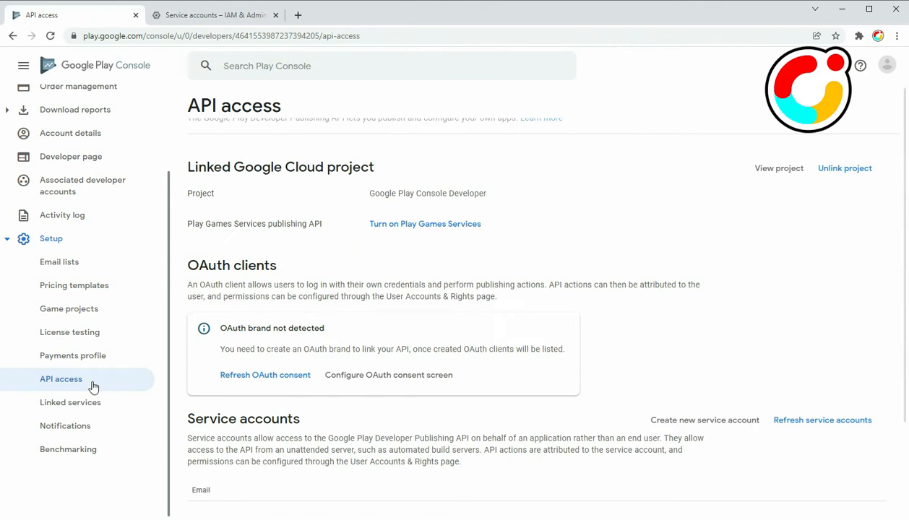
pyautogui.scroll(3)
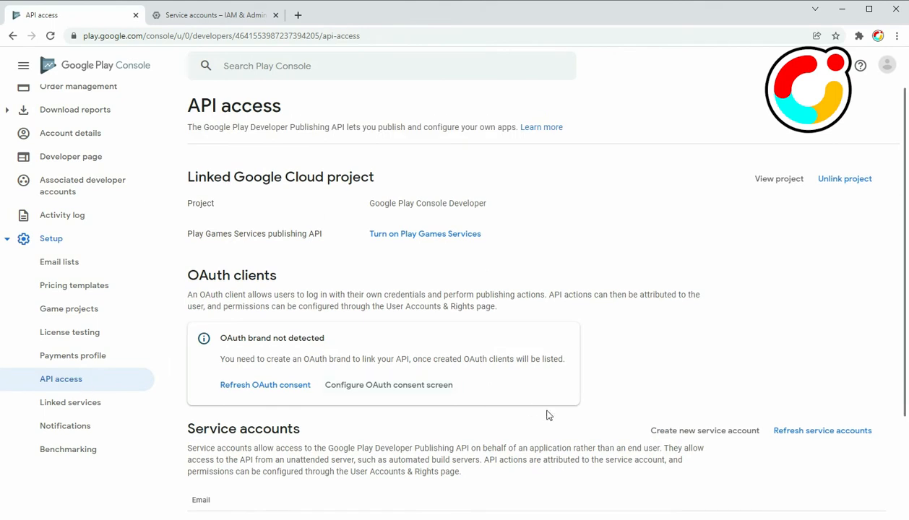
pyautogui.scroll(-3)
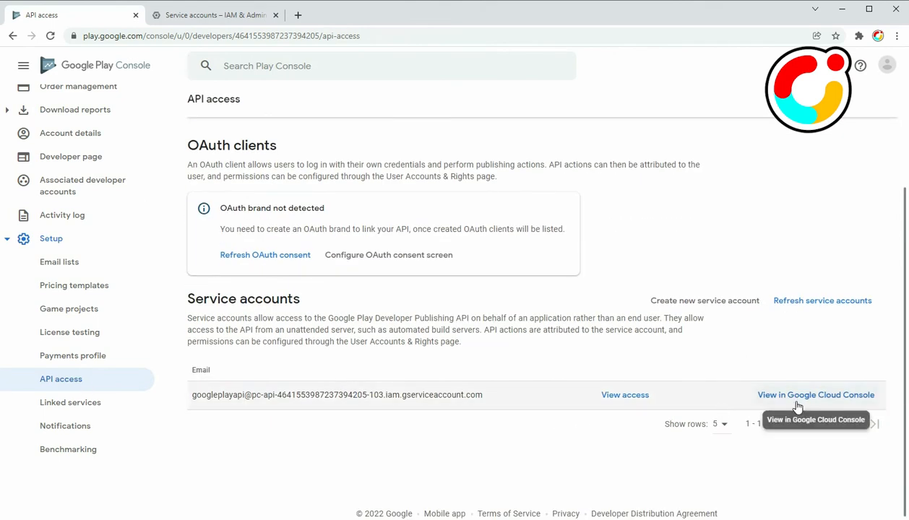
# Step: View googleplayapi in Google Cloud Console and open its details page
pyautogui.click(815, 394)
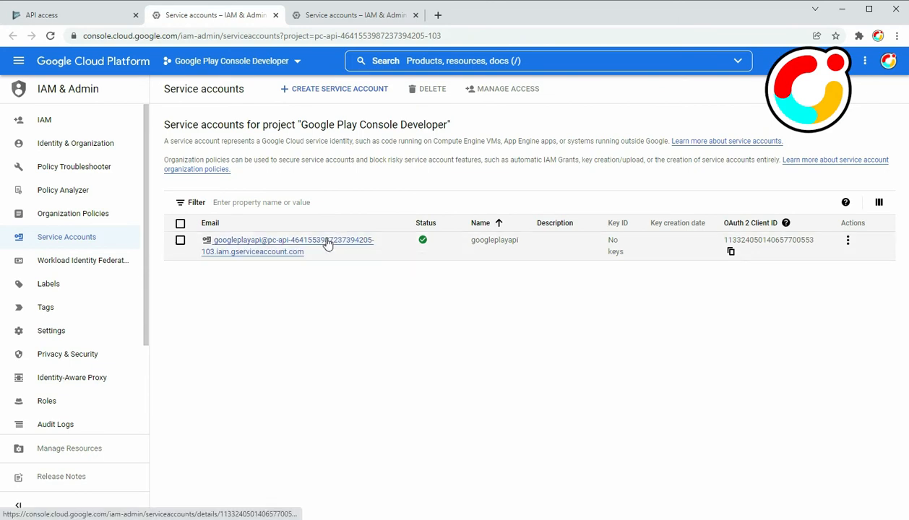
pyautogui.click(289, 240)
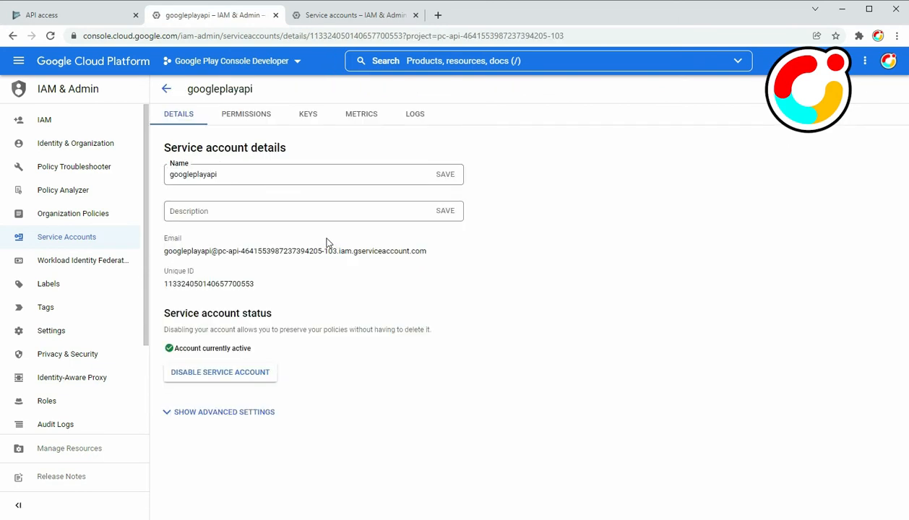
# Step: Create and download a new JSON private key from the service account's Keys section
pyautogui.click(308, 113)
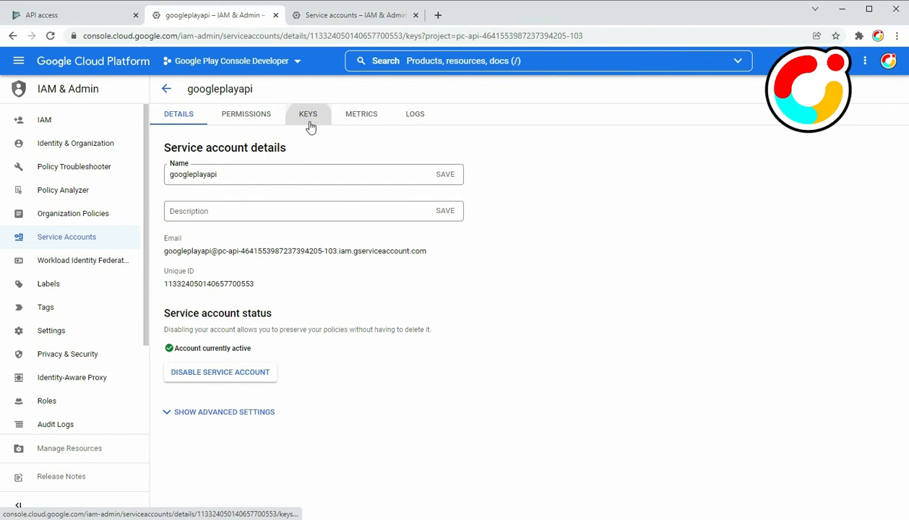
pyautogui.click(308, 113)
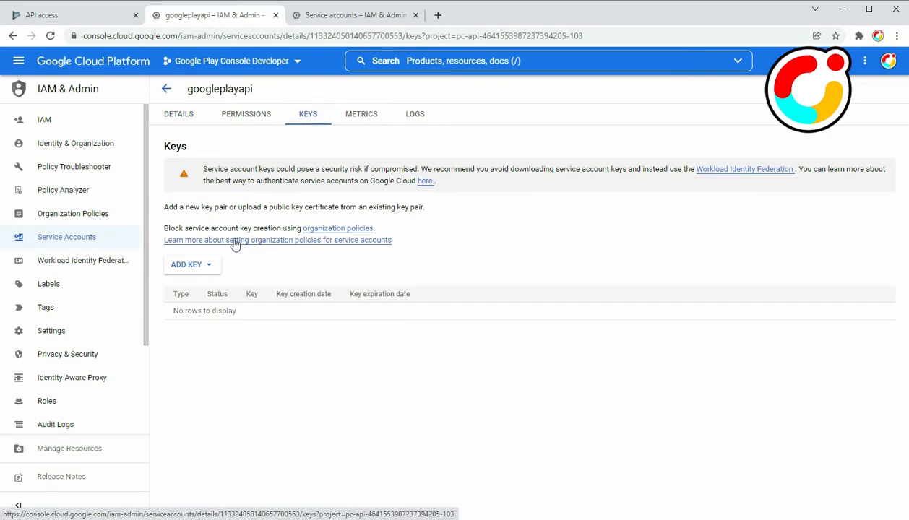
pyautogui.click(190, 264)
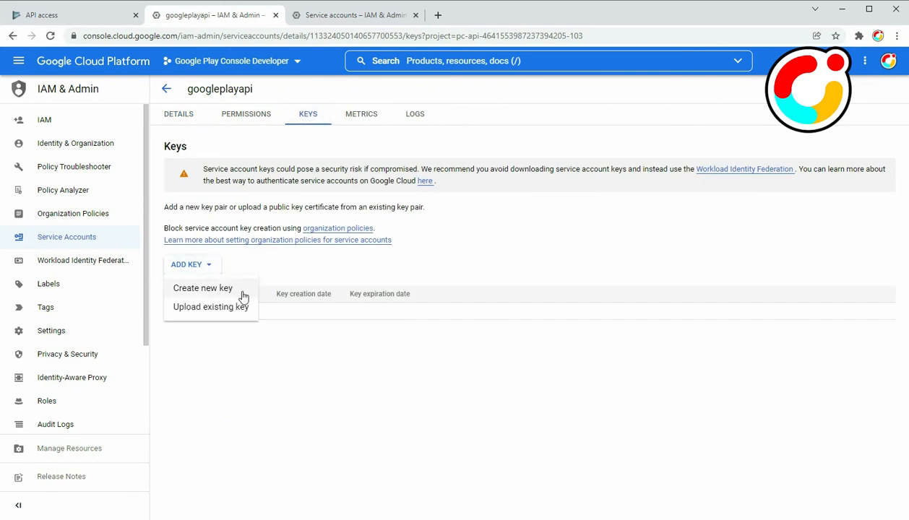
pyautogui.click(202, 288)
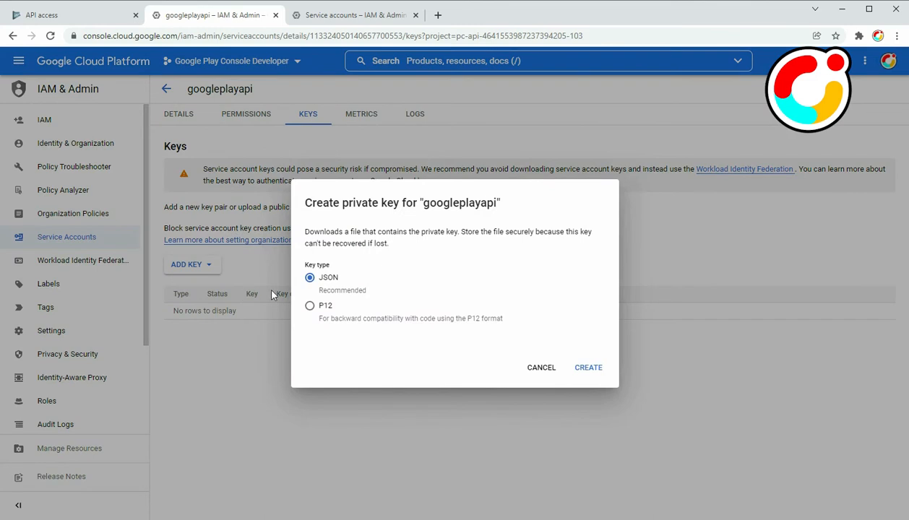
pyautogui.moveTo(565, 361)
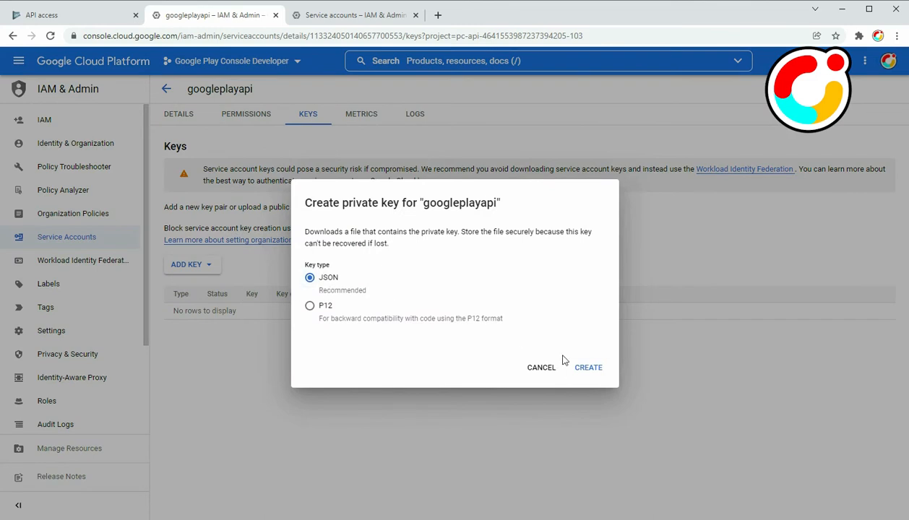
pyautogui.click(588, 367)
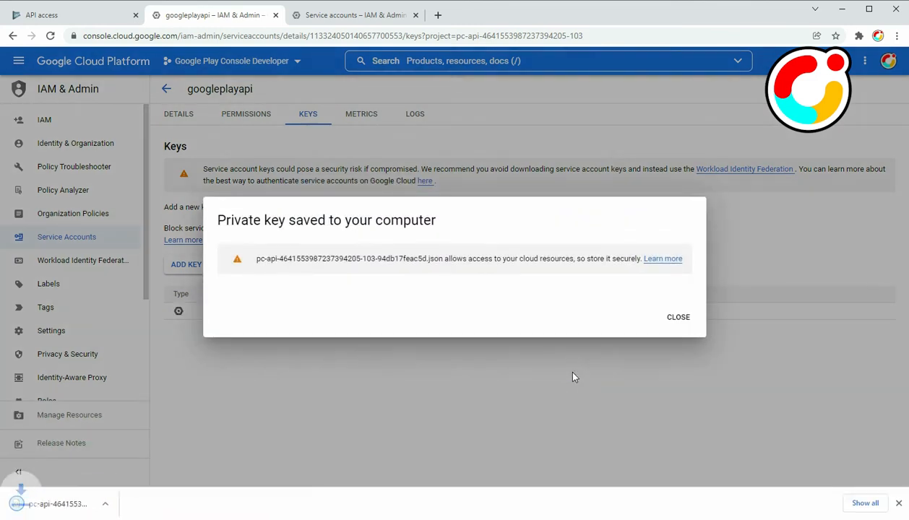
pyautogui.moveTo(322, 437)
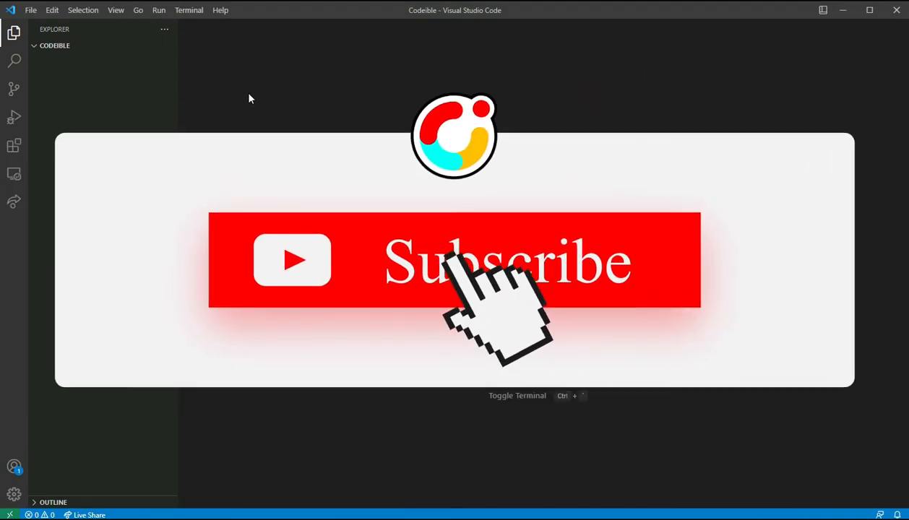
# Step: Create a new file jwt.js in the Codeible folder and start a const declaration
pyautogui.click(453, 260)
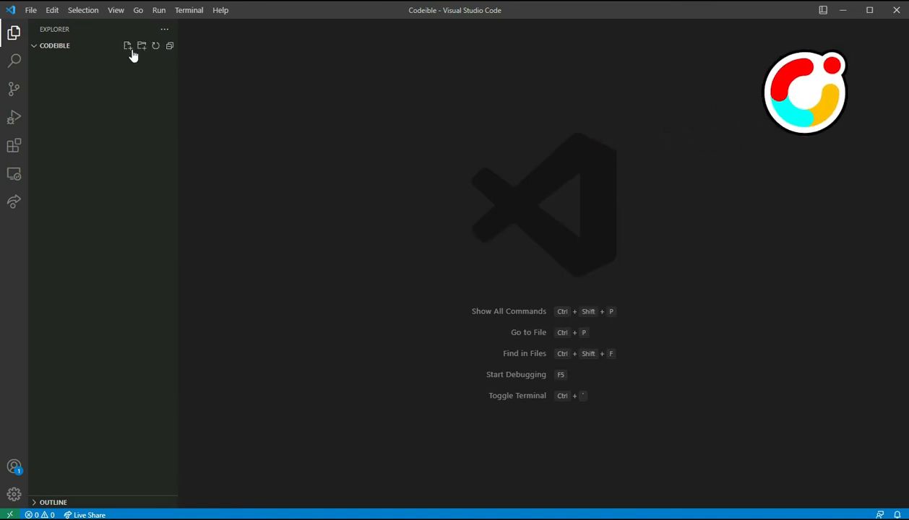
pyautogui.click(127, 44)
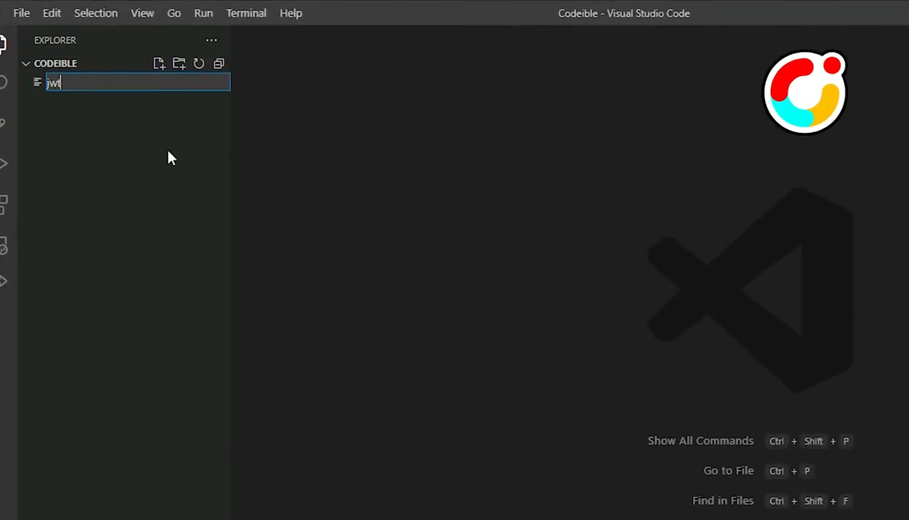
pyautogui.press('Return')
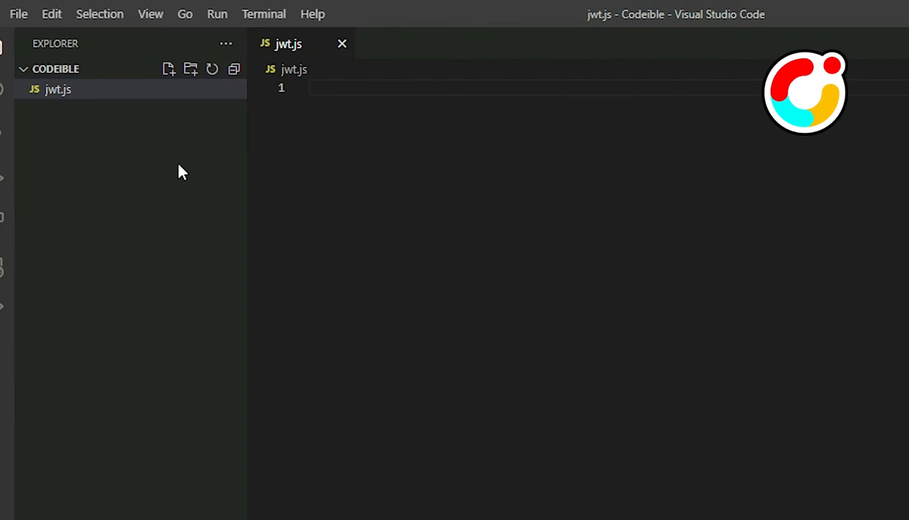
pyautogui.write('const header = {')
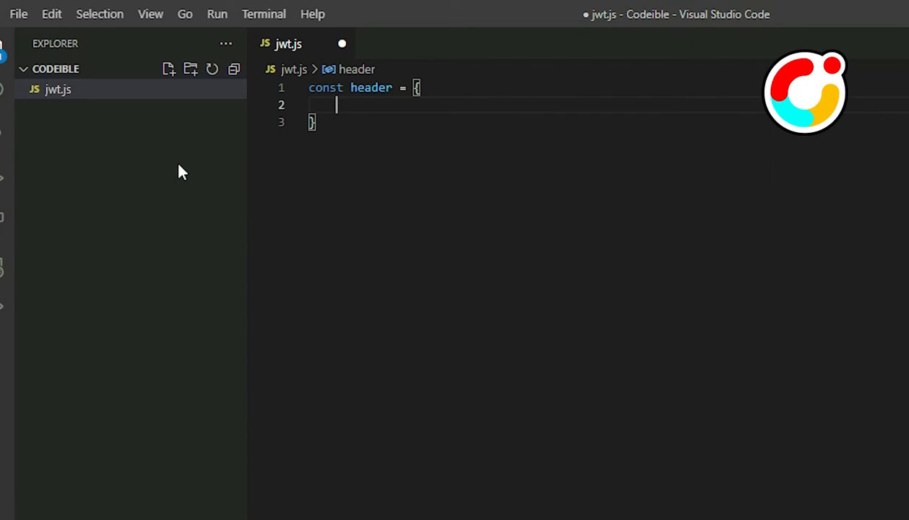
# Step: Write the header object with "alg": "RS256" and "typ": "JWT", then begin the claims const
pyautogui.write('"alg"')
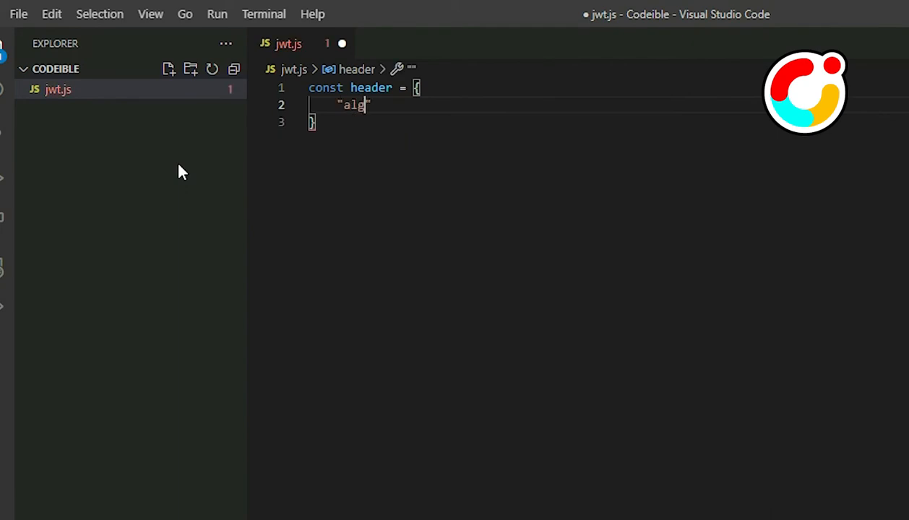
pyautogui.write('": "RS"')
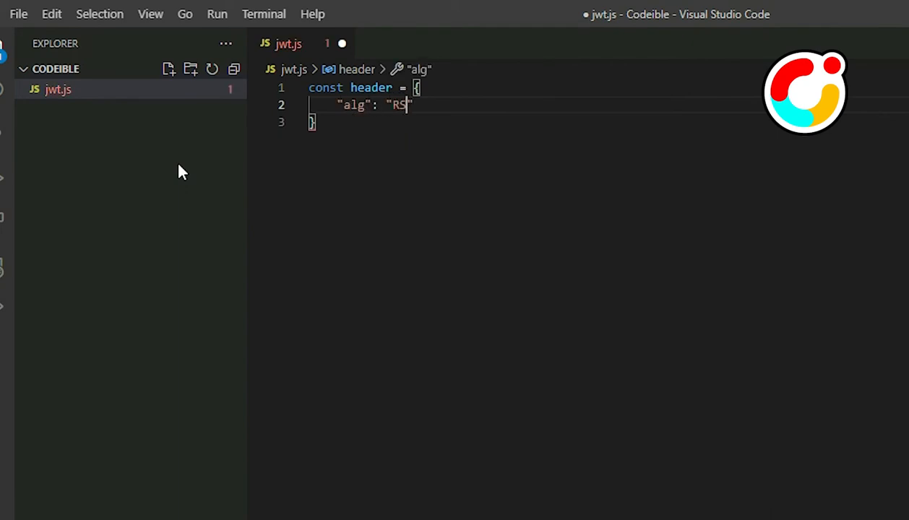
pyautogui.write('256')
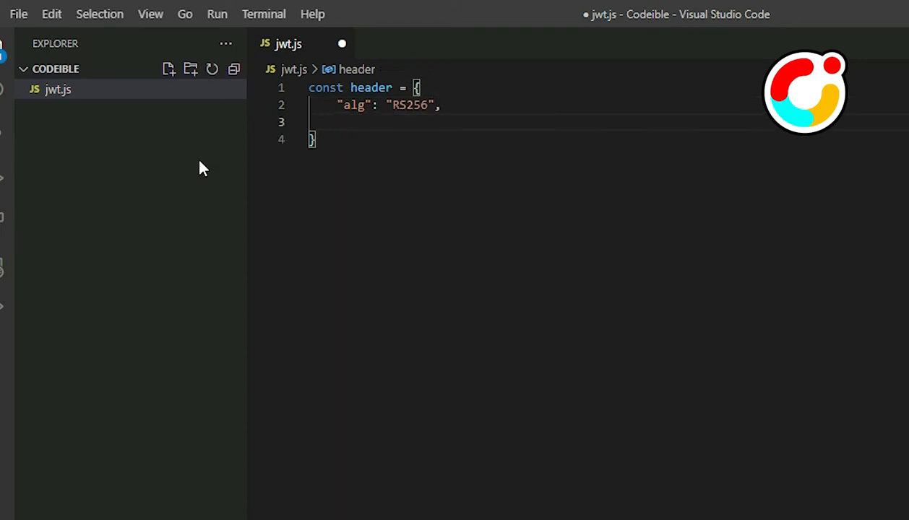
pyautogui.write('"typ":')
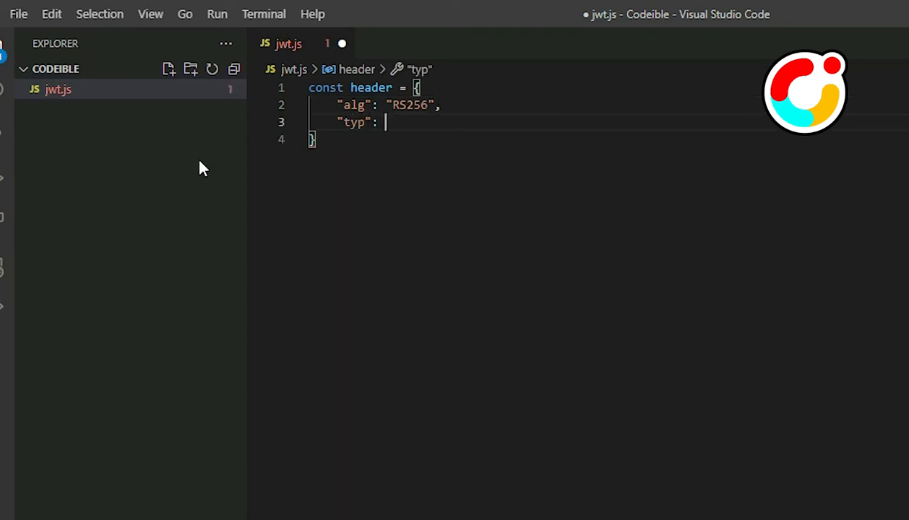
pyautogui.write('"JWT"')
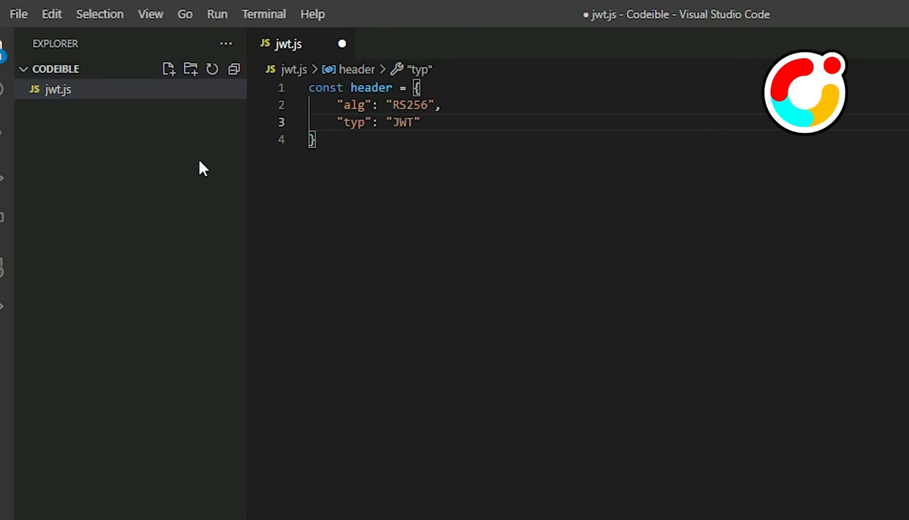
pyautogui.write('const claims')
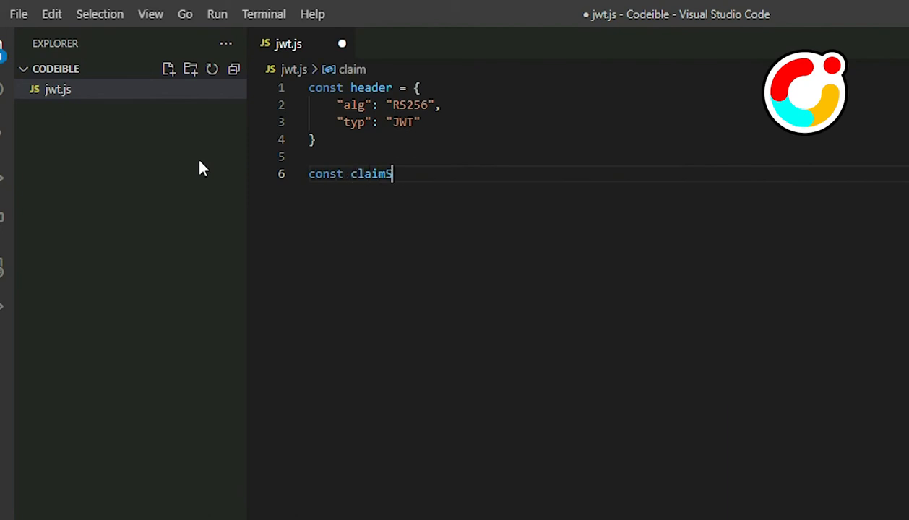
# Step: Begin the claimSet object in jwt.js with an "iss" key after the header
pyautogui.write('Set = {')
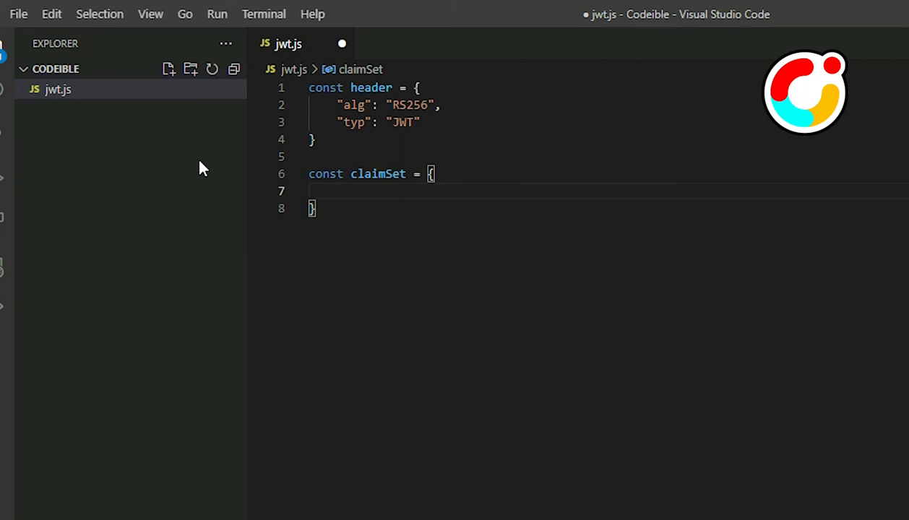
pyautogui.write('"i')
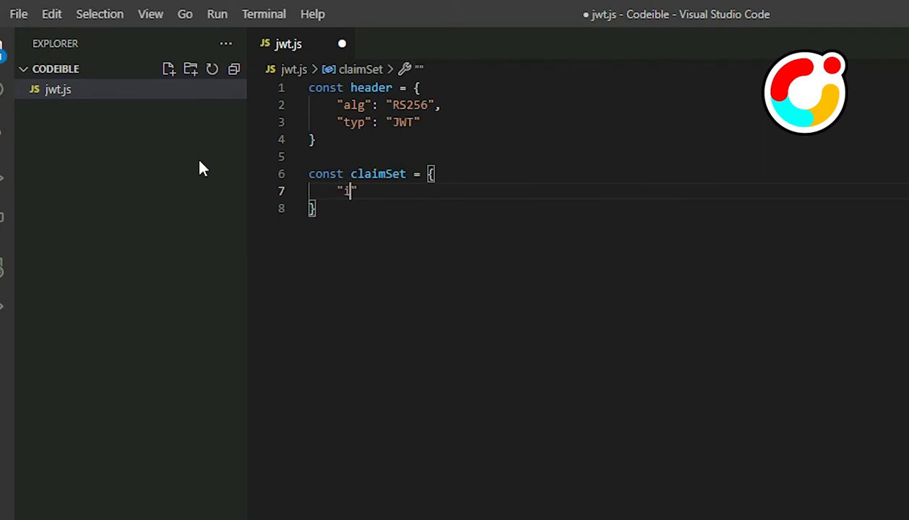
pyautogui.write('ss":')
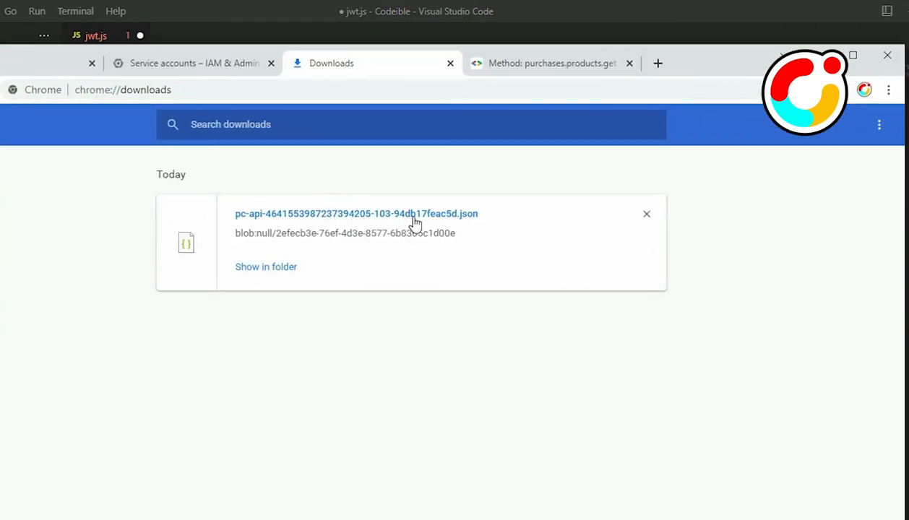
pyautogui.click(355, 214)
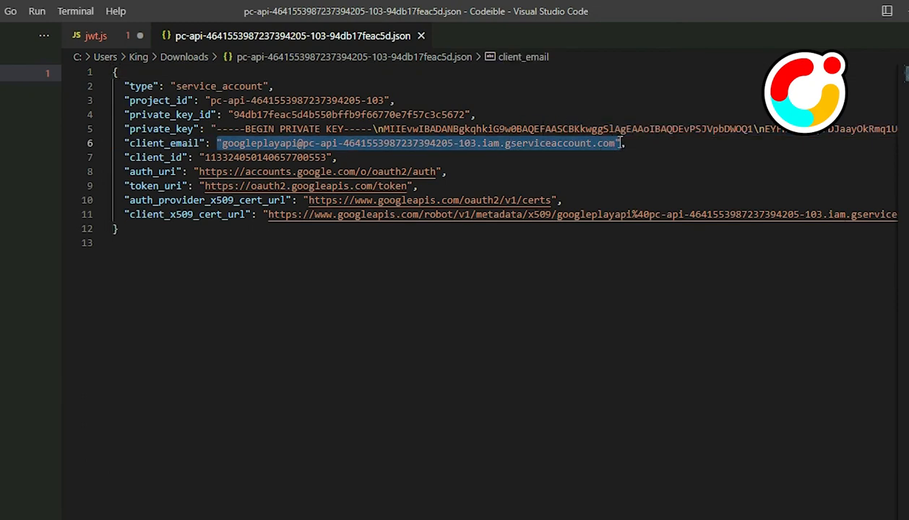
pyautogui.click(89, 35)
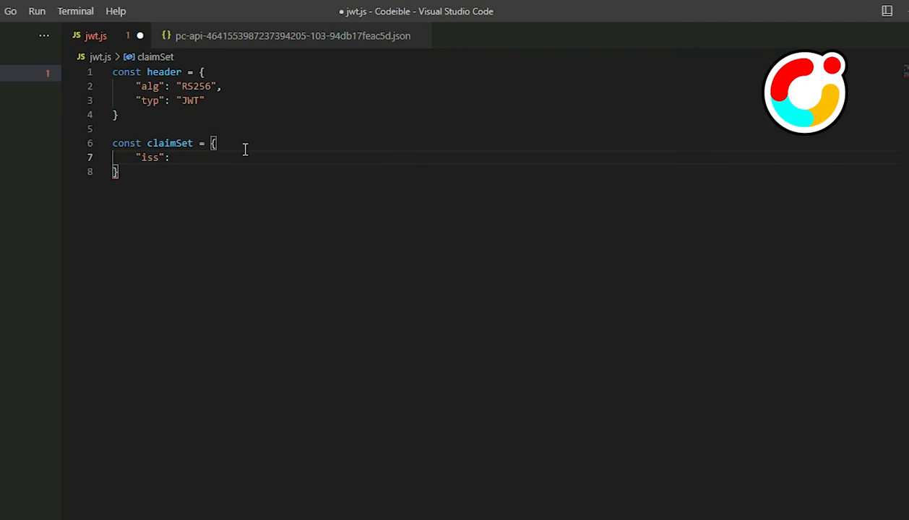
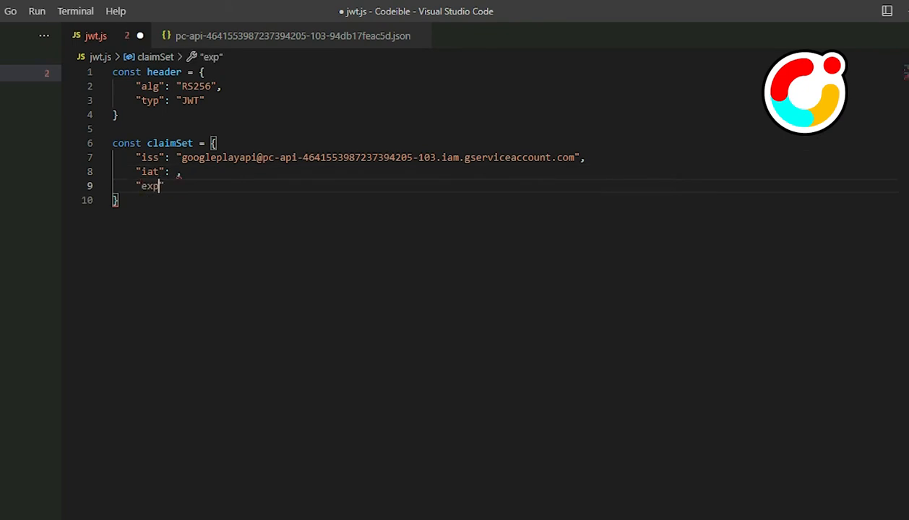
pyautogui.write('":')
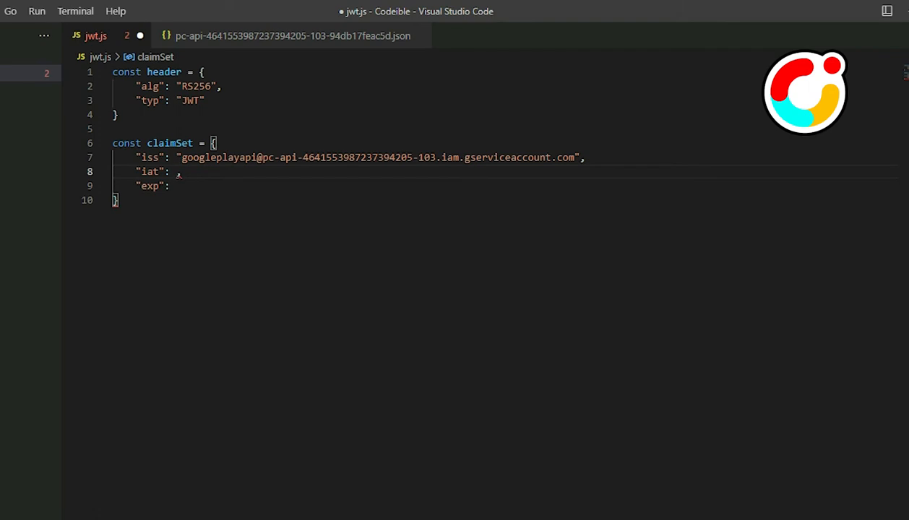
# Step: Define const now = new Date().getTime() / 1000; above claimSet and use now for "iat"
pyautogui.press('Enter')
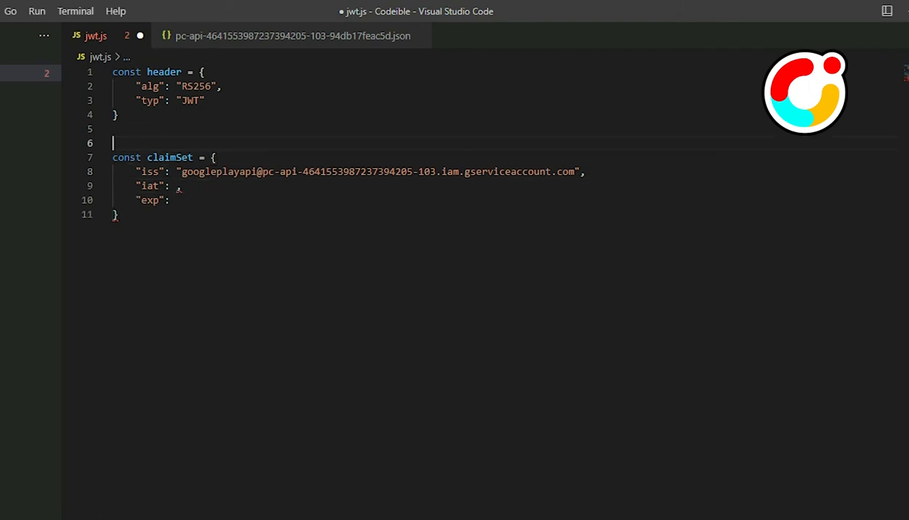
pyautogui.write('const')
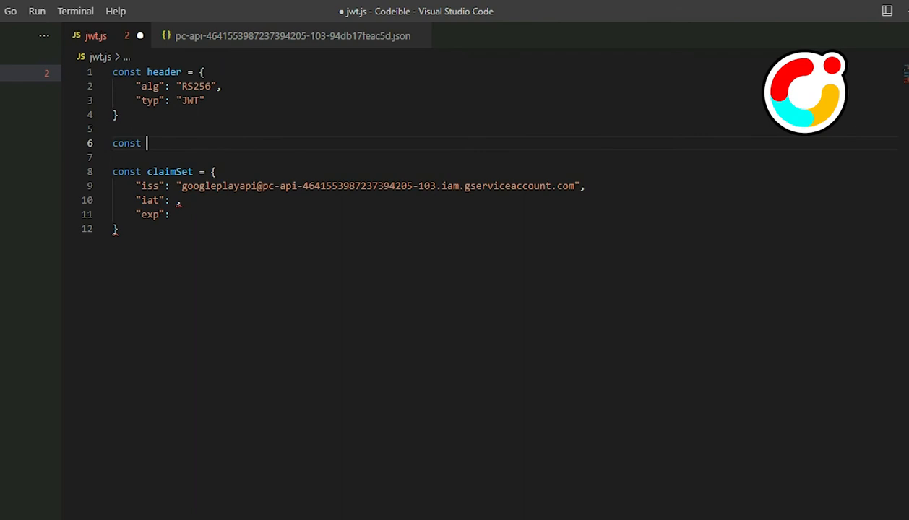
pyautogui.write('now = new Date(')
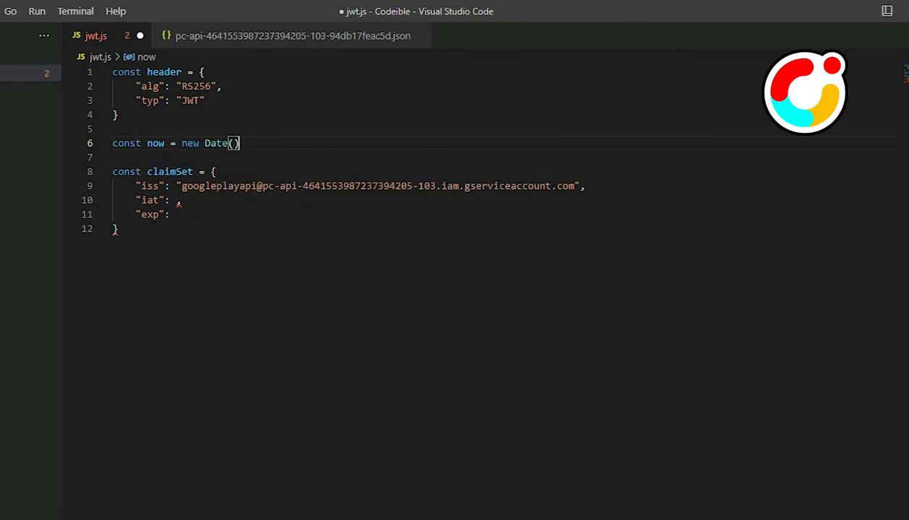
pyautogui.write('.getTime')
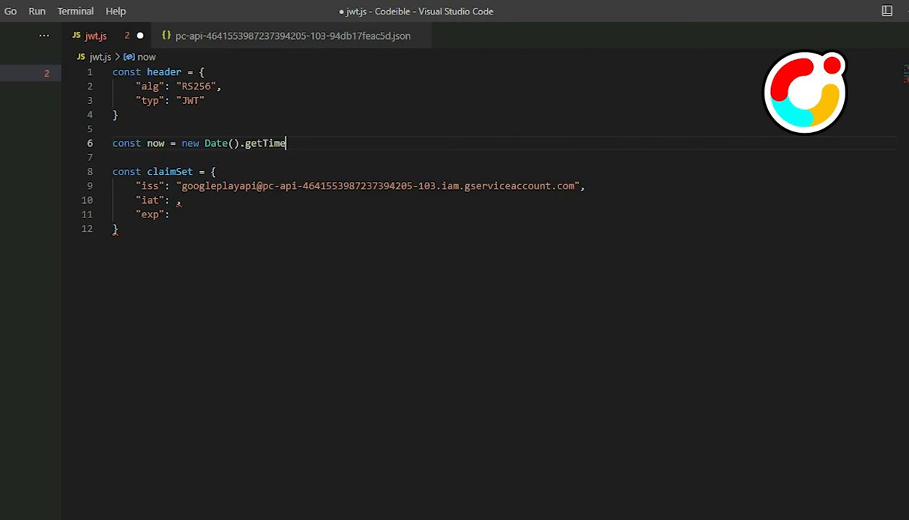
pyautogui.write('() /')
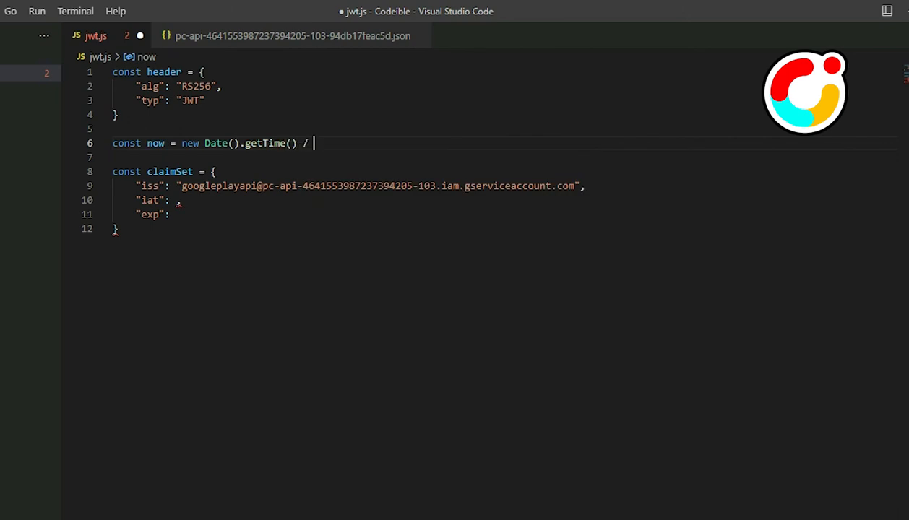
pyautogui.write('1000;')
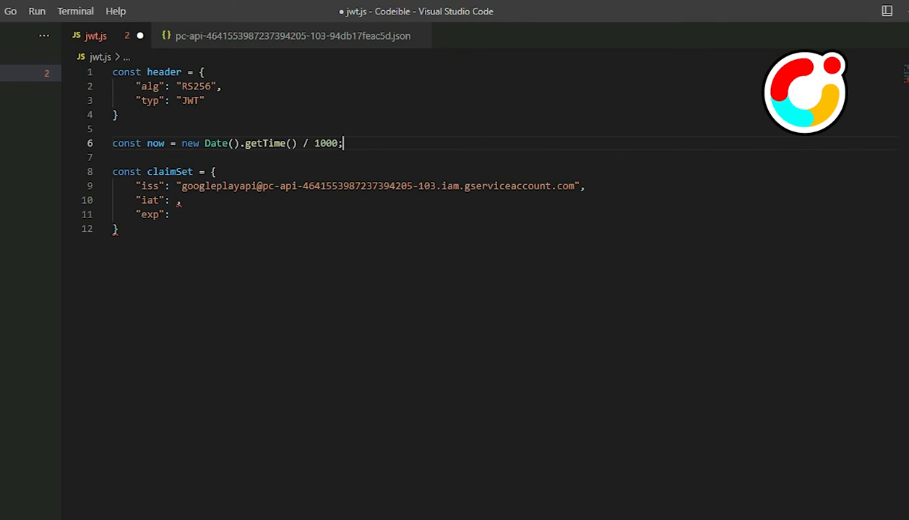
pyautogui.write('no')
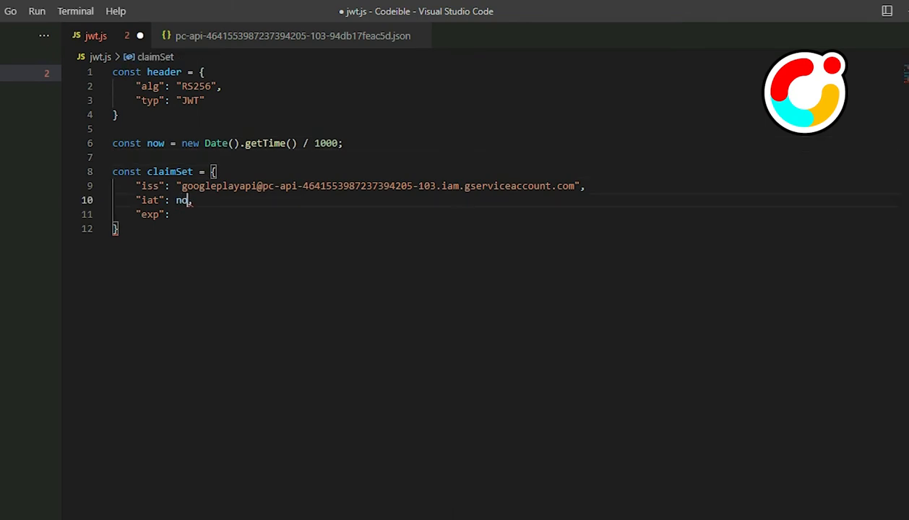
pyautogui.write('w')
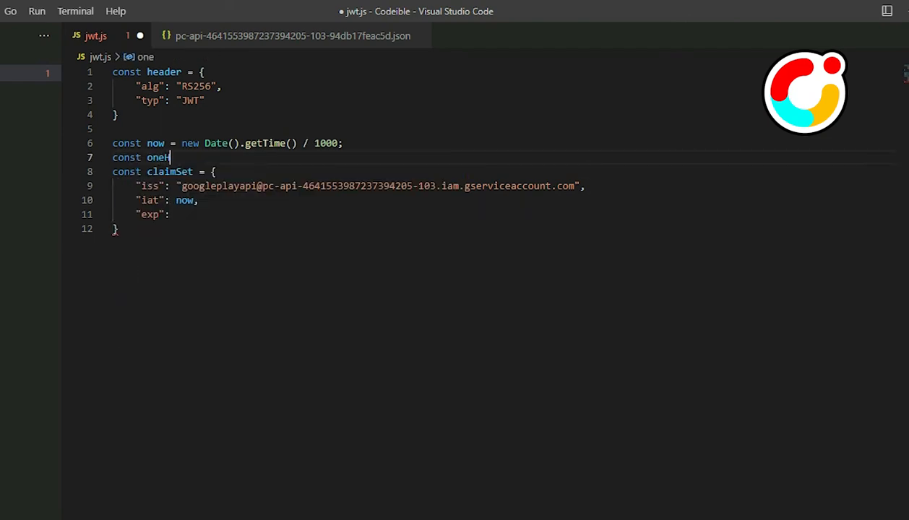
# Step: Define const oneHour = 60 * 60; and const expireTime = now + oneHour;
pyautogui.write('our =')
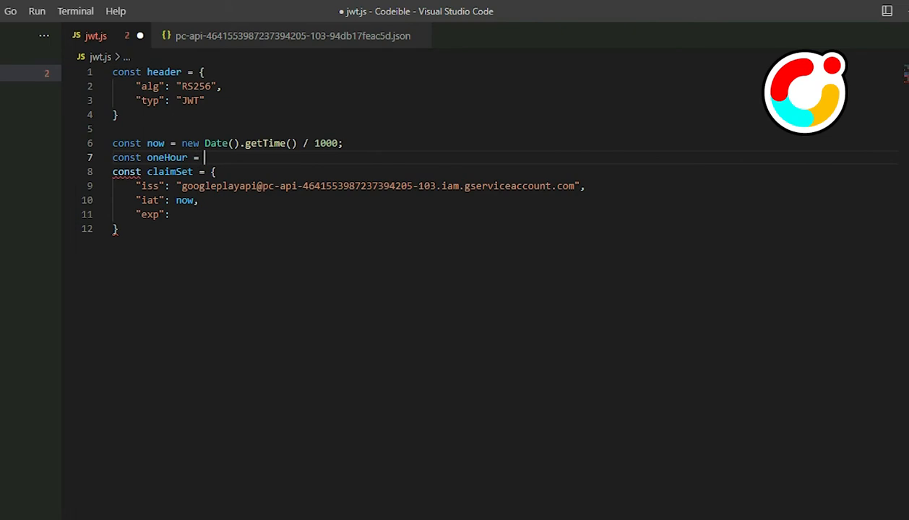
pyautogui.write('60')
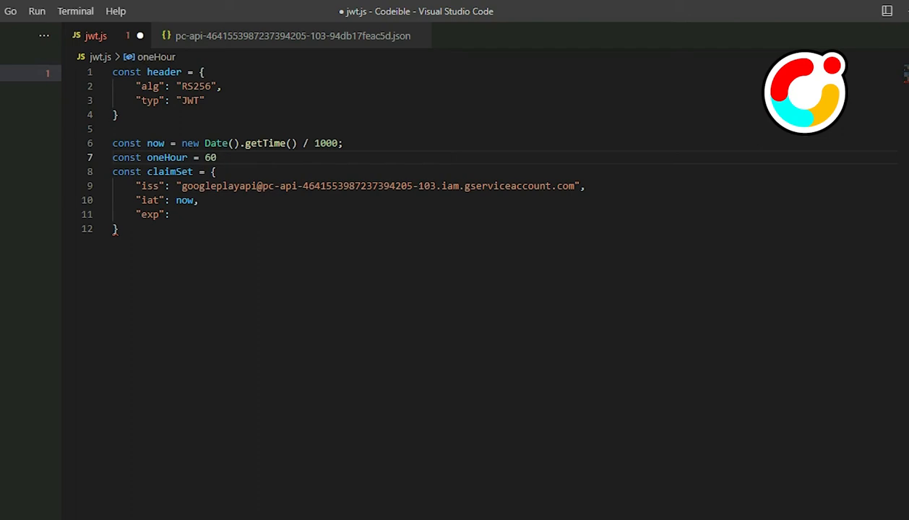
pyautogui.write('*')
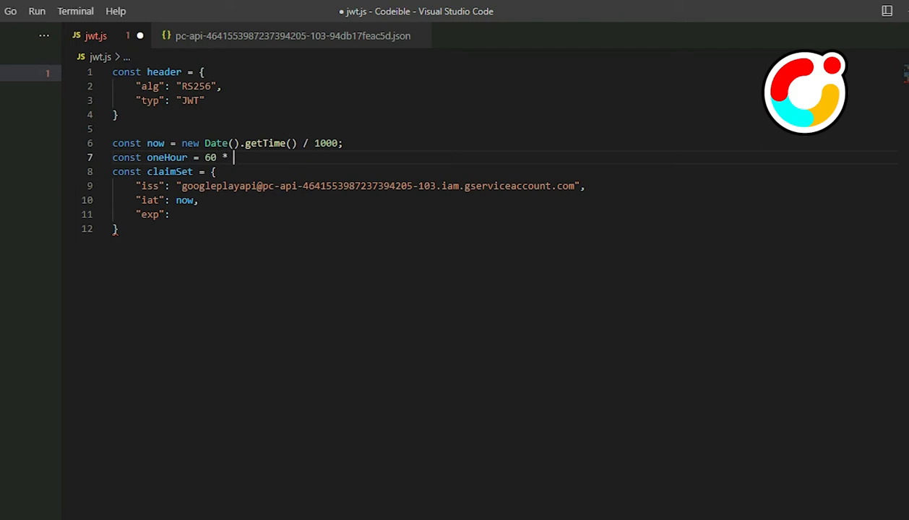
pyautogui.write('60;')
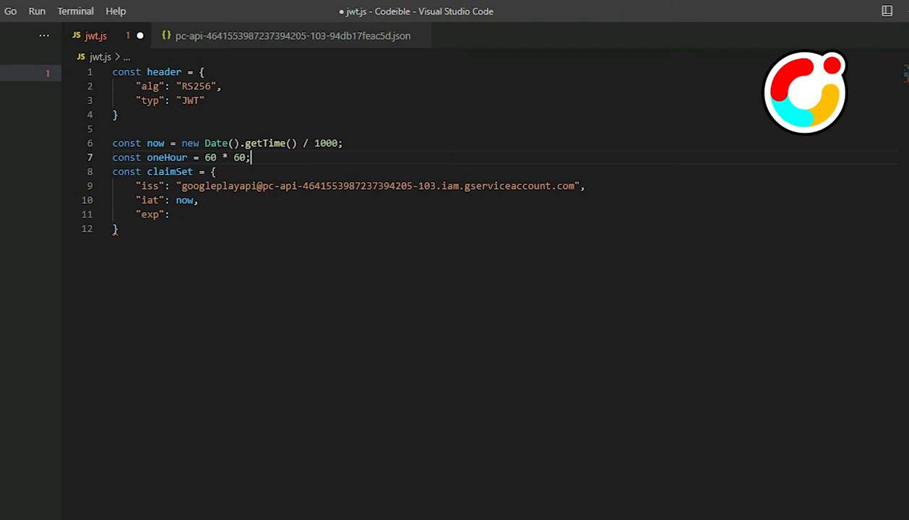
pyautogui.write('const e')
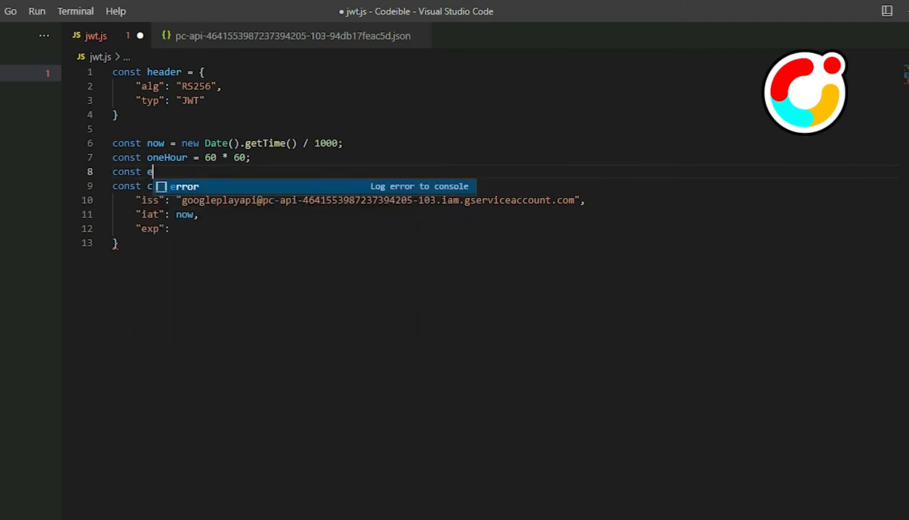
pyautogui.write('xpireTime')
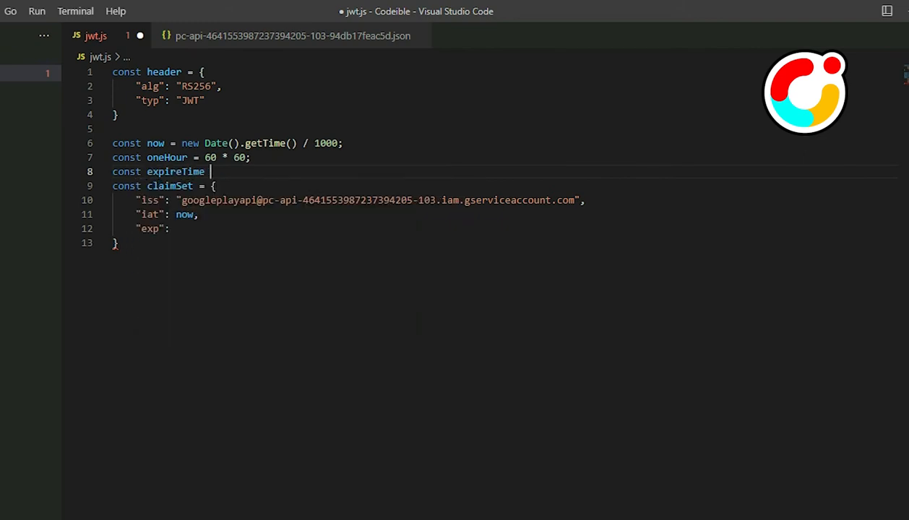
pyautogui.write('= now +')
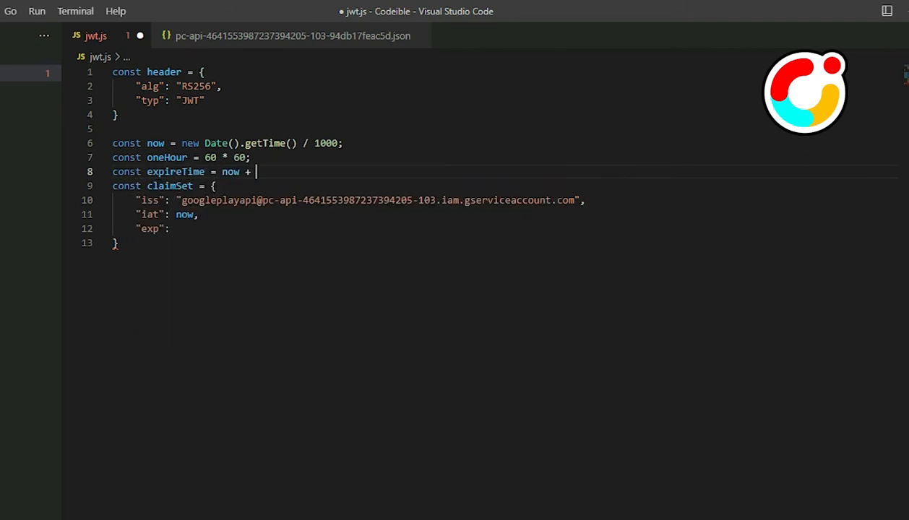
pyautogui.write('oneHour;')
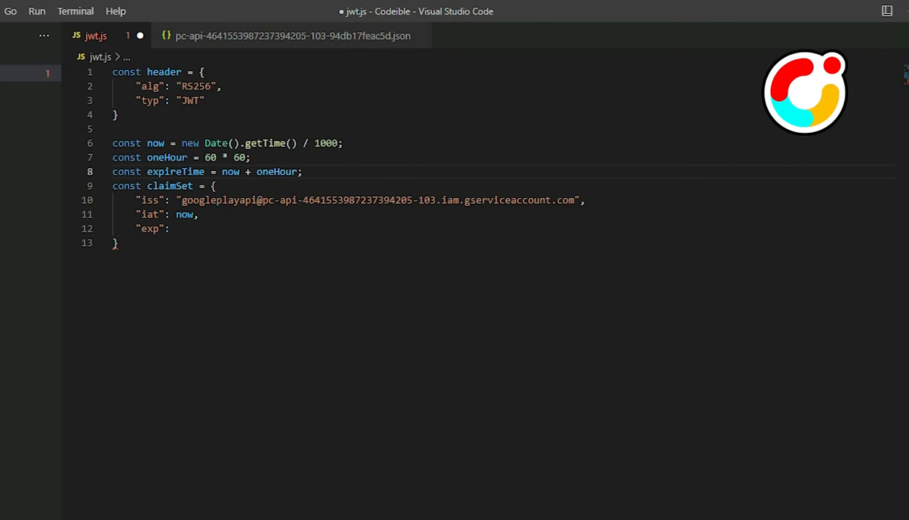
# Step: Set the claim set's "exp" value to expireTime
pyautogui.click(176, 229)
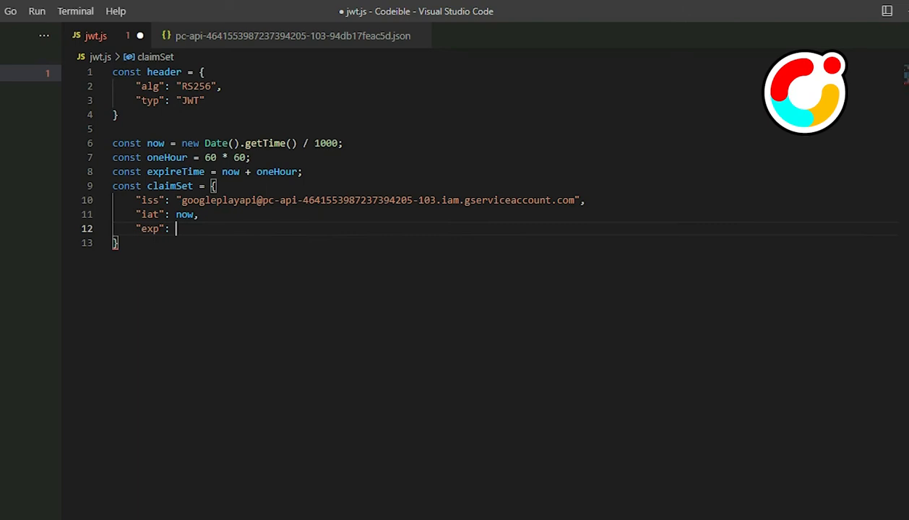
pyautogui.write('expireTime,')
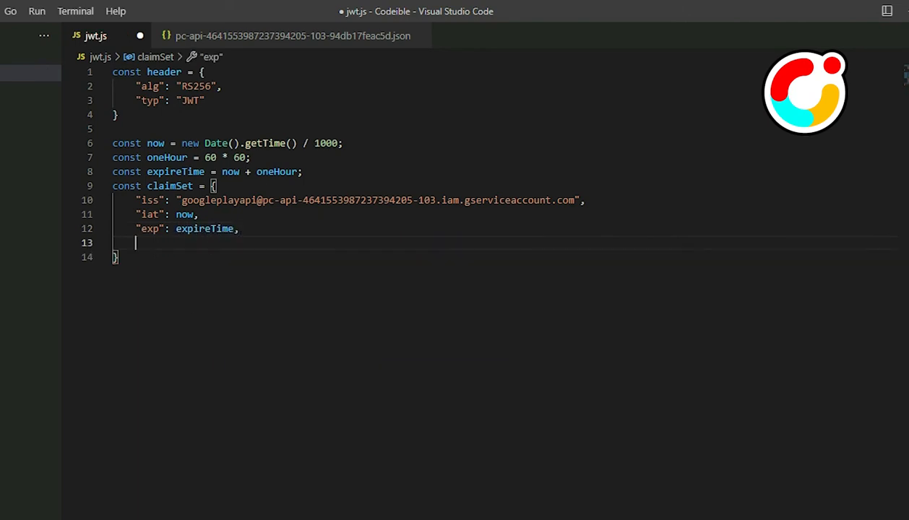
# Step: Add a "scope": key to the claim set below the exp line
pyautogui.write('"scope":')
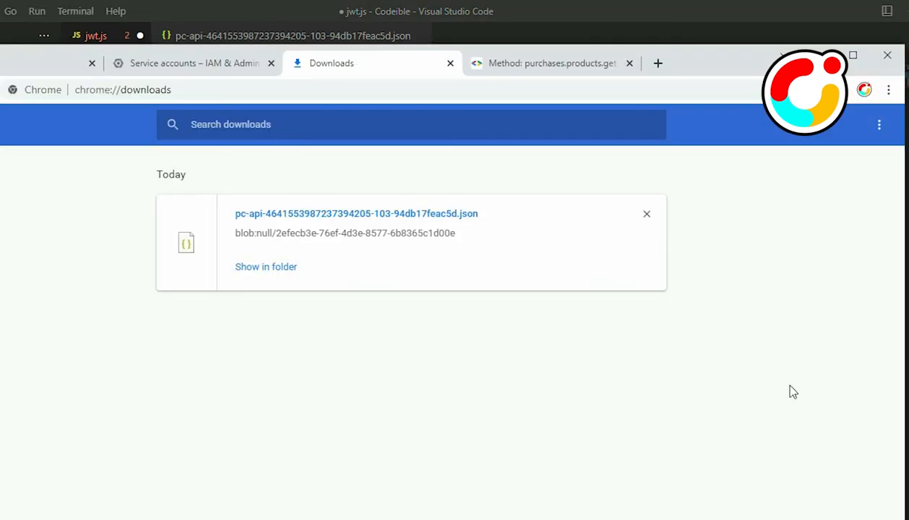
# Step: View the purchases.products.get reference and scroll to its Request and Response body sections
pyautogui.click(551, 63)
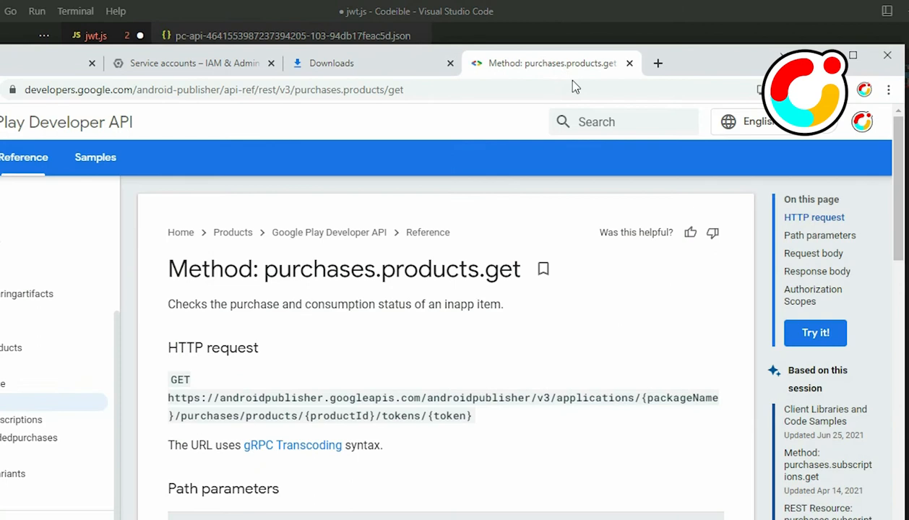
pyautogui.scroll(-3)
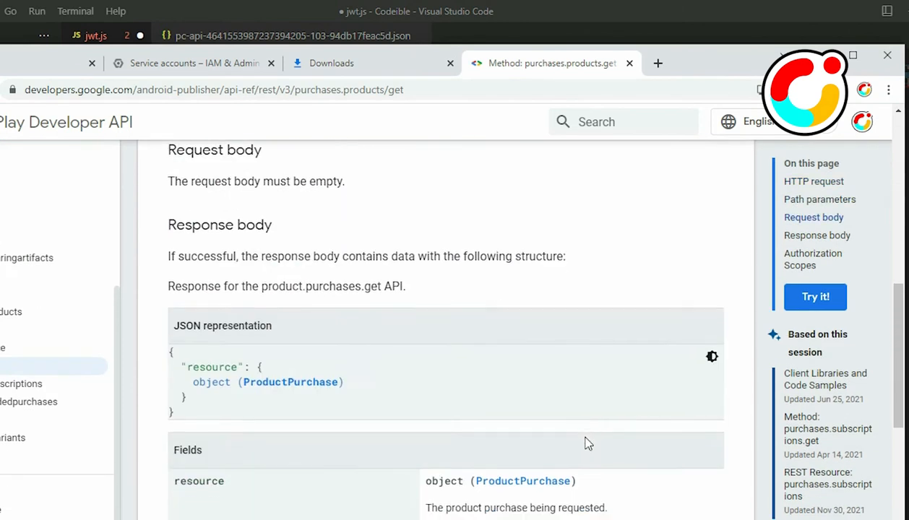
pyautogui.scroll(-3)
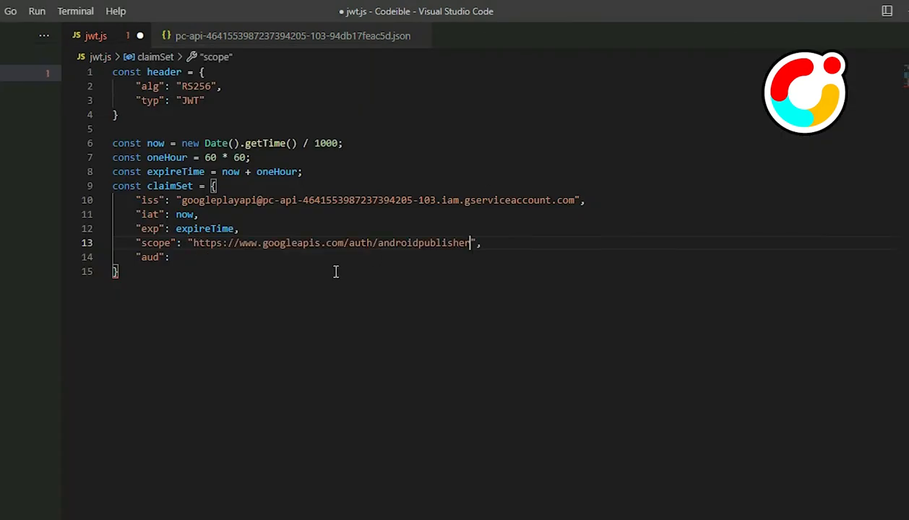
pyautogui.click(171, 257)
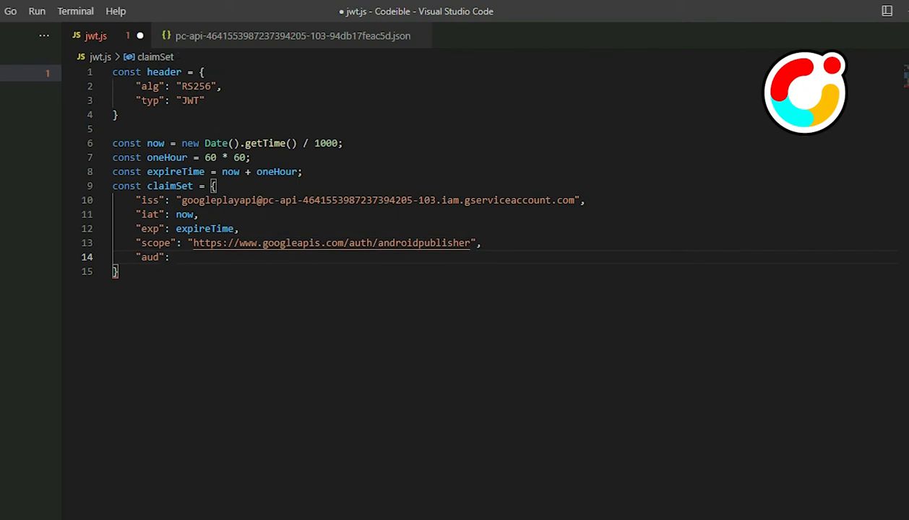
pyautogui.write('"https://')
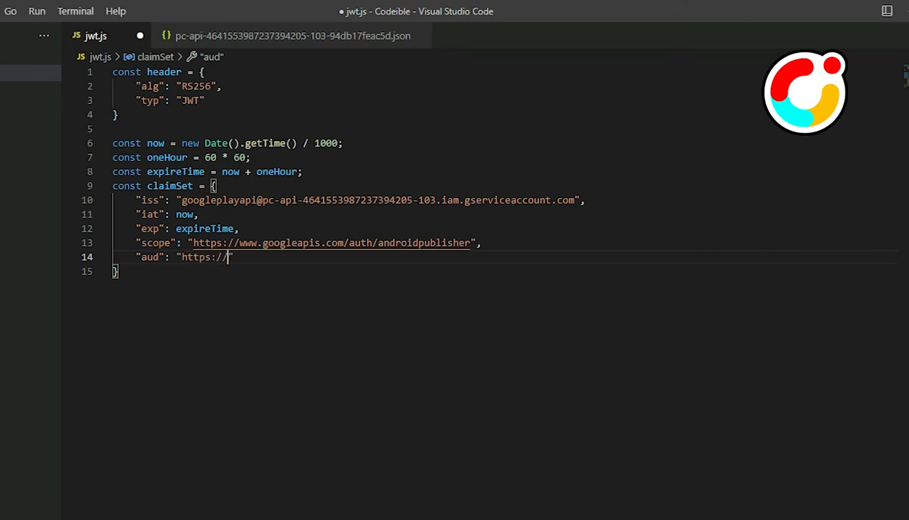
pyautogui.write('oauth')
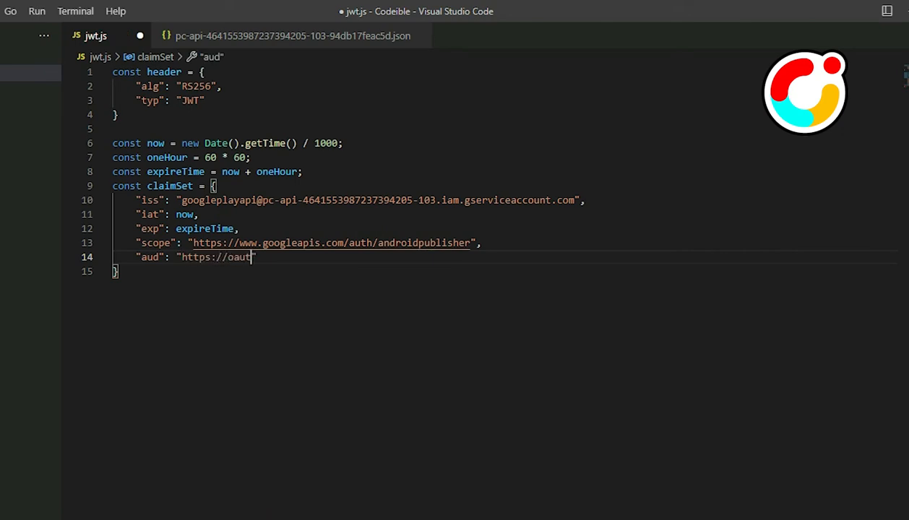
pyautogui.write('2.google')
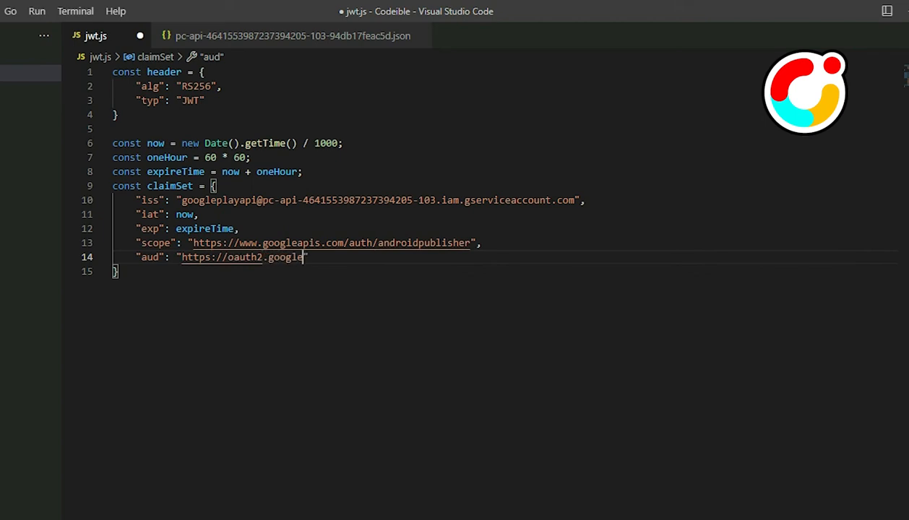
pyautogui.write('apis.com')
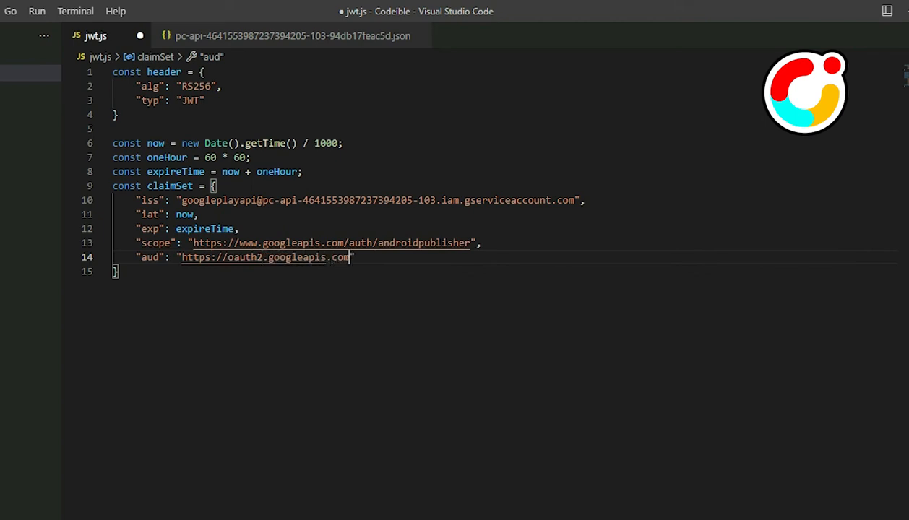
pyautogui.write('/token')
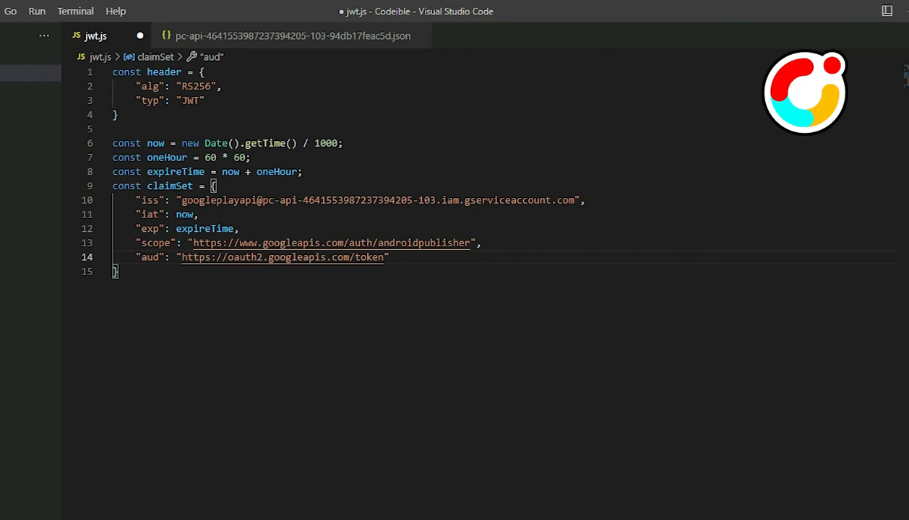
pyautogui.press('Enter')
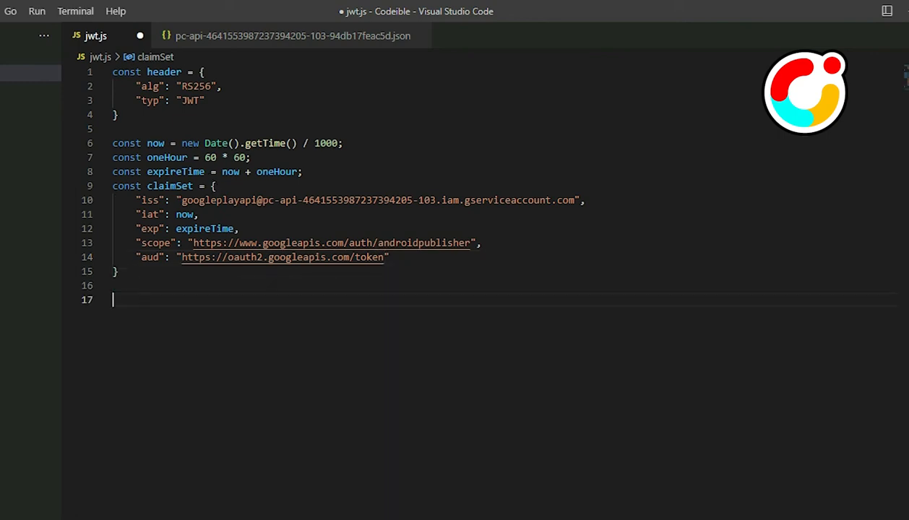
# Step: Start function toBase64URL(json) { with const jsonStr = JSON.stringify(json);
pyautogui.write('function')
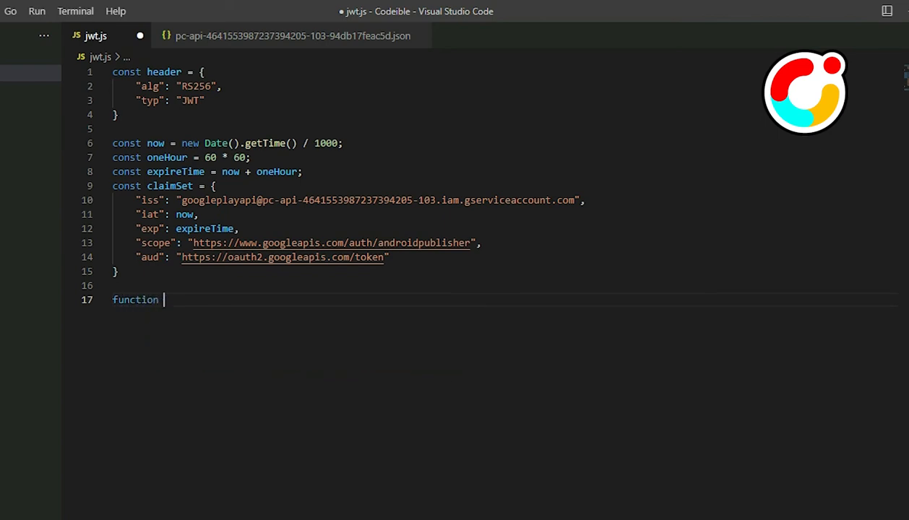
pyautogui.write('toBase')
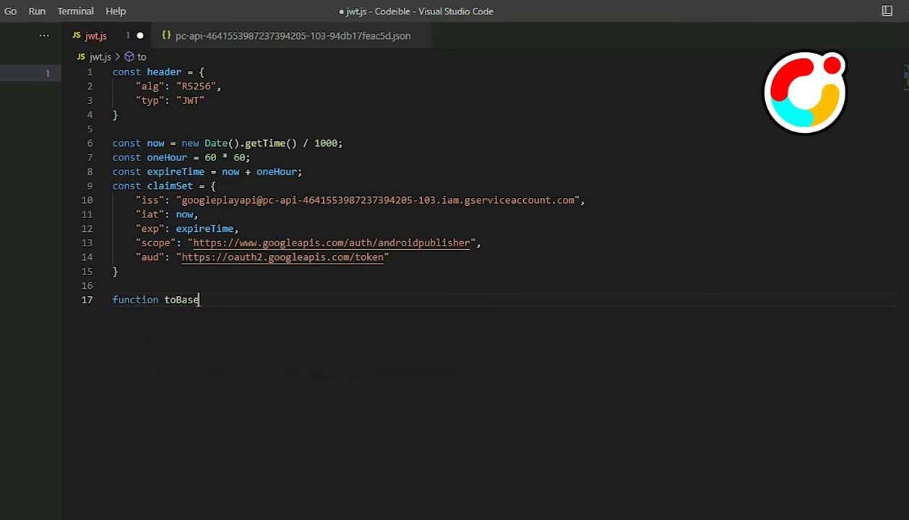
pyautogui.write('64URL()')
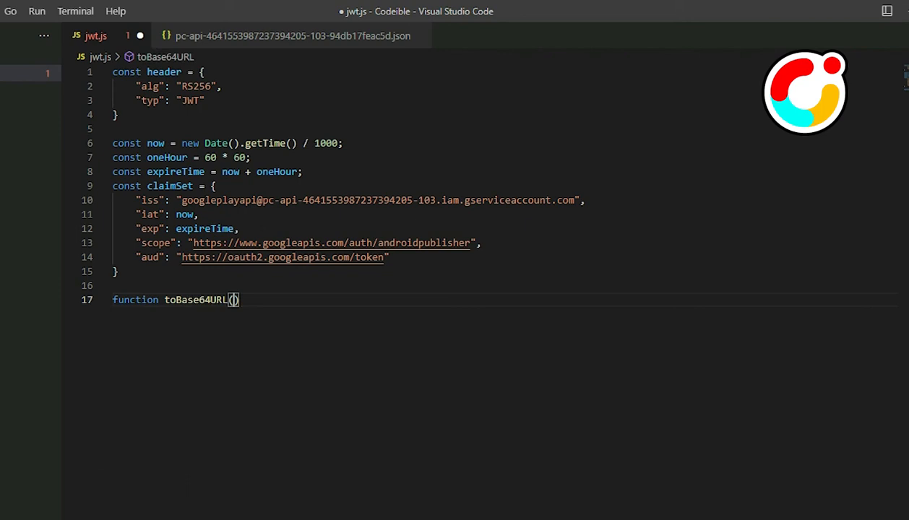
pyautogui.write('json) {')
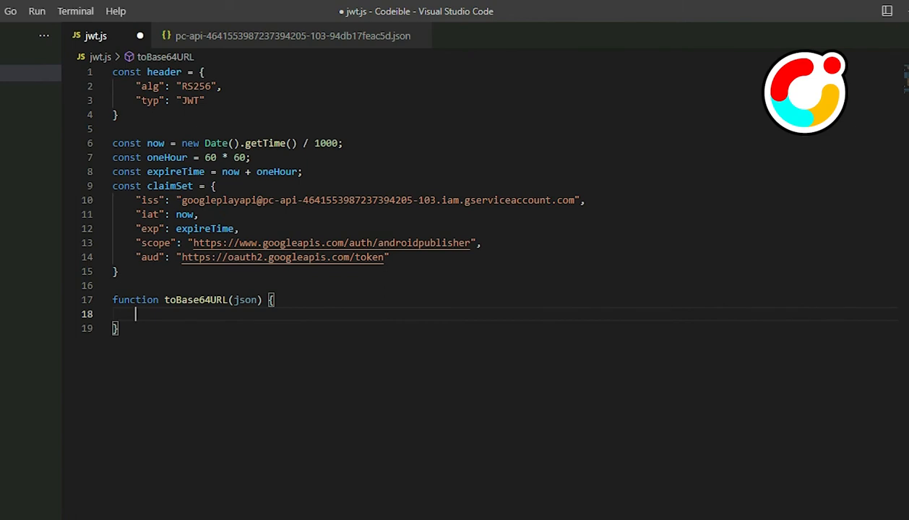
pyautogui.write('JSON.stringify();')
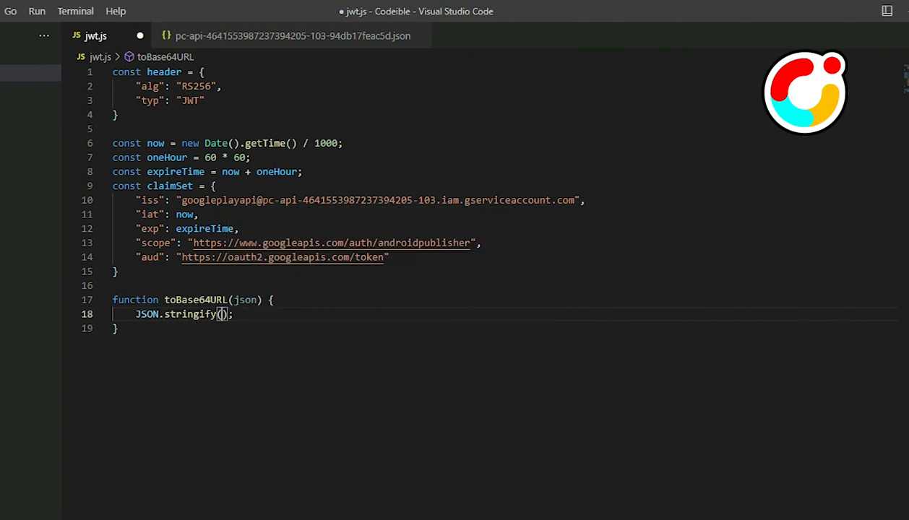
pyautogui.write('json')
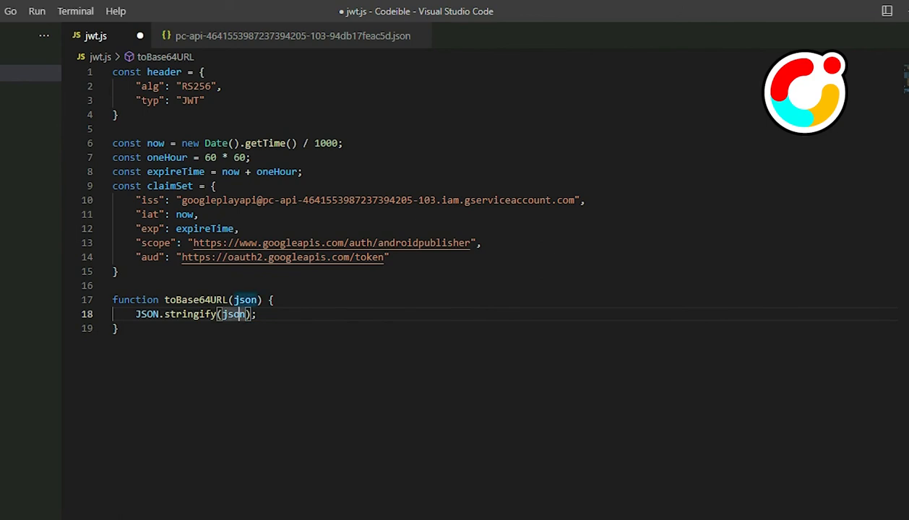
pyautogui.write('const')
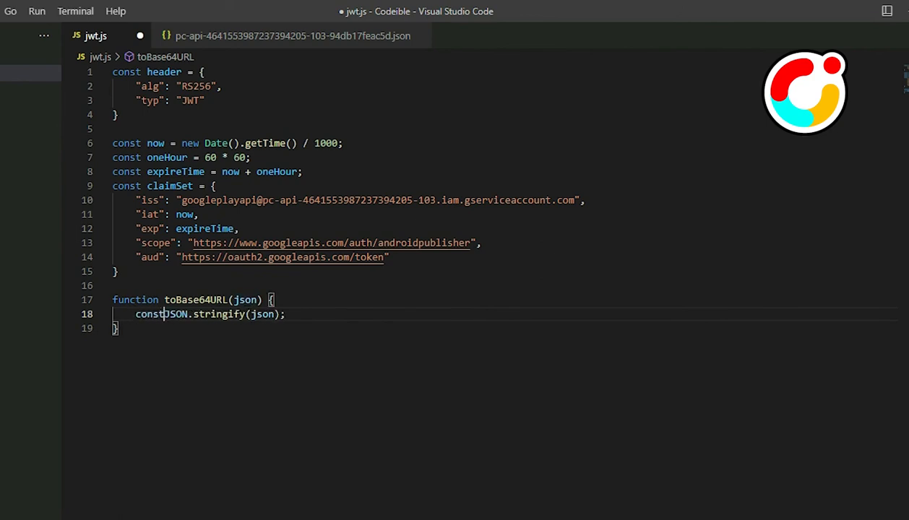
pyautogui.write('jsonStr =')
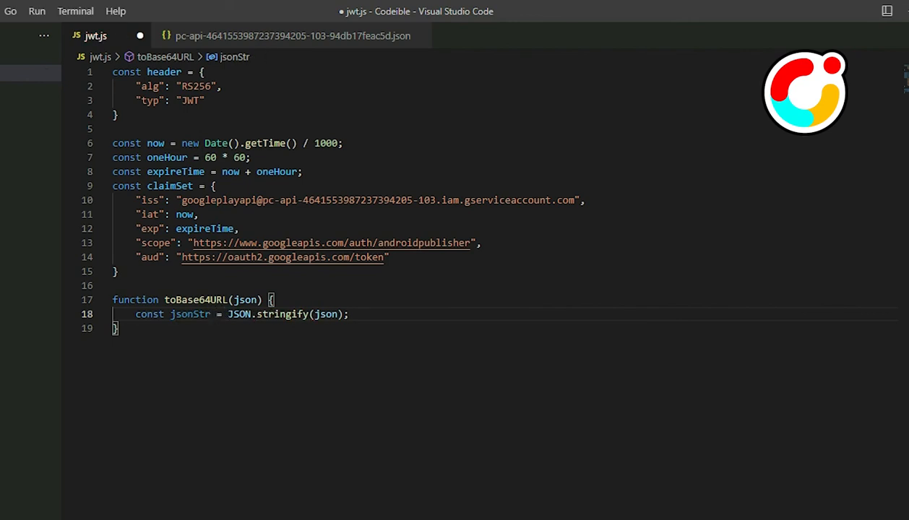
# Step: Add const byteArray = Buffer.from(jsonStr); inside toBase64URL
pyautogui.click(348, 314)
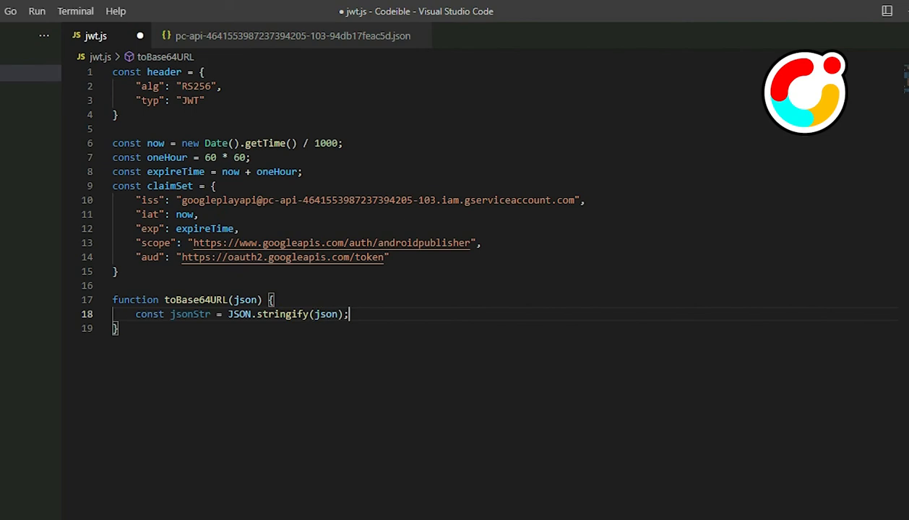
pyautogui.write('Buffer')
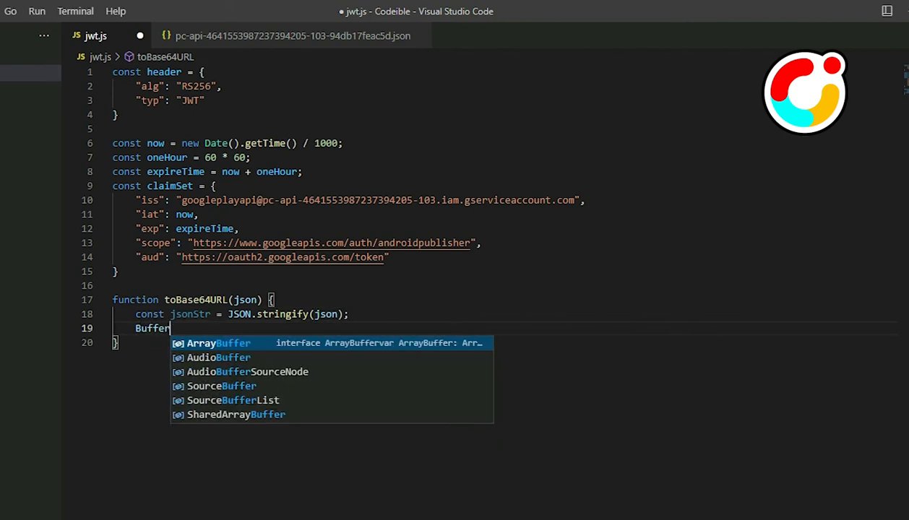
pyautogui.write('.from(jsonStr);')
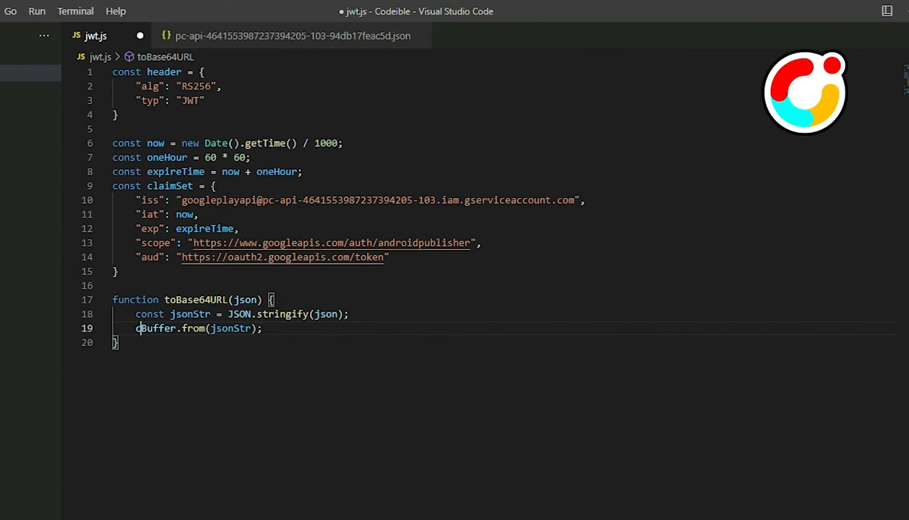
pyautogui.write('const byteArray =')
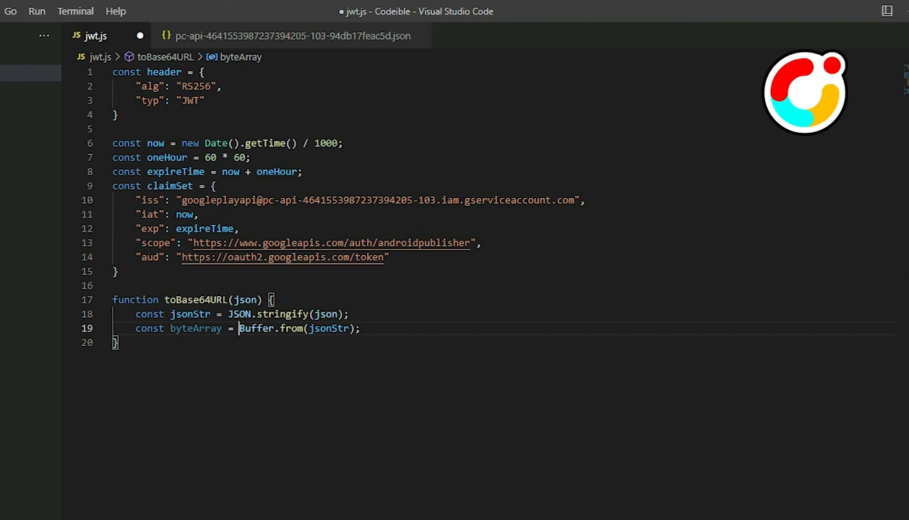
# Step: Write byteArray.toString("base64") with a first .replace(/\+/g, ...) call
pyautogui.click(348, 328)
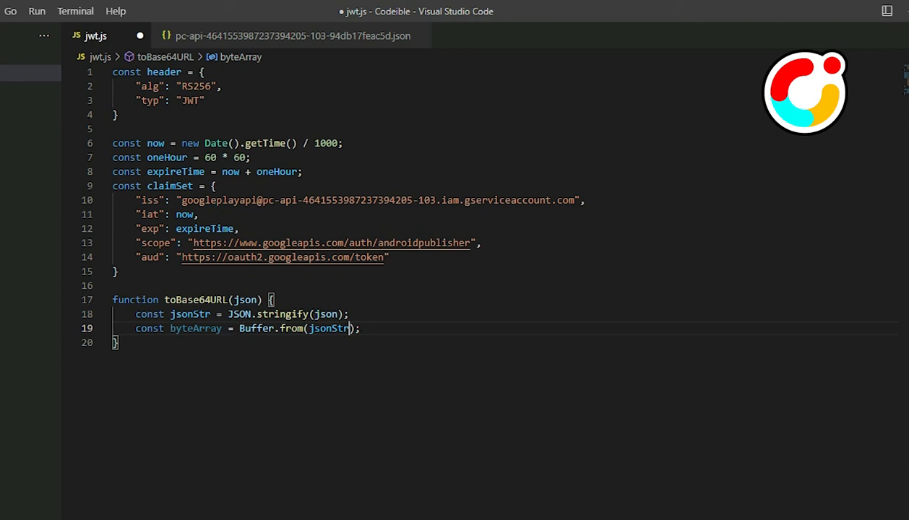
pyautogui.write('byteArray')
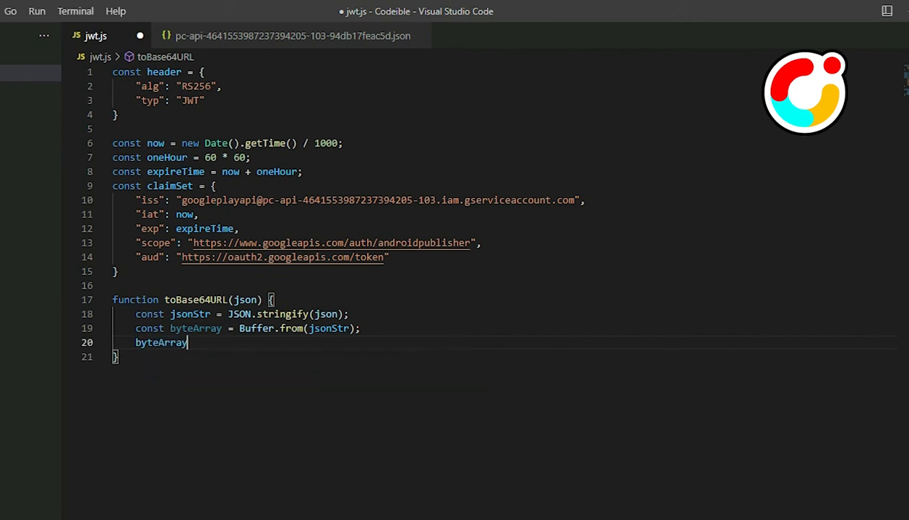
pyautogui.write('.toString(')
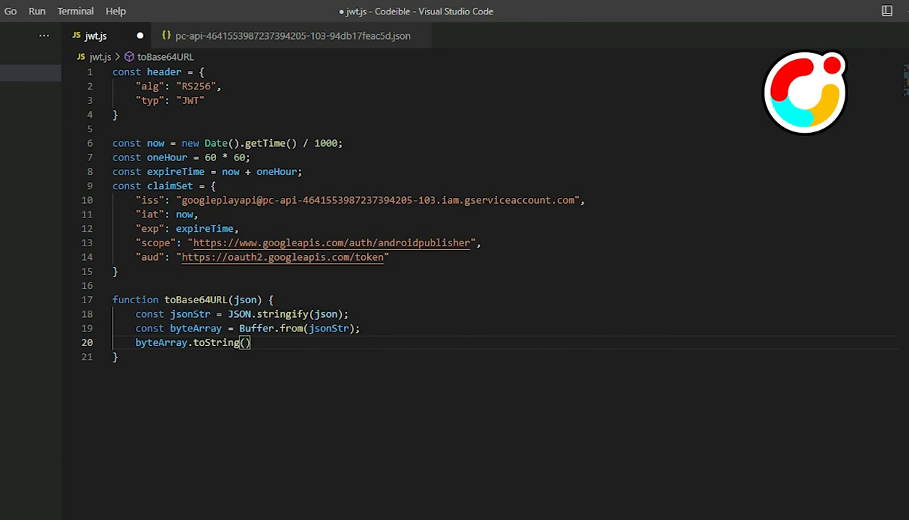
pyautogui.write('"base64"')
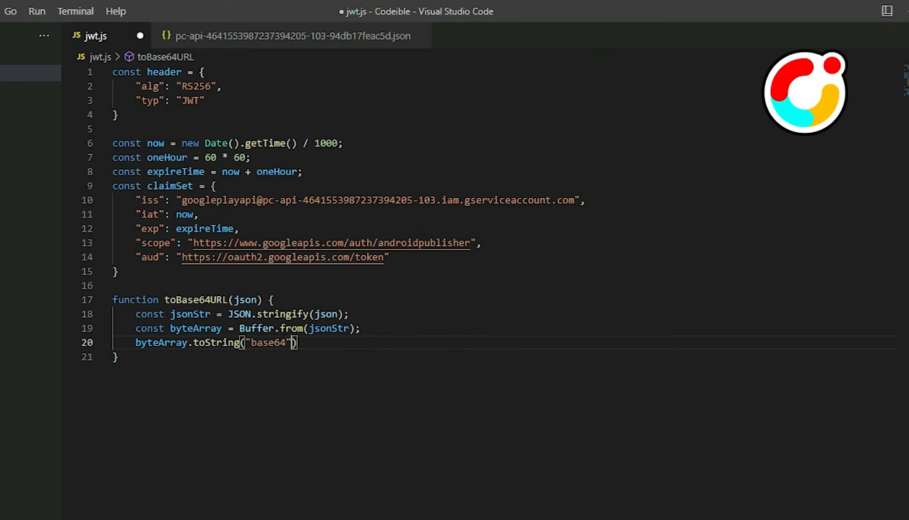
pyautogui.write('.replace(//')
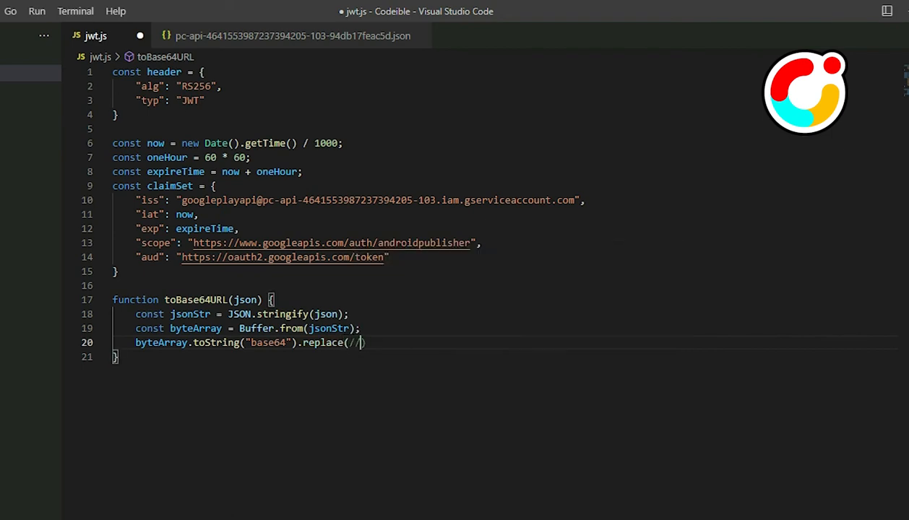
pyautogui.write('\\+/')
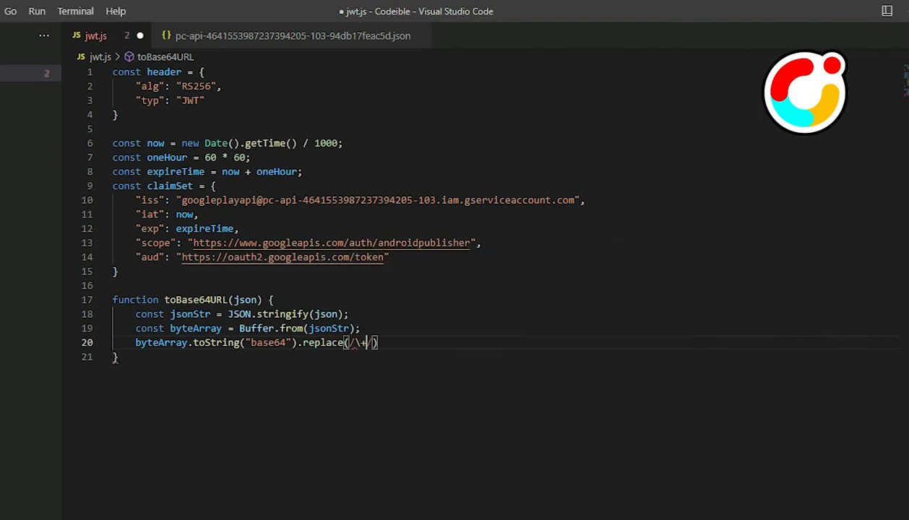
pyautogui.write('g, "-')
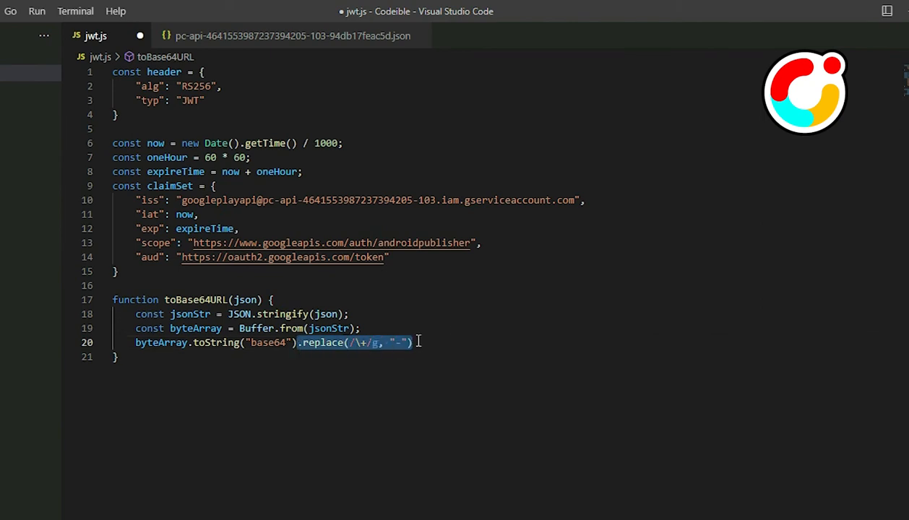
# Step: Chain replaces so + becomes -, / becomes _ and = is removed, and return the result
pyautogui.write('.replace(/\\+/g, "-")')
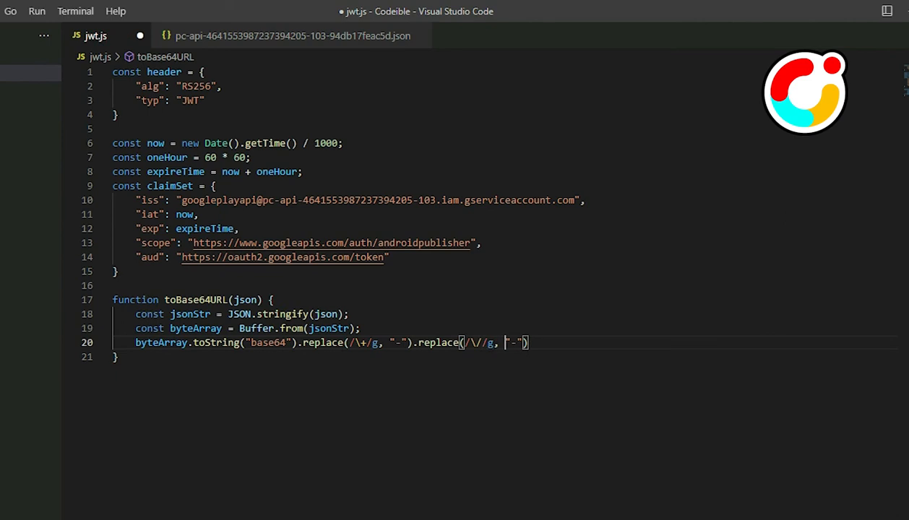
pyautogui.write('_')
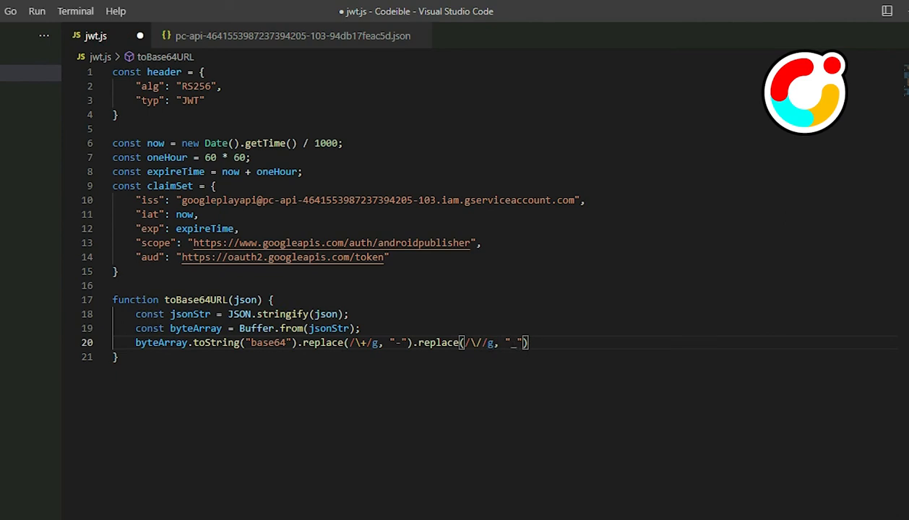
pyautogui.write('.replace(/\\+/g, "-")')
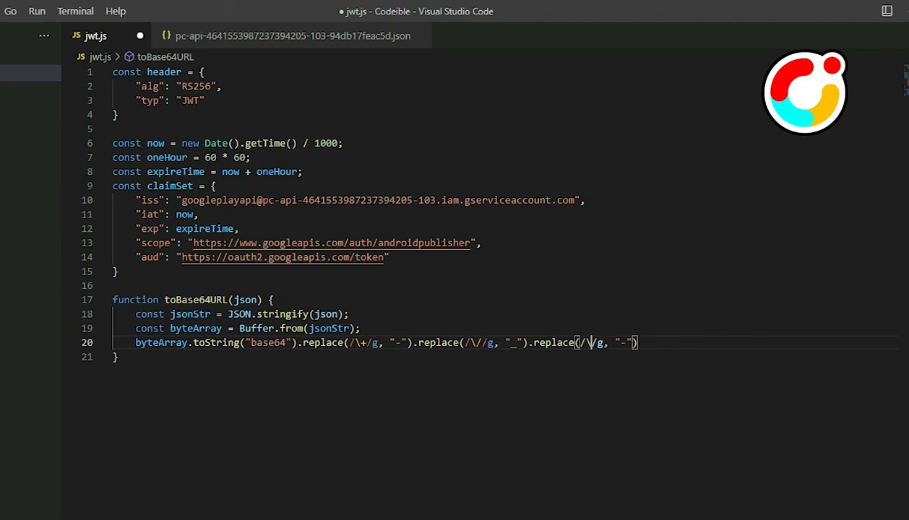
pyautogui.write('=')
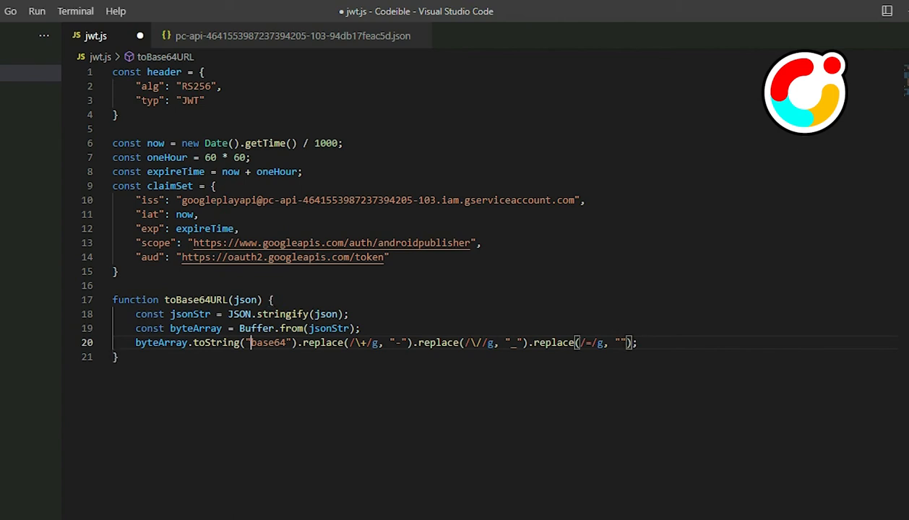
pyautogui.write('return')
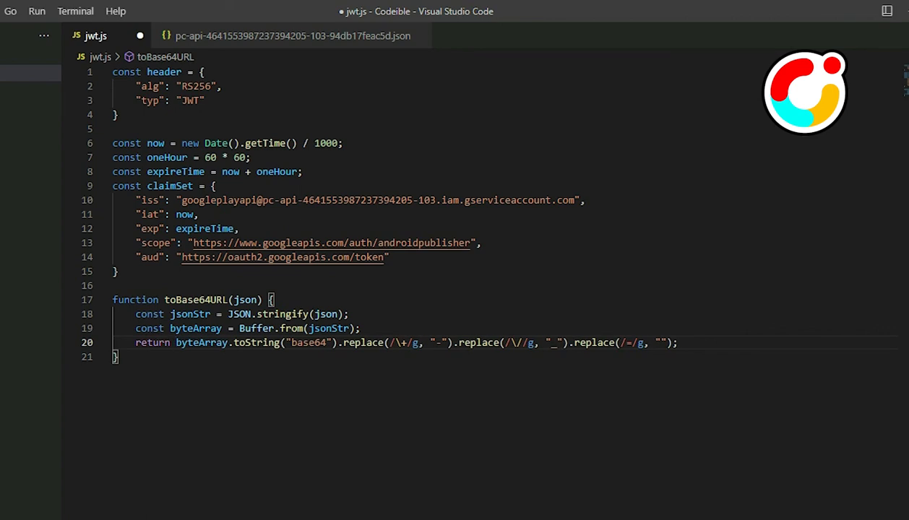
pyautogui.press('Enter')
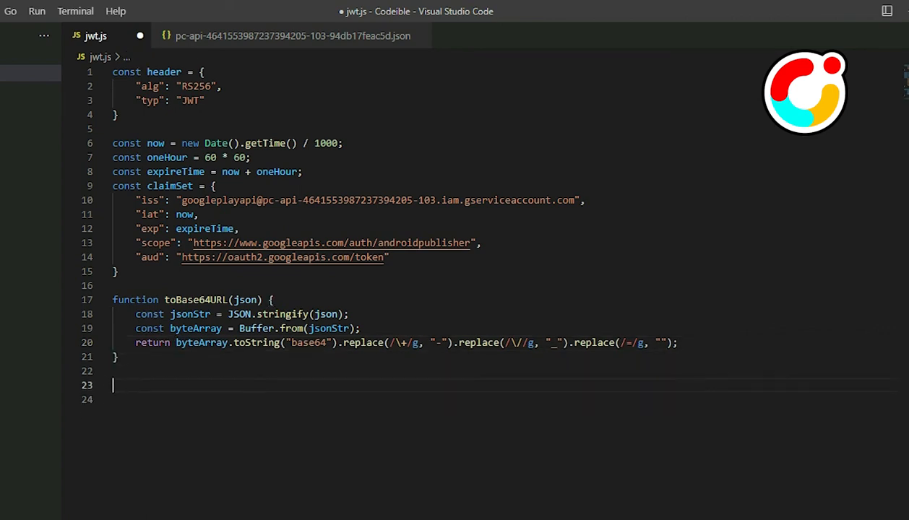
# Step: Define const encodedHeader = toBase64URL(header); below the function
pyautogui.write('c')
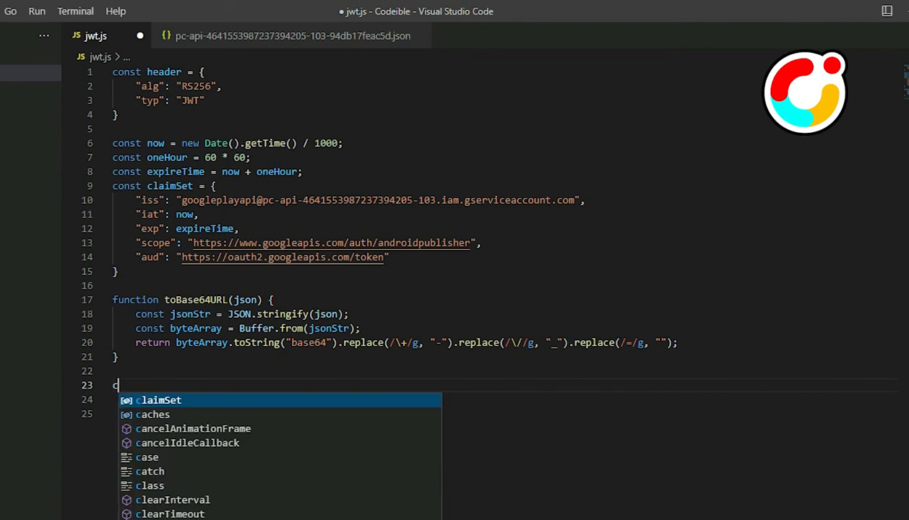
pyautogui.write('onst encoded')
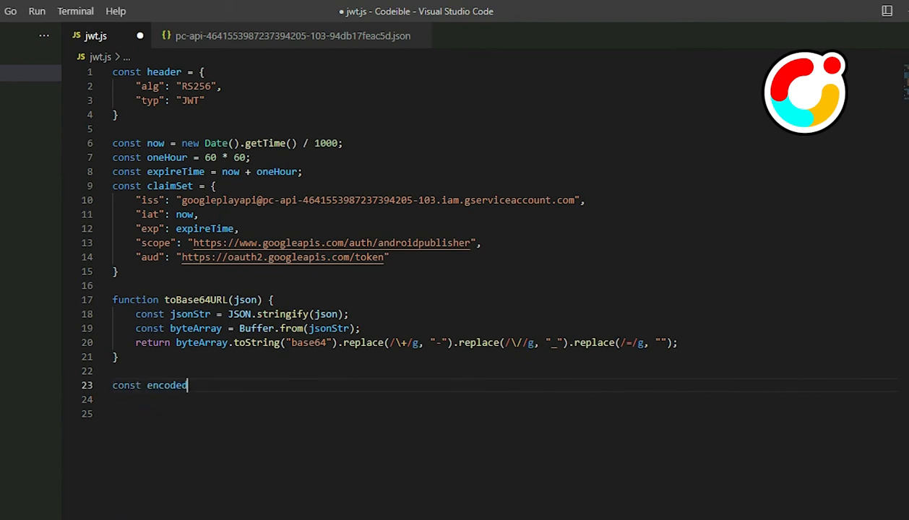
pyautogui.write('Header =')
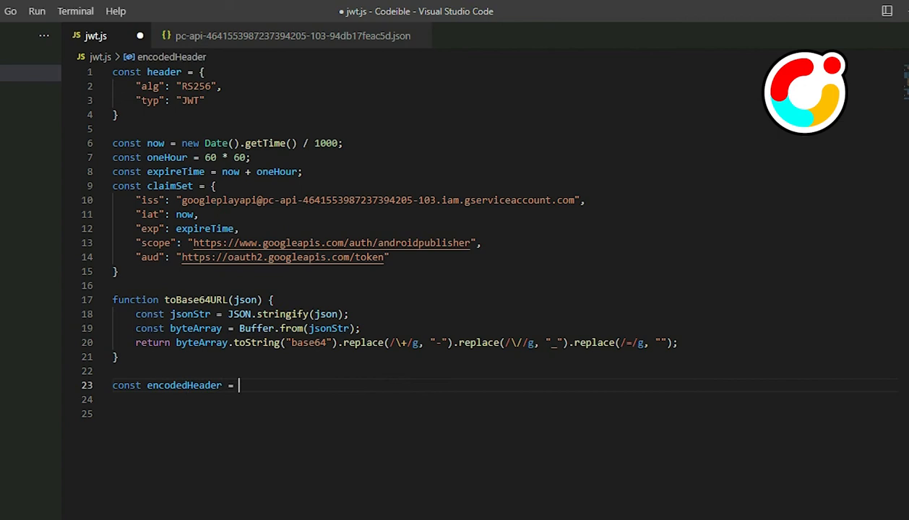
pyautogui.write('toBase64URL();')
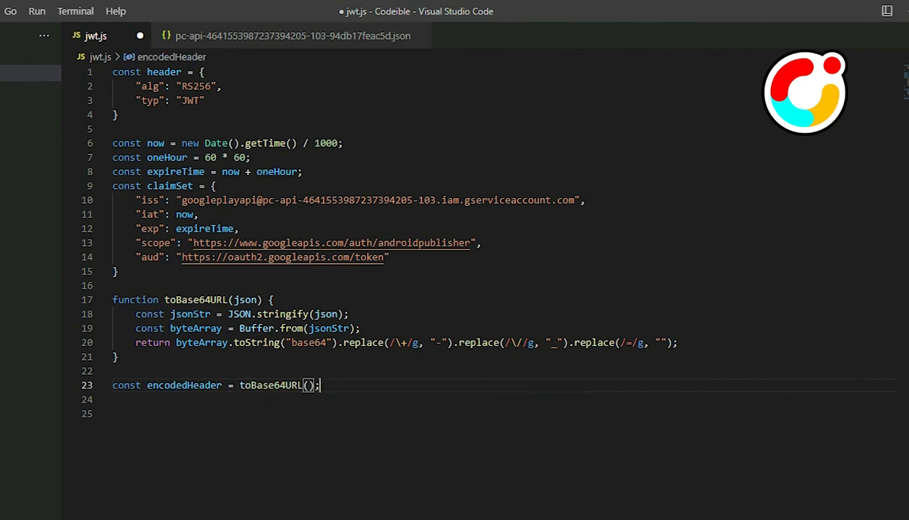
pyautogui.write('header')
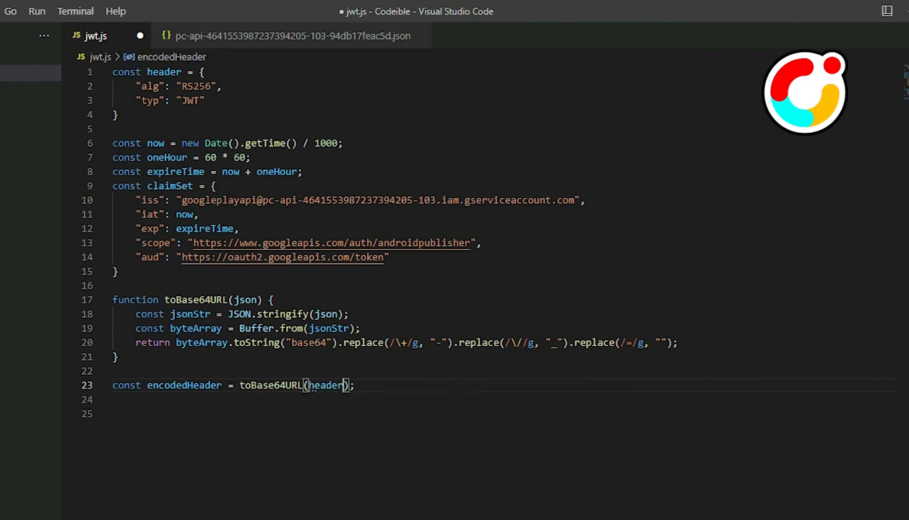
# Step: Define const encodedClaimSet = toBase64URL(claimSet); on the next line
pyautogui.click(113, 399)
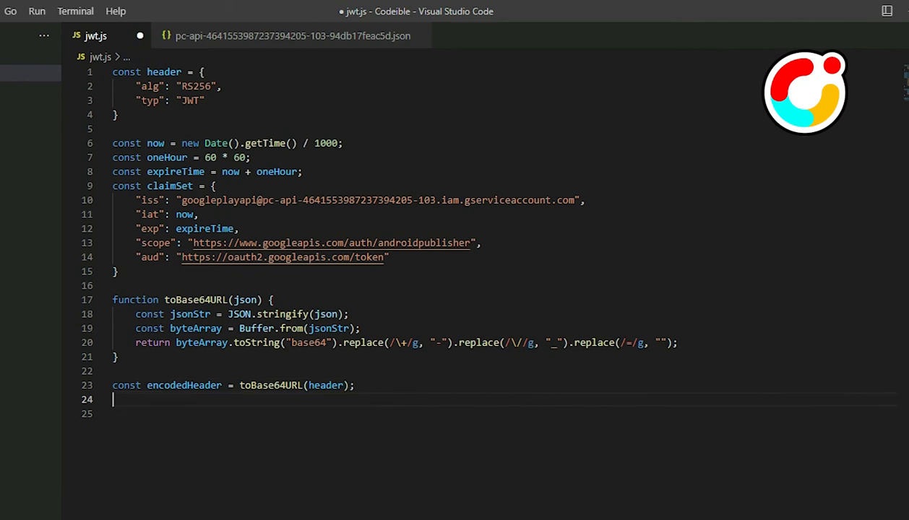
pyautogui.write('const en')
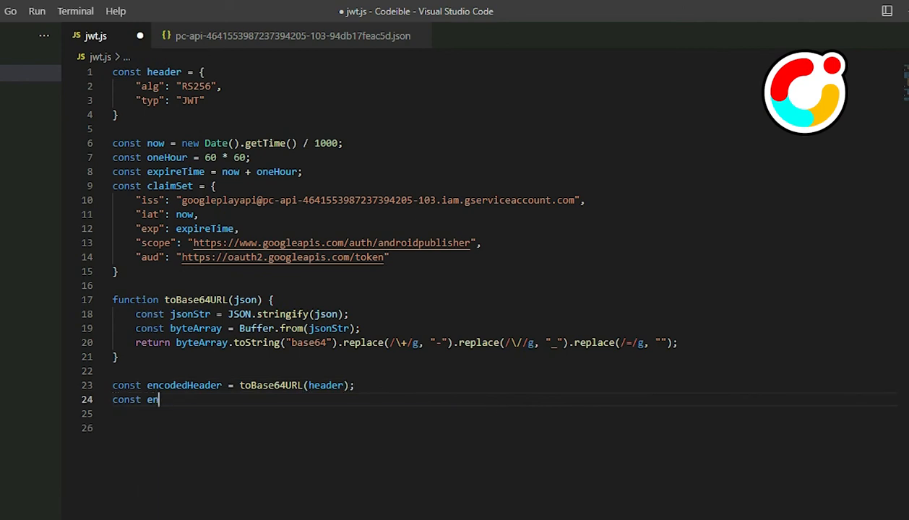
pyautogui.write('codedClaim')
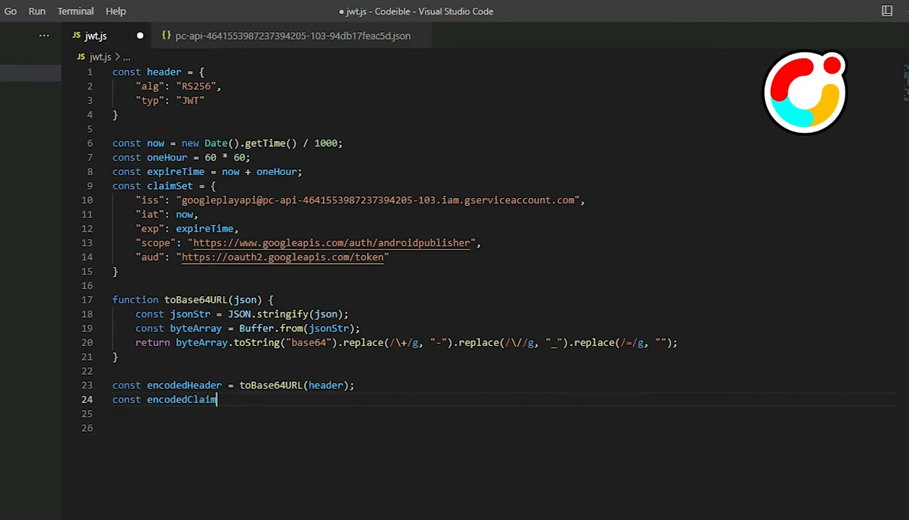
pyautogui.write('Set = toBase64URL(claimSet);')
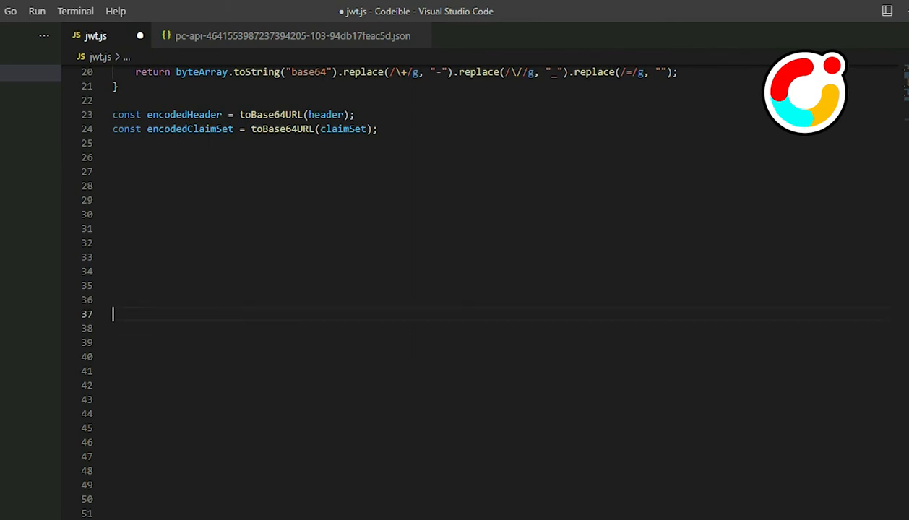
# Step: Add const crypto = require("crypto"); to jwt.js
pyautogui.write('const')
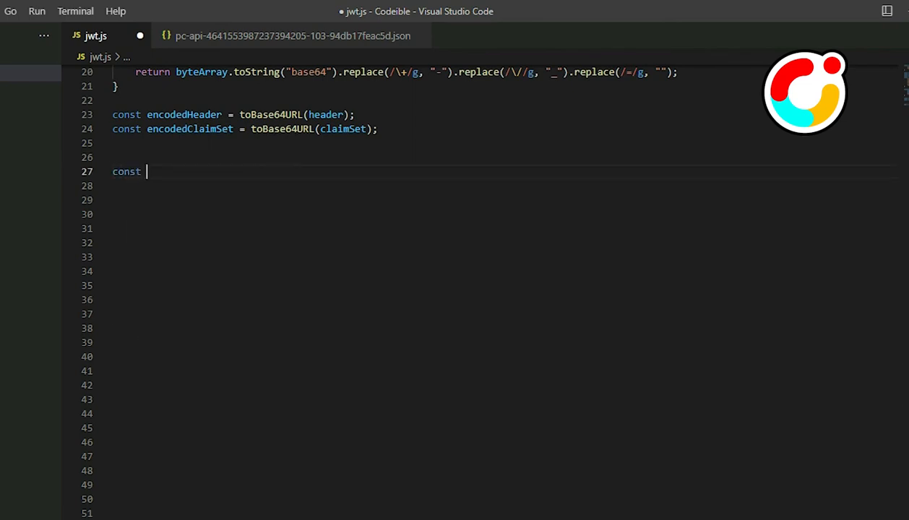
pyautogui.write('crypto =')
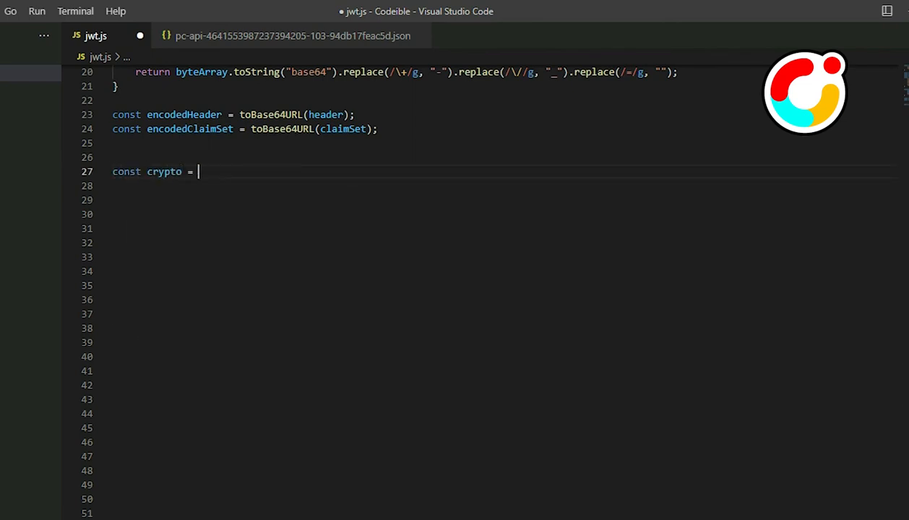
pyautogui.write('require();')
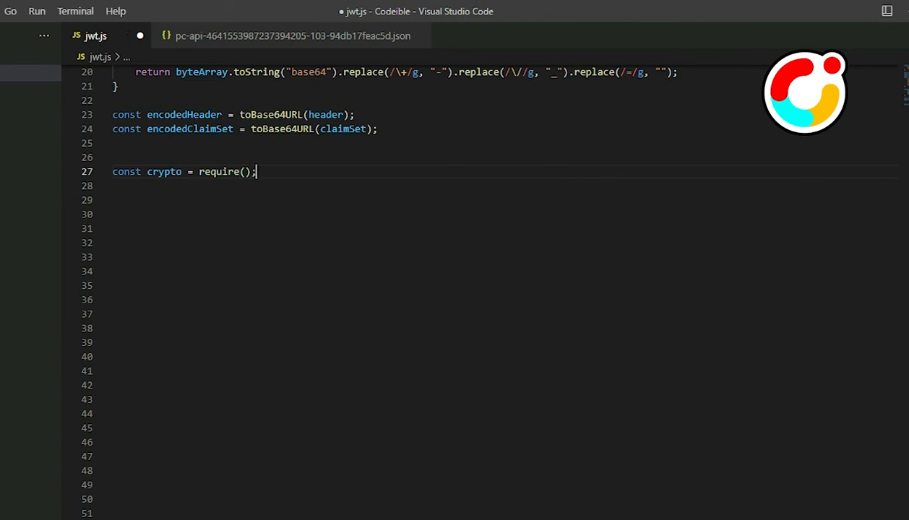
pyautogui.write('"cry"')
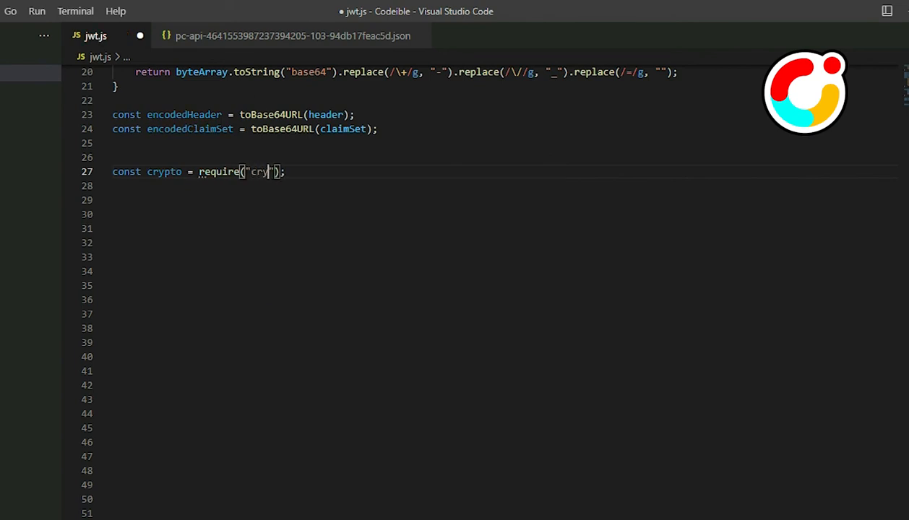
pyautogui.write('pto')
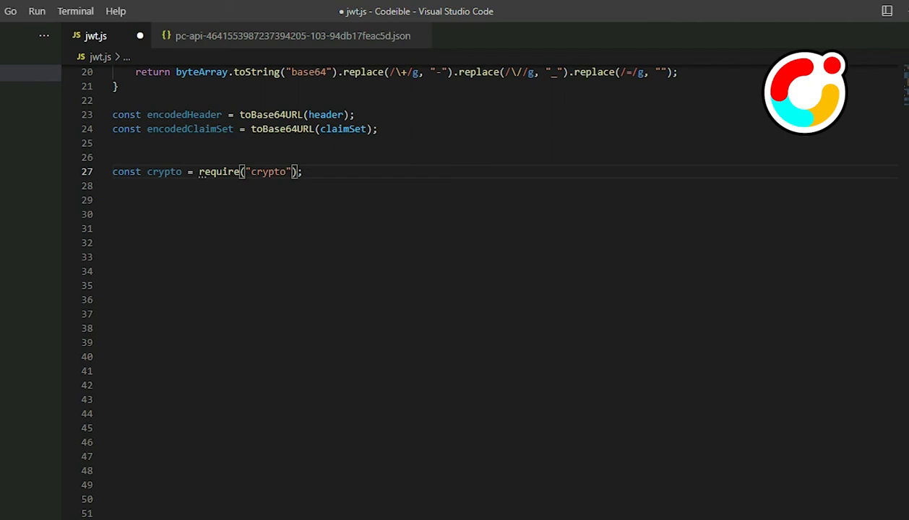
# Step: Create a signer with crypto.createSign("RSA-SHA256")
pyautogui.write('const signer = crypto.createSign)')
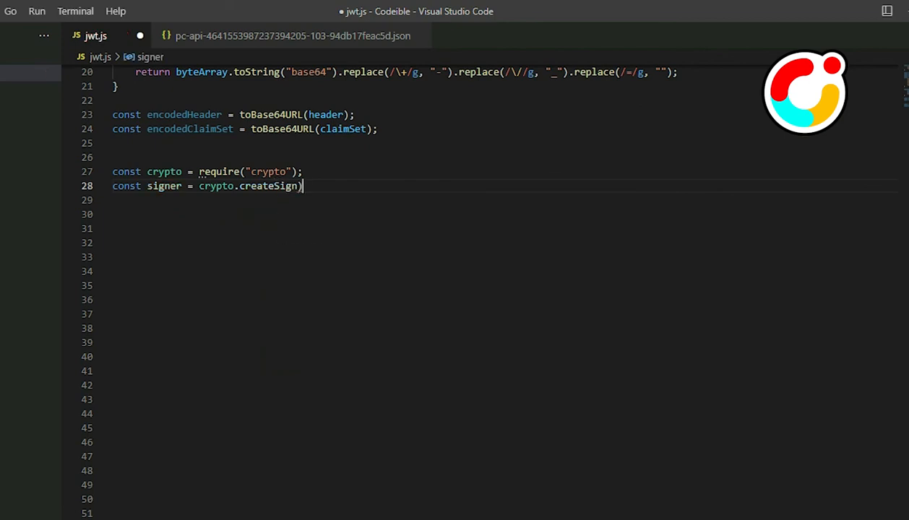
pyautogui.write('("");')
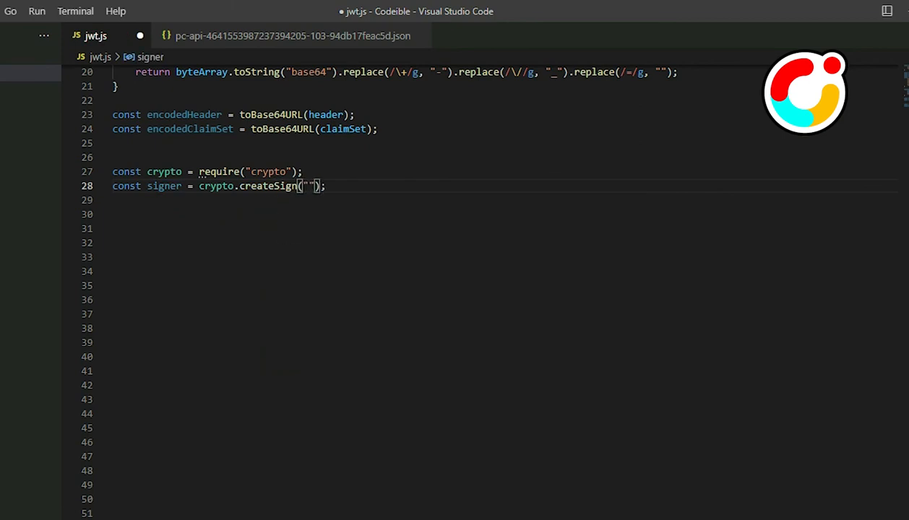
pyautogui.write('RSA-SHA')
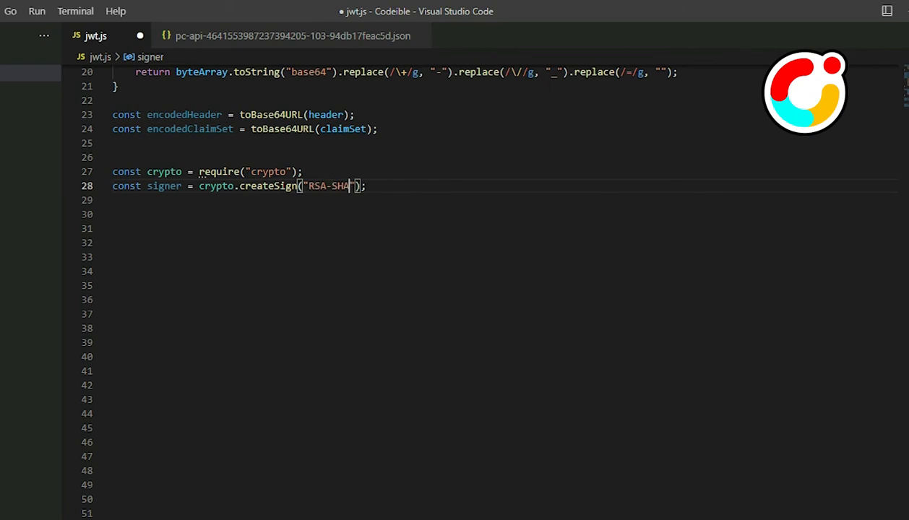
pyautogui.write('256')
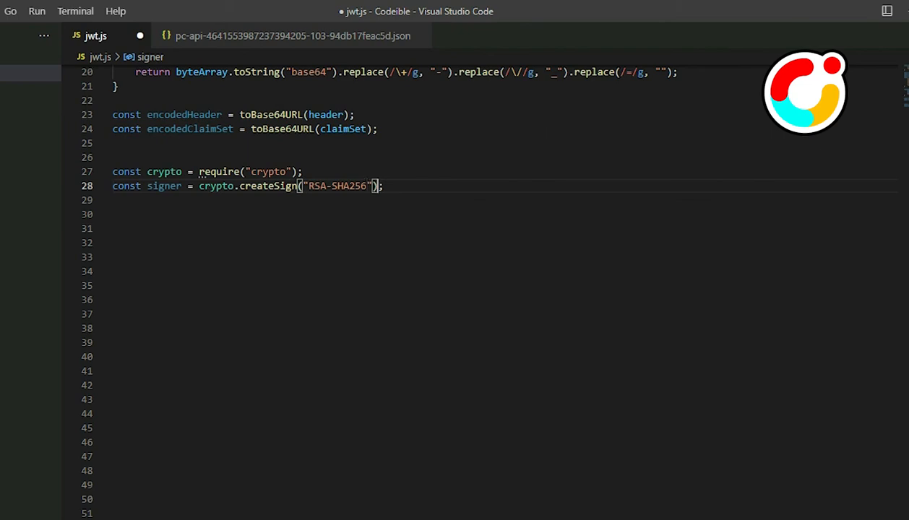
# Step: Write `${encodedHeader}.${encodedClaimSet}` into the signer and call signer.end();
pyautogui.write('signe')
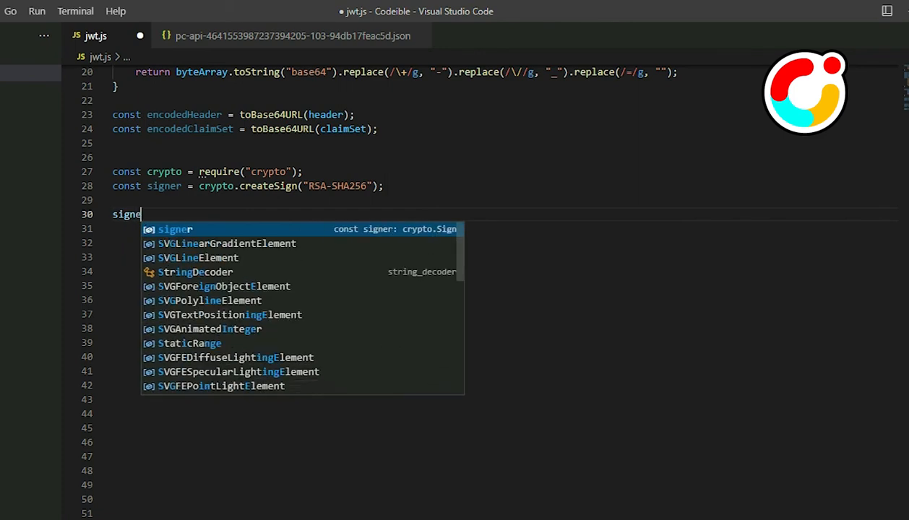
pyautogui.write('r.write(`${encodedHeader}${}`);')
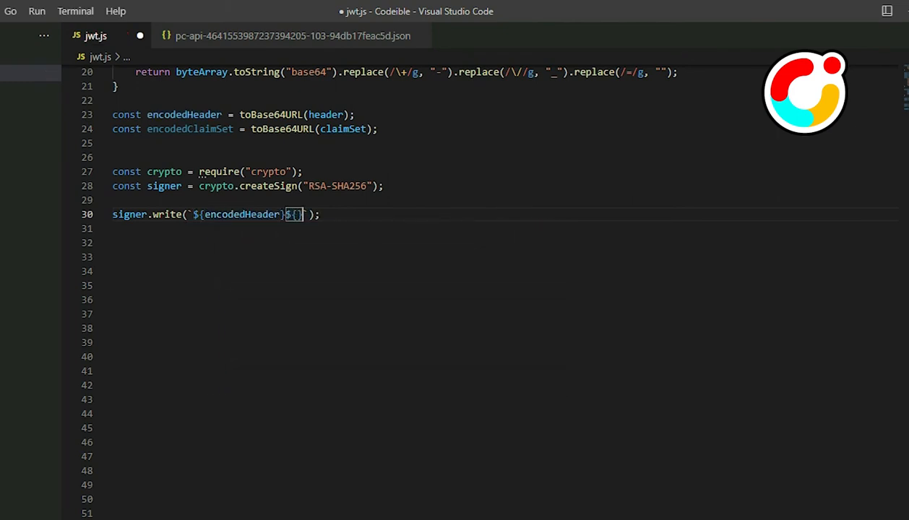
pyautogui.write('encodedClaimSet')
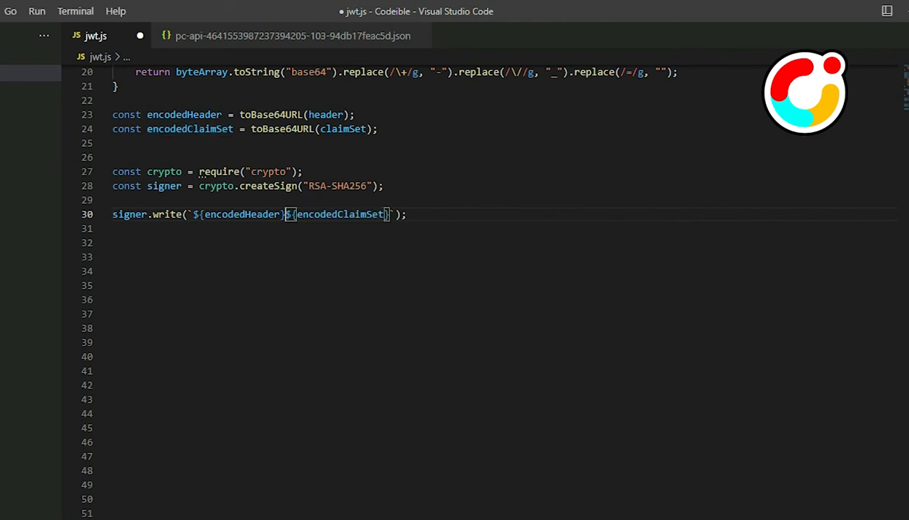
pyautogui.write('.')
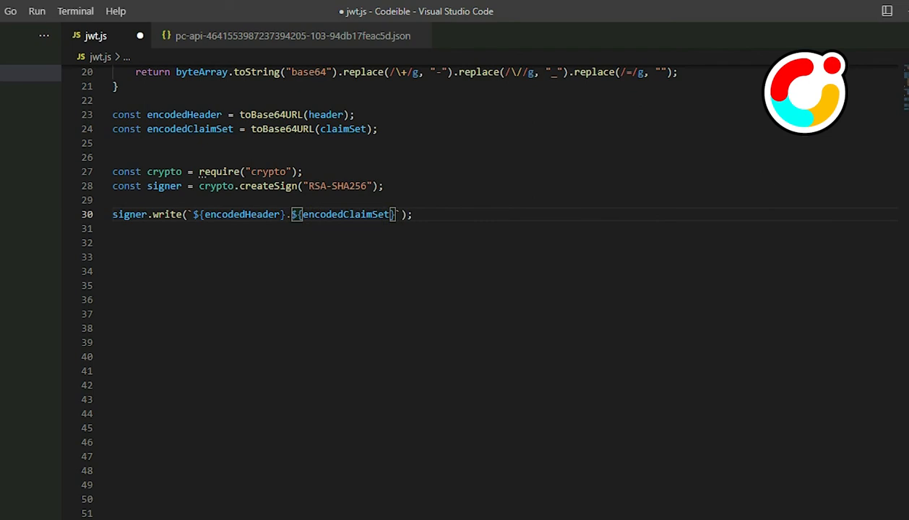
pyautogui.write('signer')
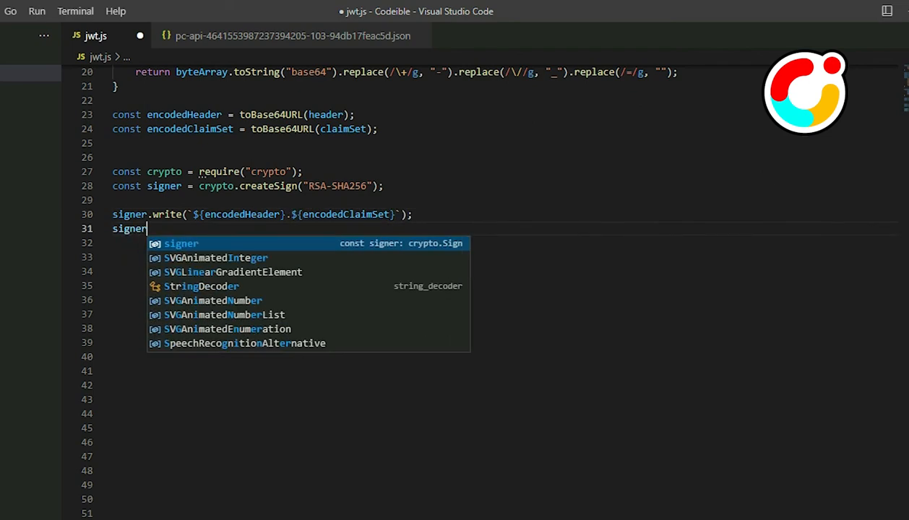
pyautogui.write('.end()')
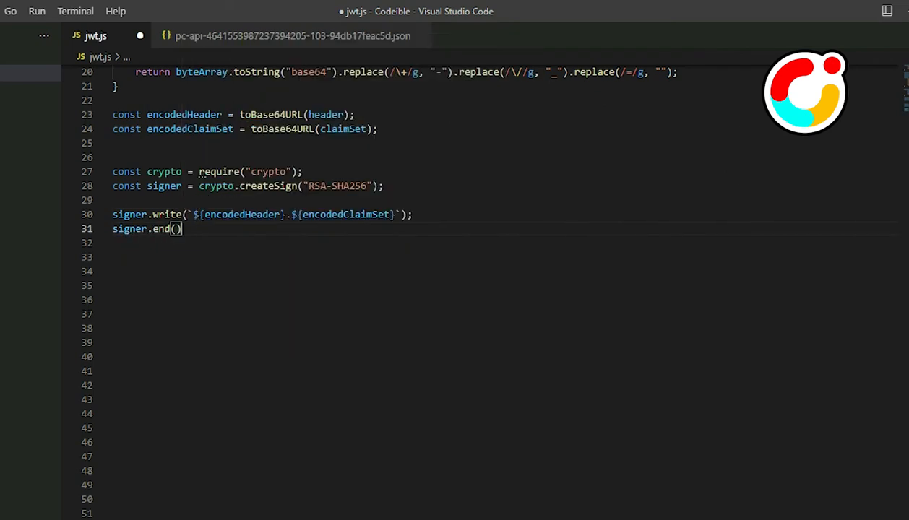
pyautogui.write(';')
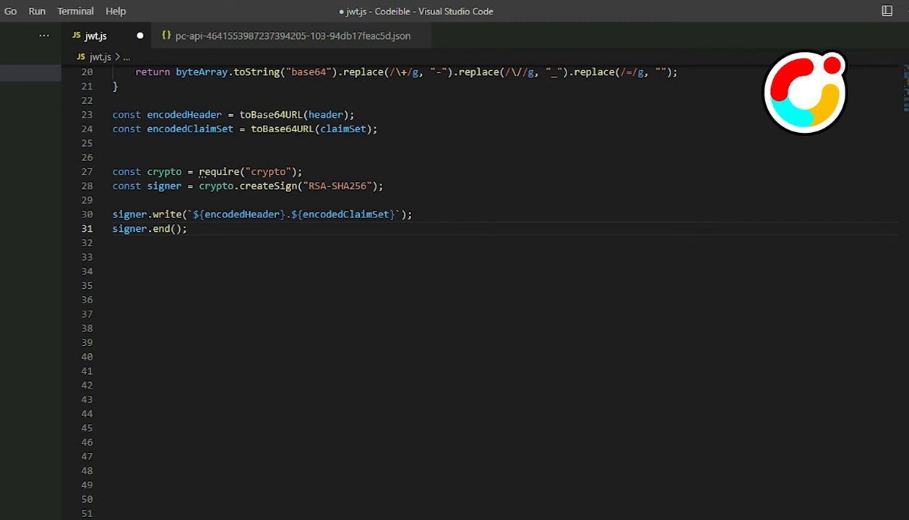
pyautogui.click(289, 35)
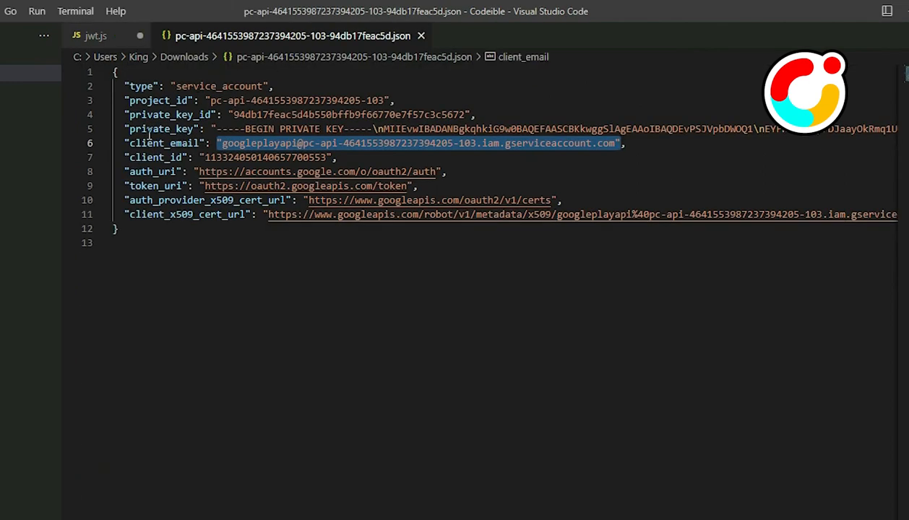
pyautogui.click(161, 128)
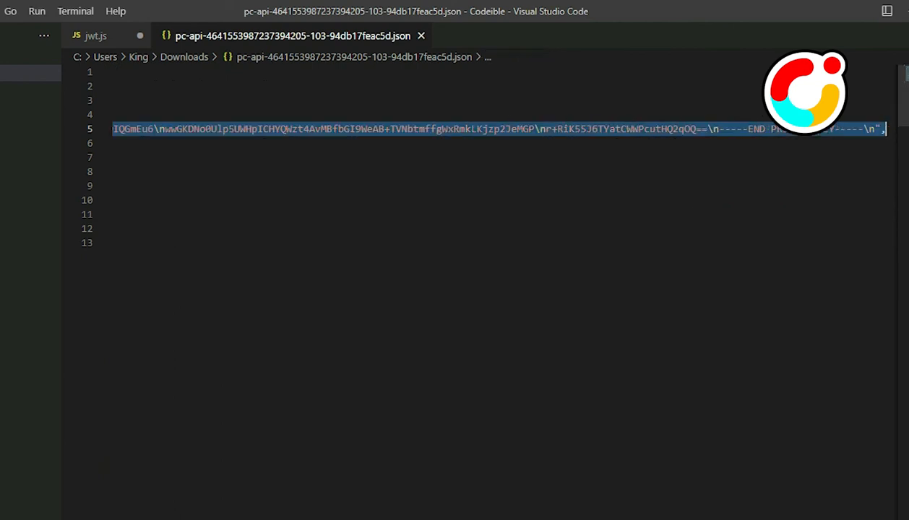
pyautogui.click(878, 129)
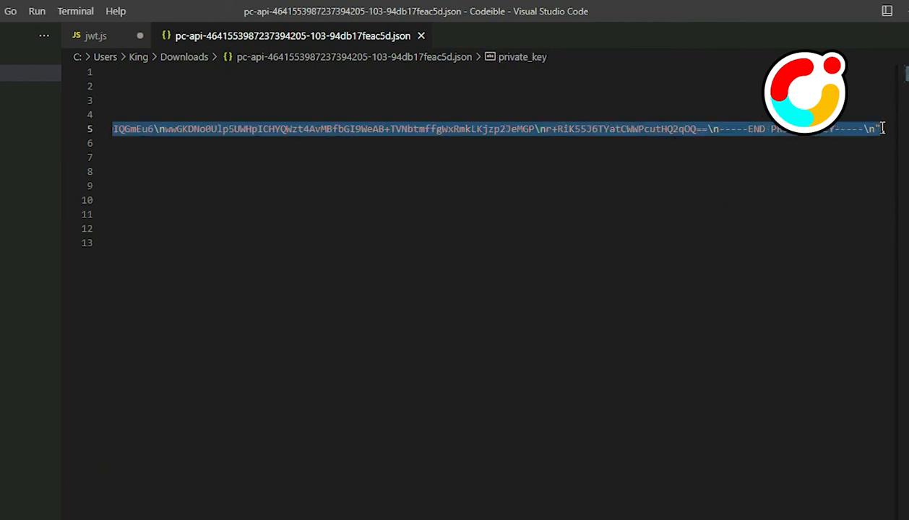
pyautogui.click(95, 35)
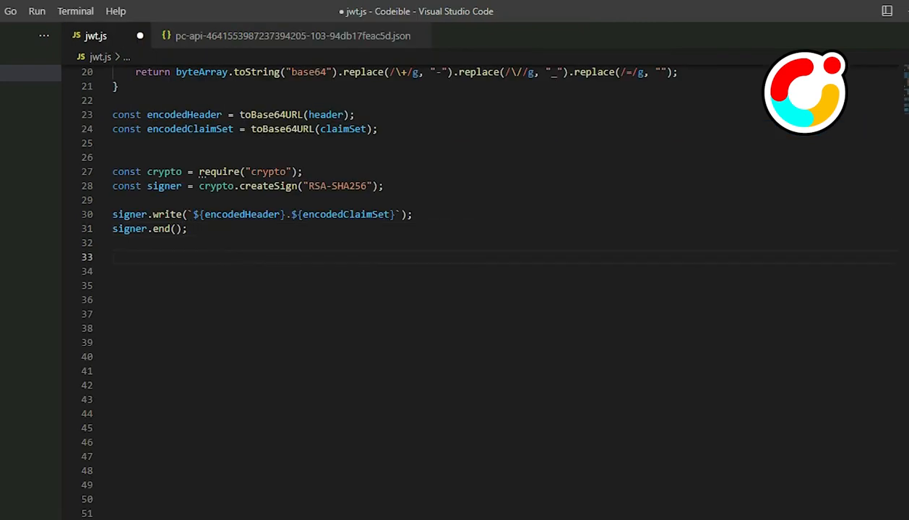
# Step: Define const privateKey from the key string and const signature = signer.sign(privateKey, "base64");
pyautogui.write('const pri')
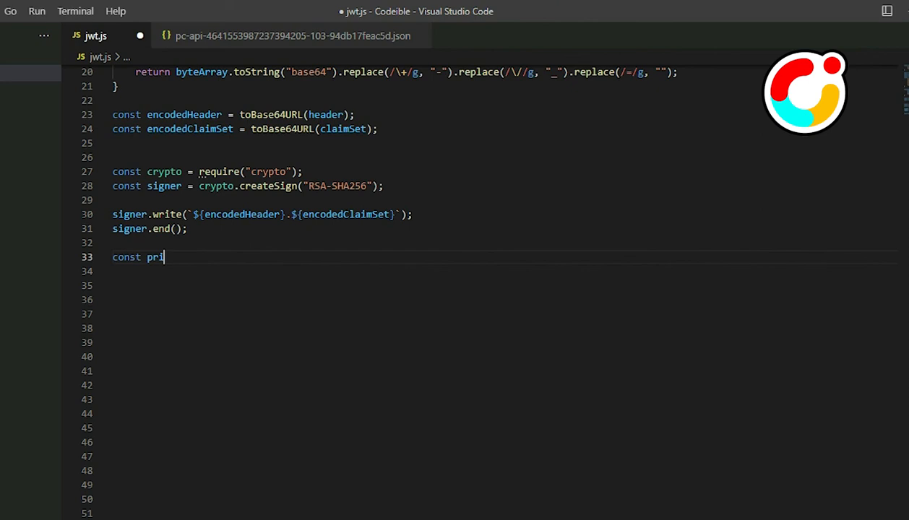
pyautogui.write('vateKey =')
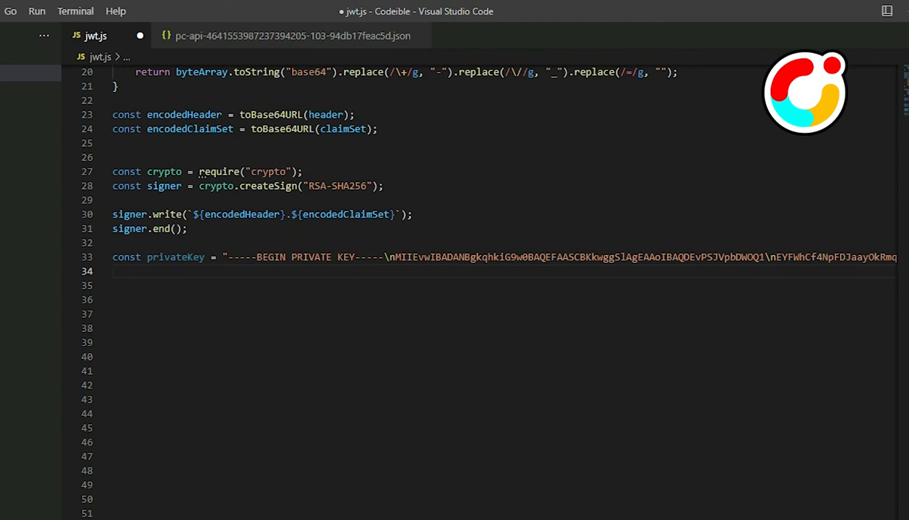
pyautogui.write('signer')
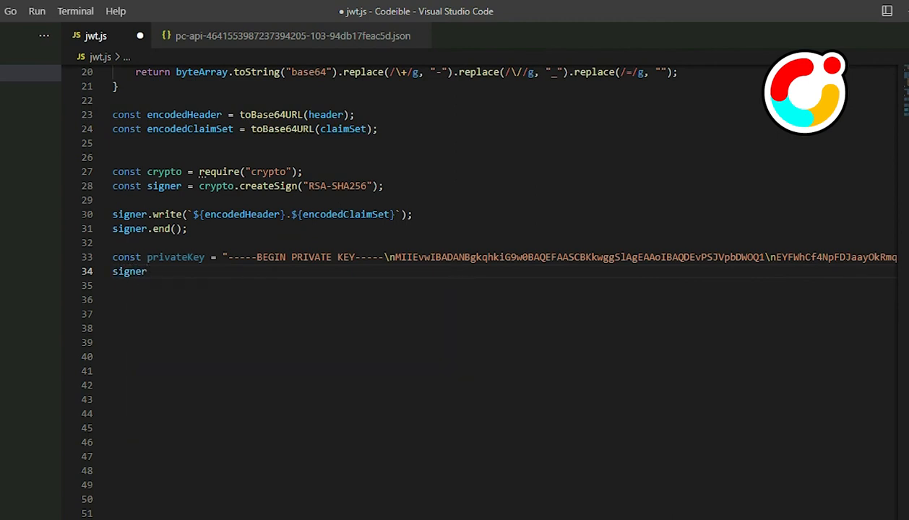
pyautogui.write('.sign()')
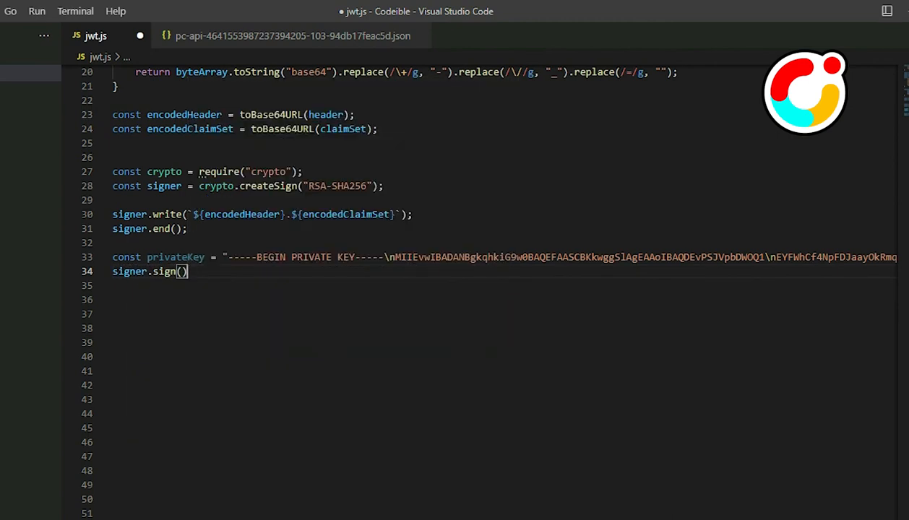
pyautogui.write(';')
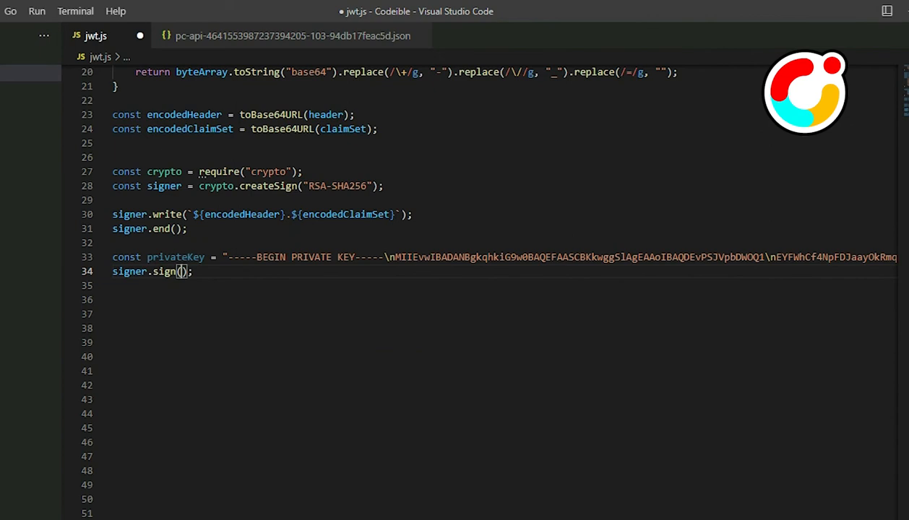
pyautogui.write('privateKey')
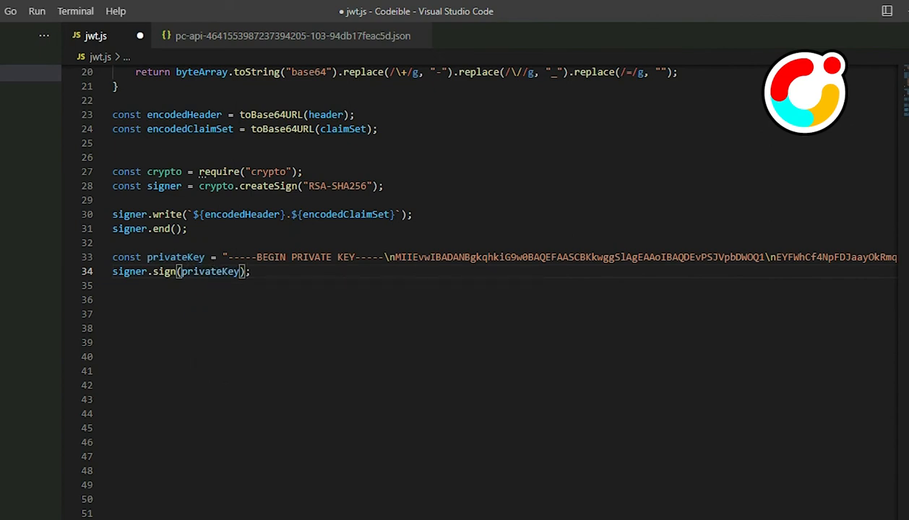
pyautogui.write(', "base64')
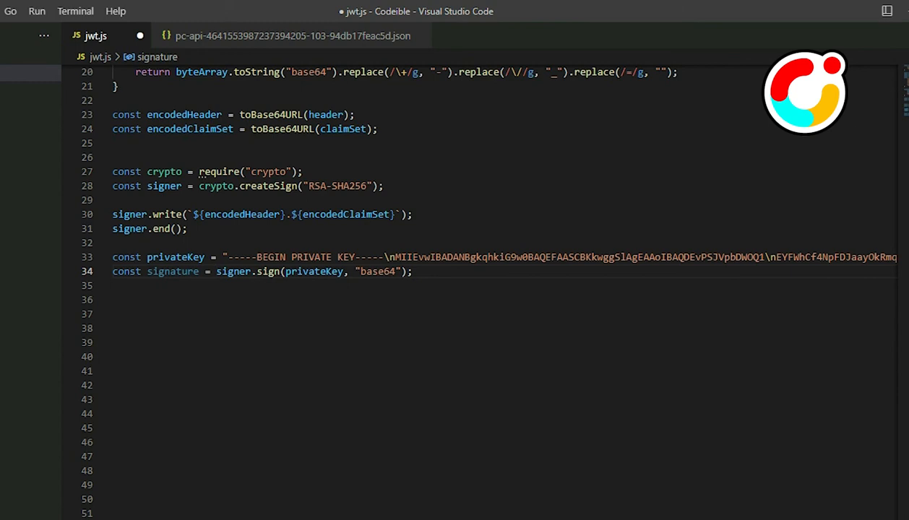
# Step: Define encodedSignature as signature with + replaced by -, / by _, and = removed
pyautogui.write('const encodedSignature =')
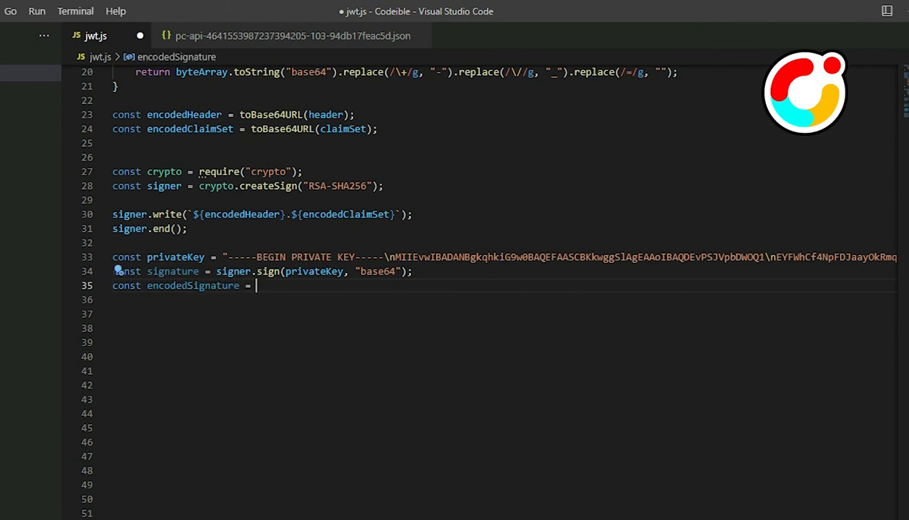
pyautogui.write('signature')
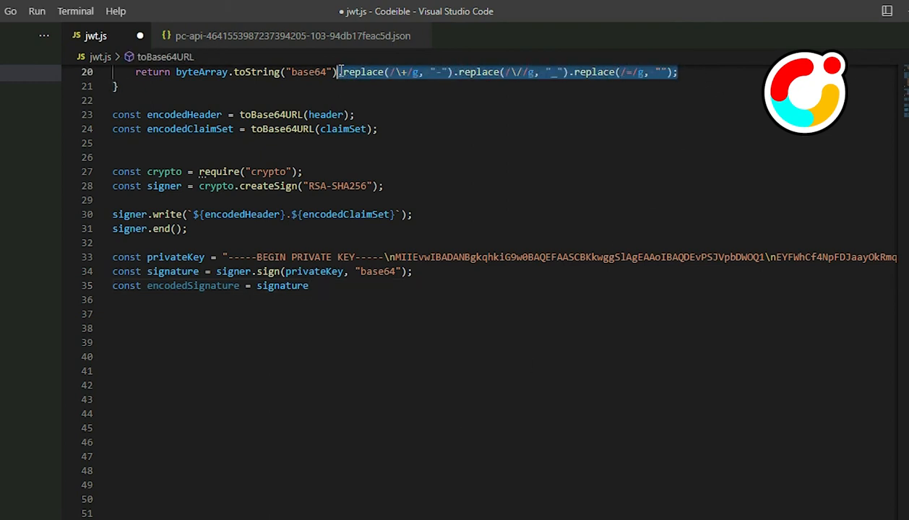
pyautogui.write('.replace(/\\+/g, "-").replace(/\\//g, "_").replace(/=/g, "");')
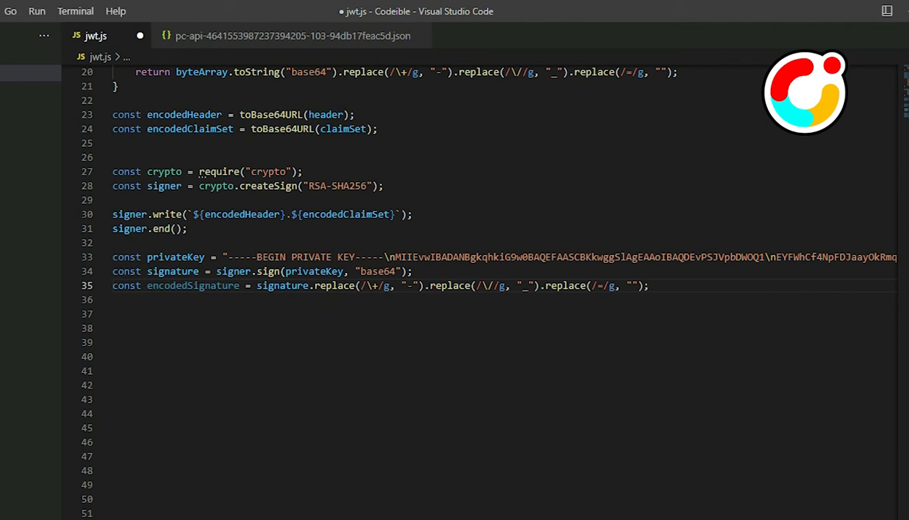
pyautogui.write('const')
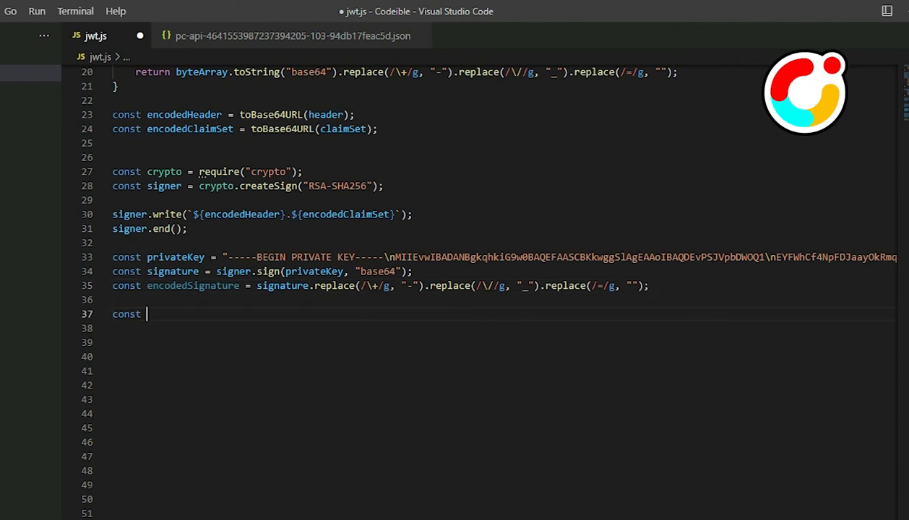
# Step: Define const jwt = `${encodedHeader}.${encodedClaimSet}.${encodedSignature}`;
pyautogui.write('jwt =')
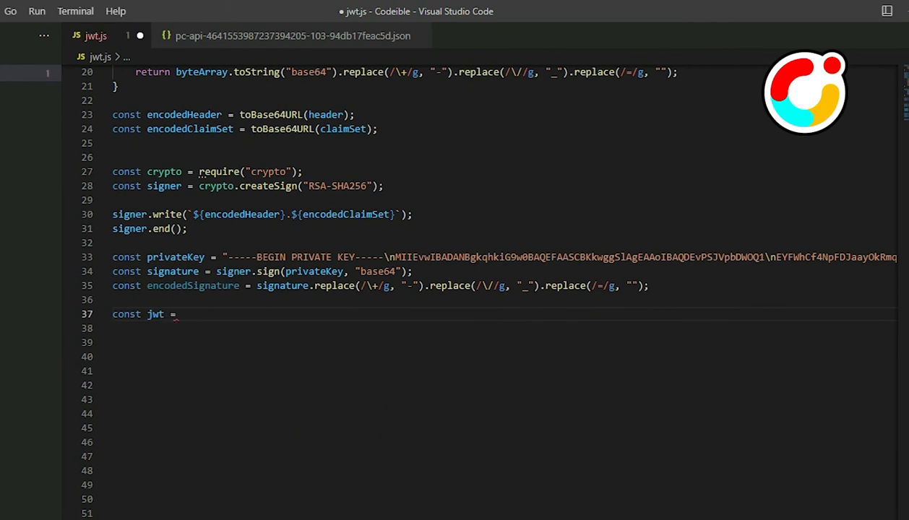
pyautogui.write('`` ;')
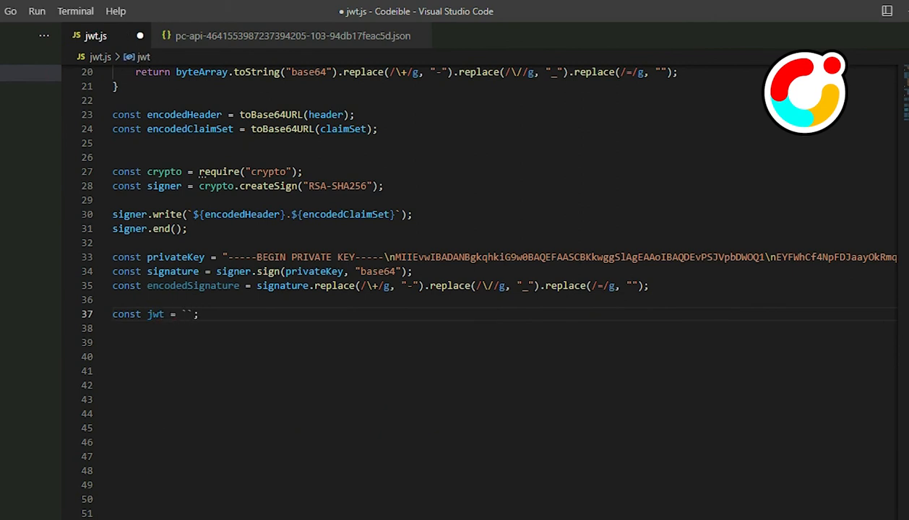
pyautogui.write('${encodedHeader')
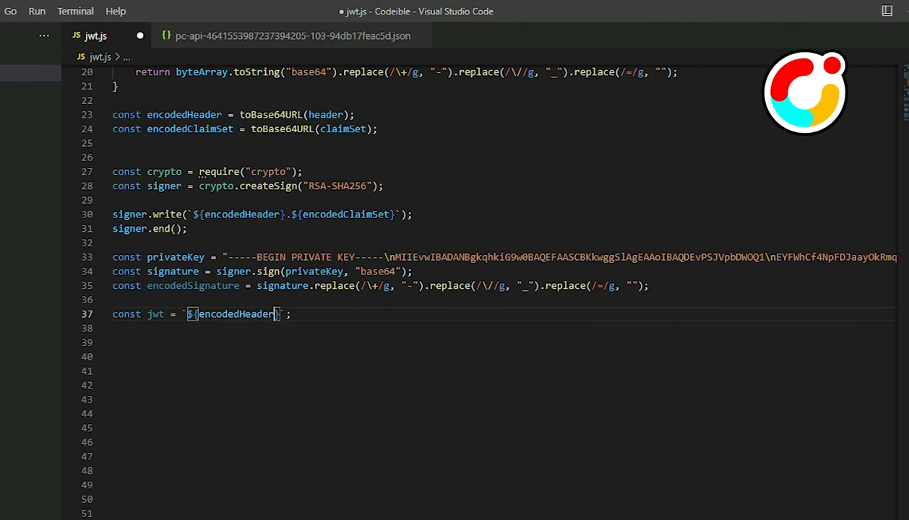
pyautogui.write('}.${encodedClaimSet')
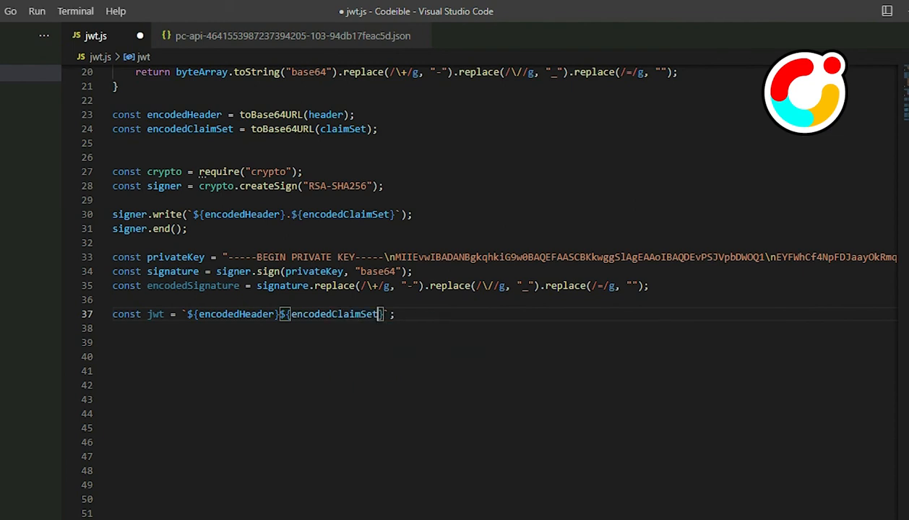
pyautogui.write('${')
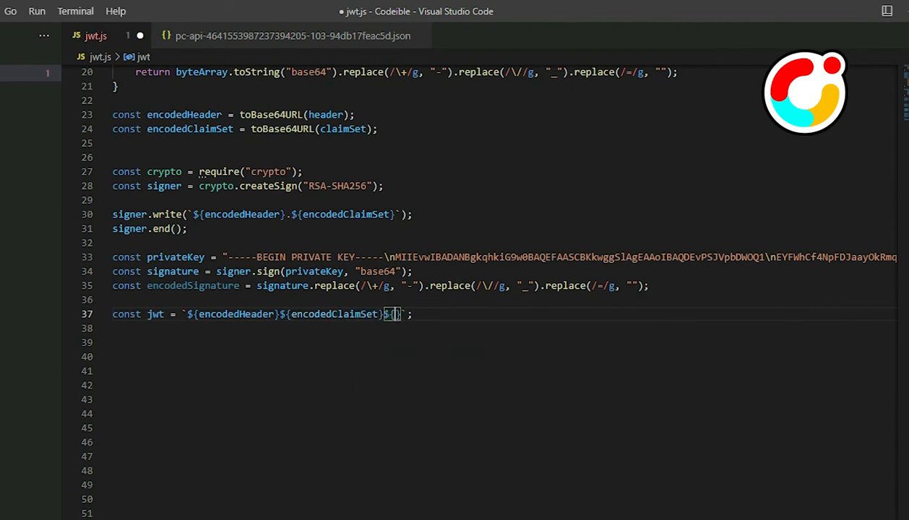
pyautogui.write('encodedSignature')
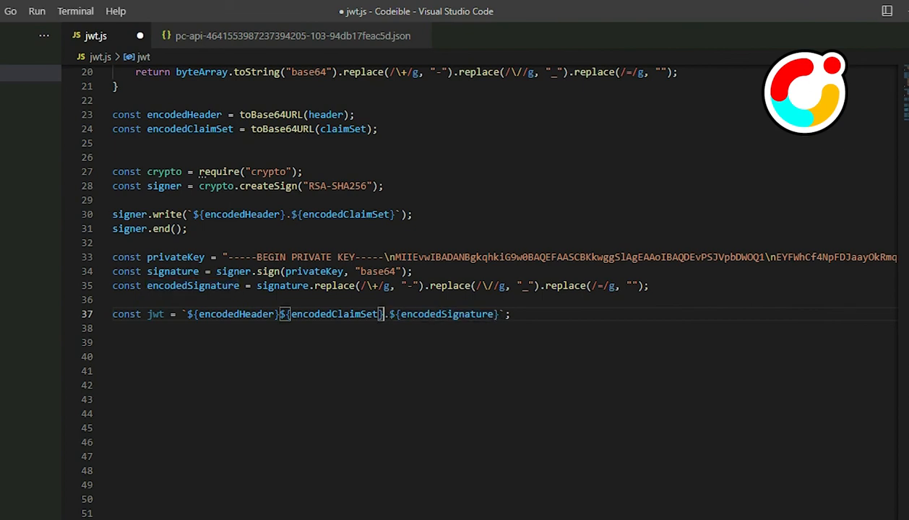
pyautogui.write('.')
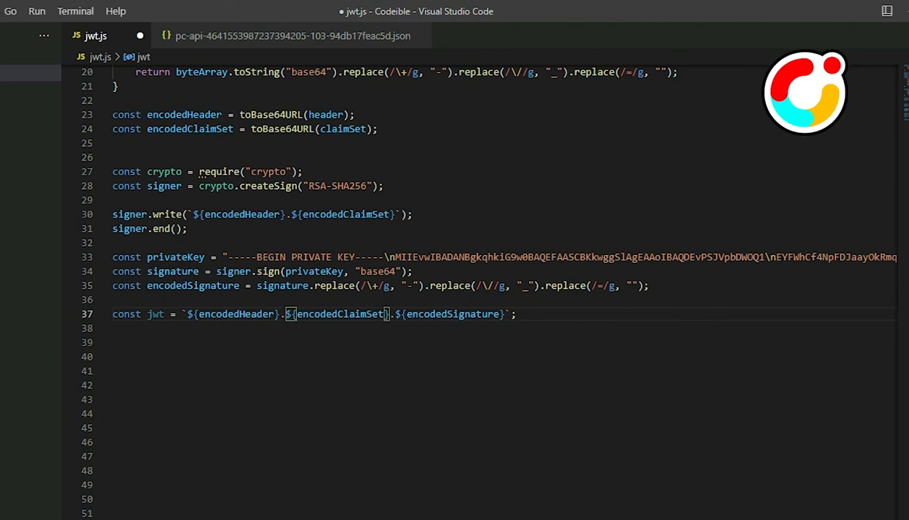
# Step: Add console.log(jwt); on the next line
pyautogui.write('console.log();')
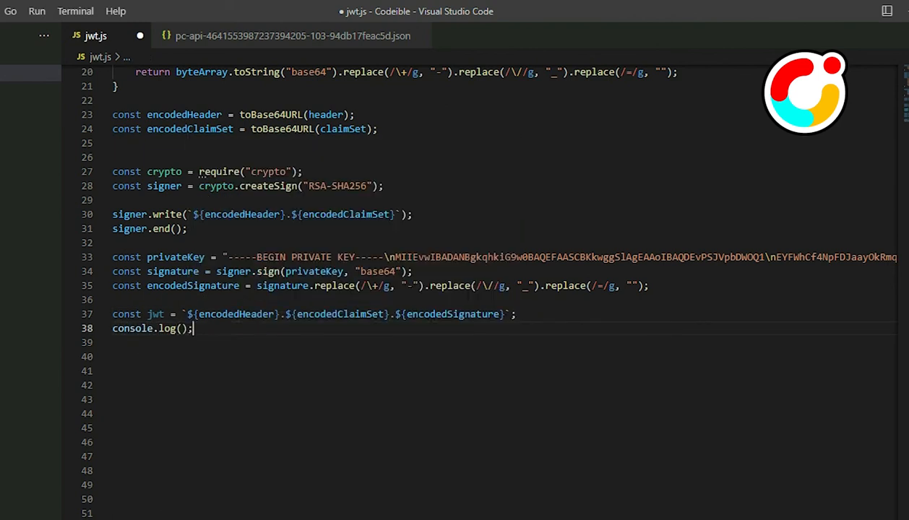
pyautogui.write('jwt')
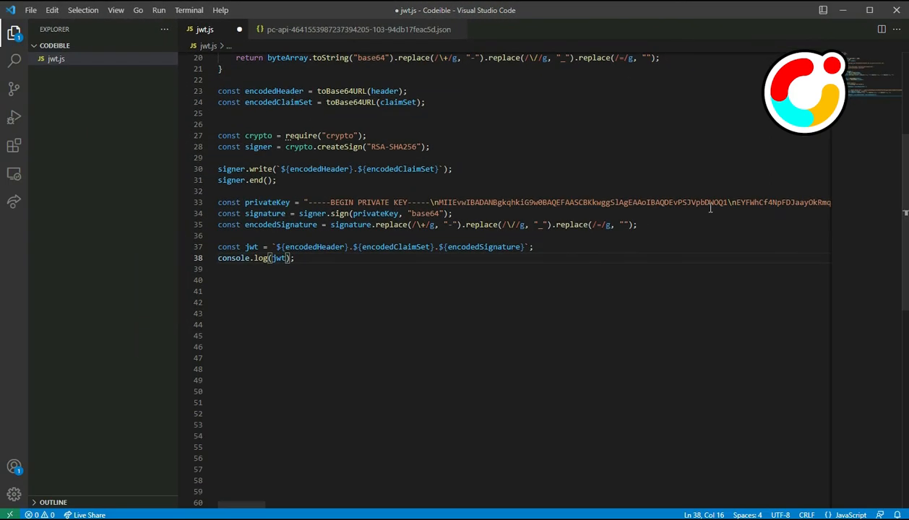
# Step: Save jwt.js via File > Save and run node jwt.js in the terminal to print the JWT
pyautogui.click(32, 10)
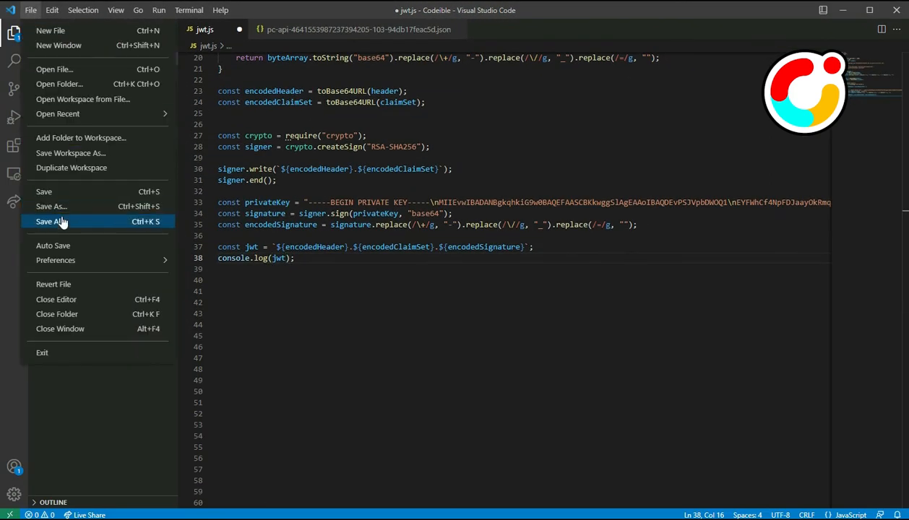
pyautogui.click(49, 222)
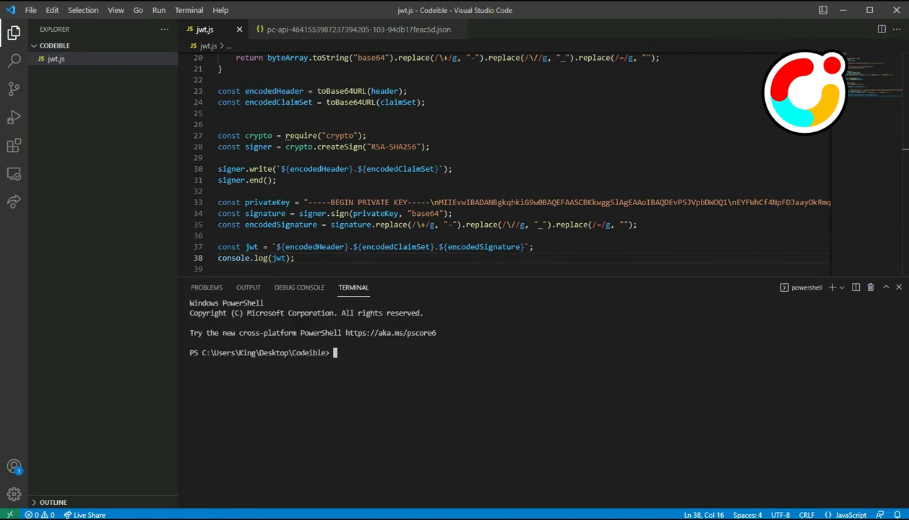
pyautogui.write('node jwt.js')
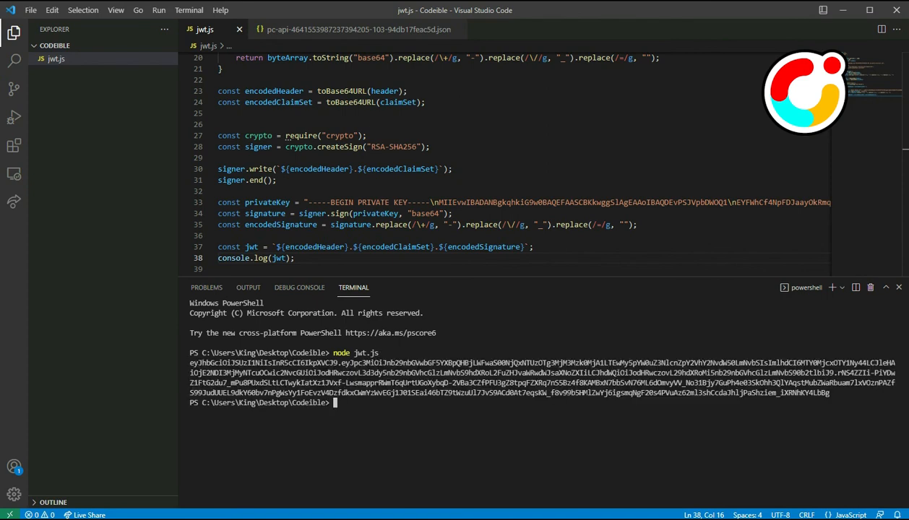
pyautogui.moveTo(881, 348)
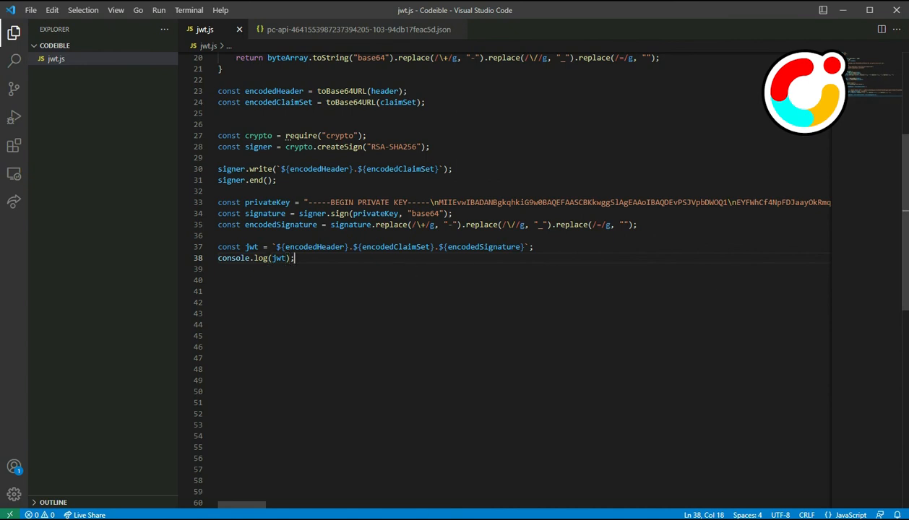
# Step: Add const https = require("https"); below the logging statement
pyautogui.press('Enter')
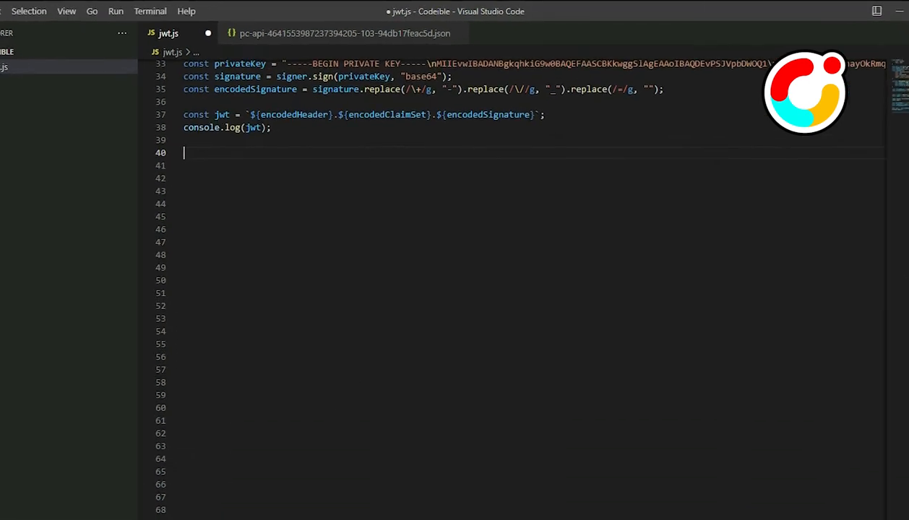
pyautogui.write('const https =')
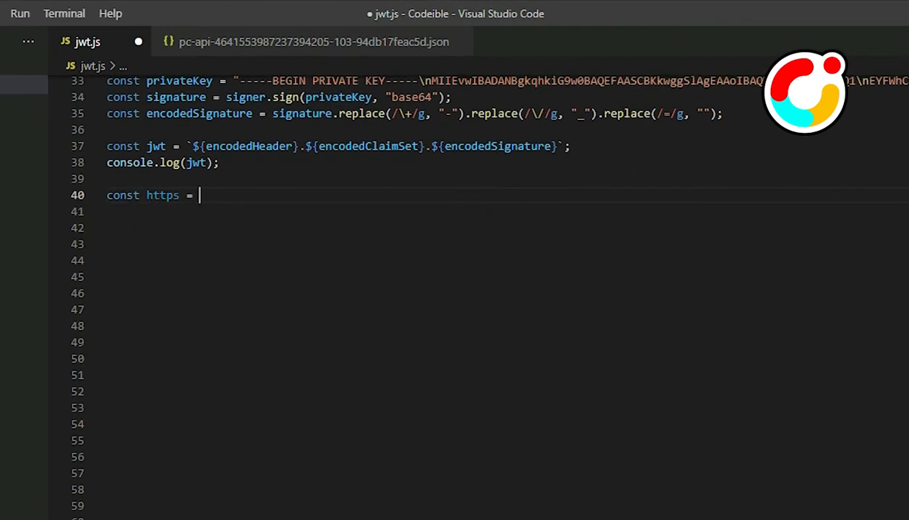
pyautogui.write('require();')
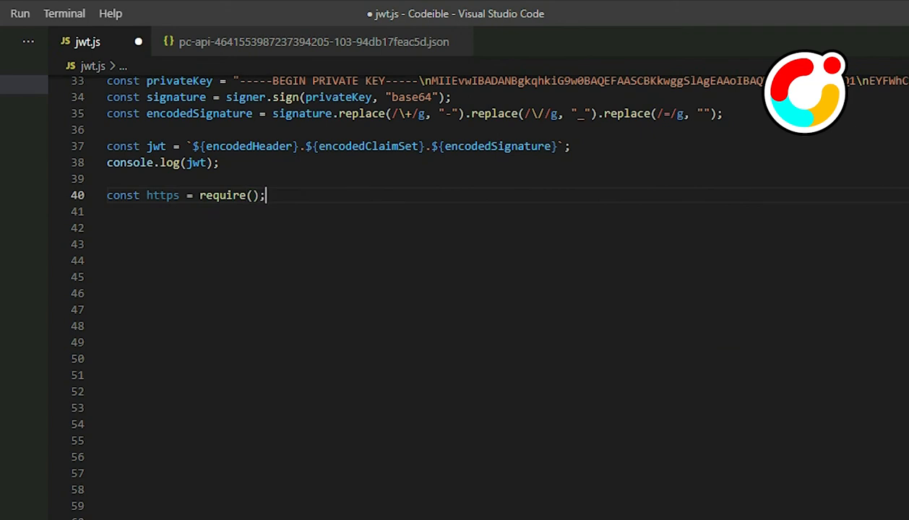
pyautogui.write('"https"')
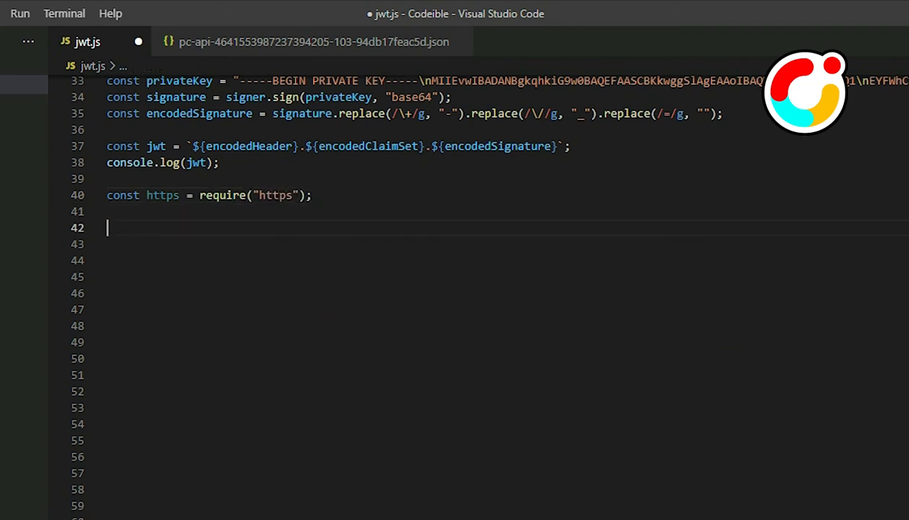
# Step: Define function getOAuthToken(jwt) returning new Promise((resolve, reject) => { })
pyautogui.write('function get')
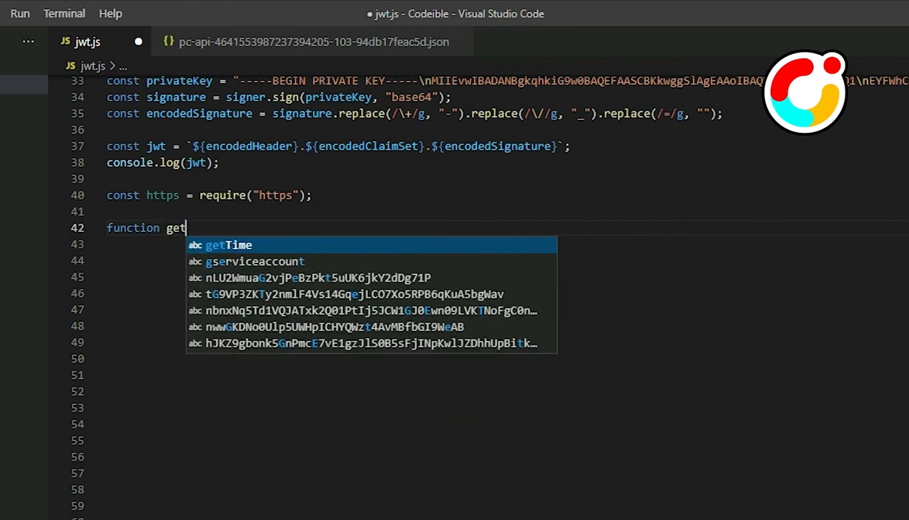
pyautogui.write('OAuthToken')
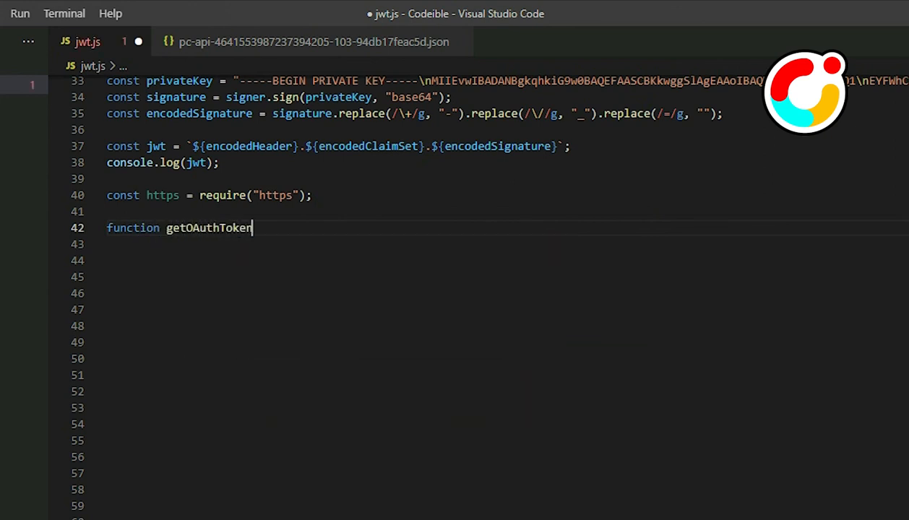
pyautogui.write('(jwt) {')
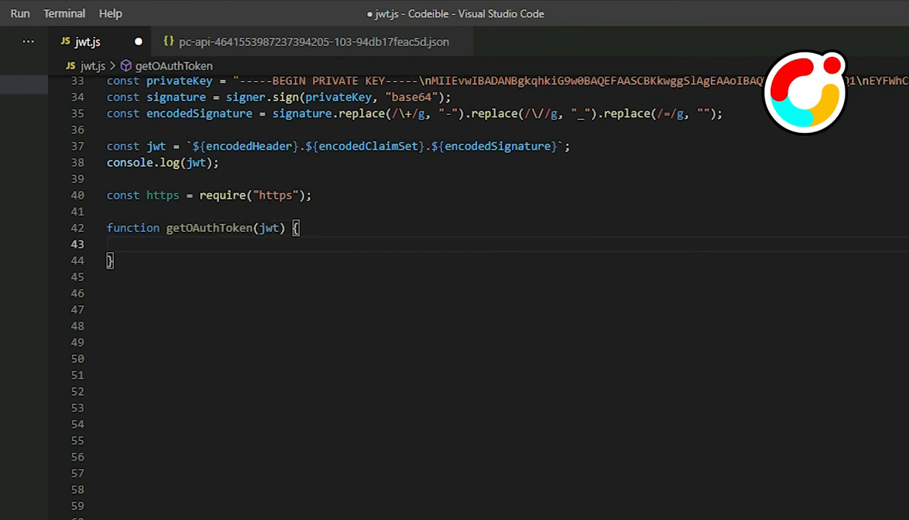
pyautogui.write('return new')
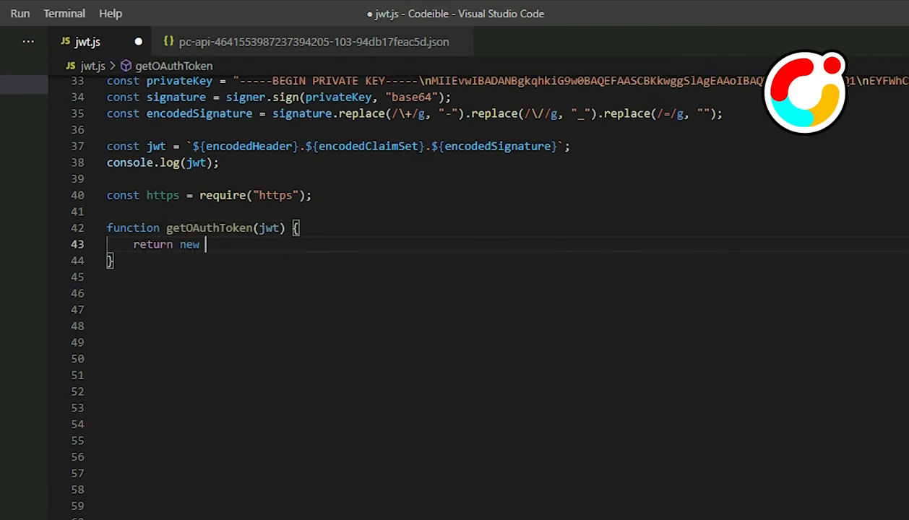
pyautogui.write('Promise()')
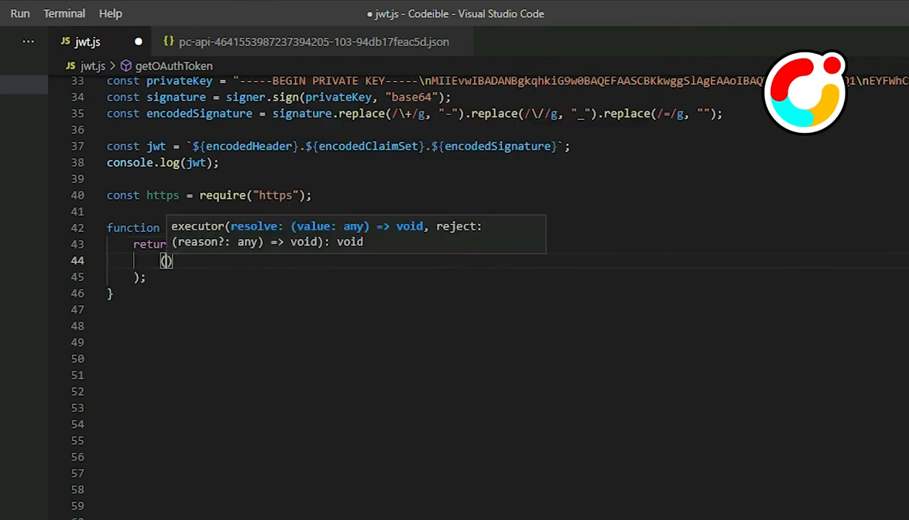
pyautogui.write('resolve, reject')
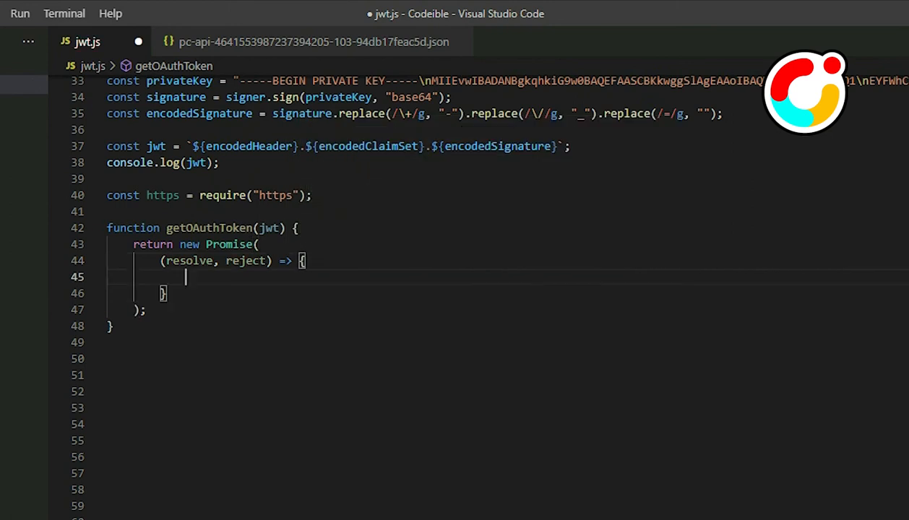
# Step: Start a const option object with hostname "oauth2.googleapis.com"
pyautogui.write('const option = {')
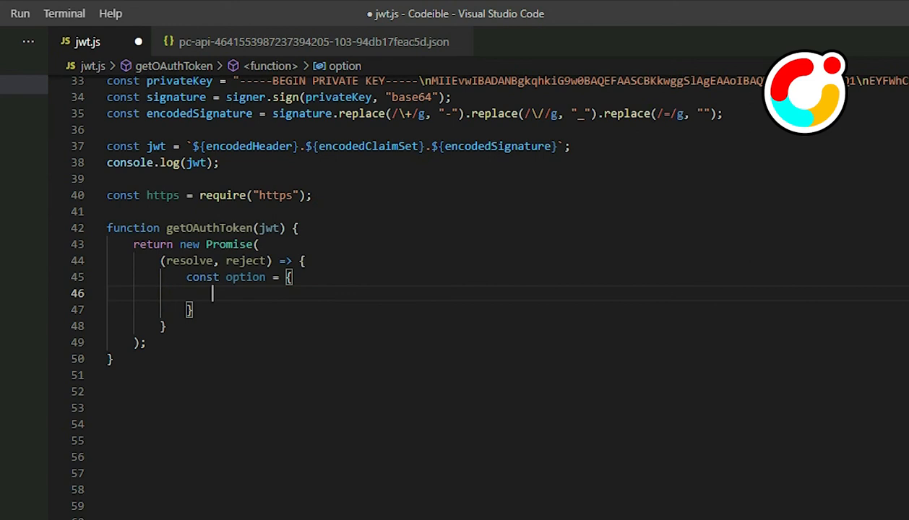
pyautogui.write('hostname: ""')
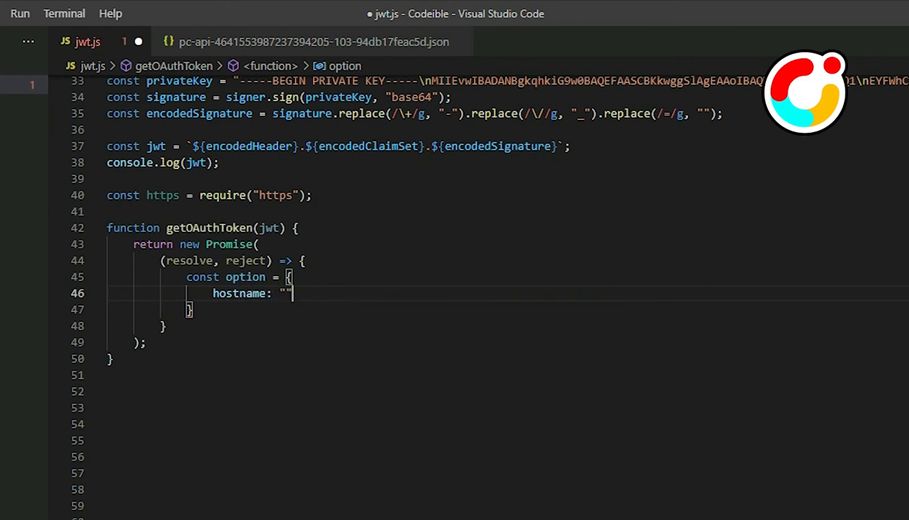
pyautogui.write('oauth')
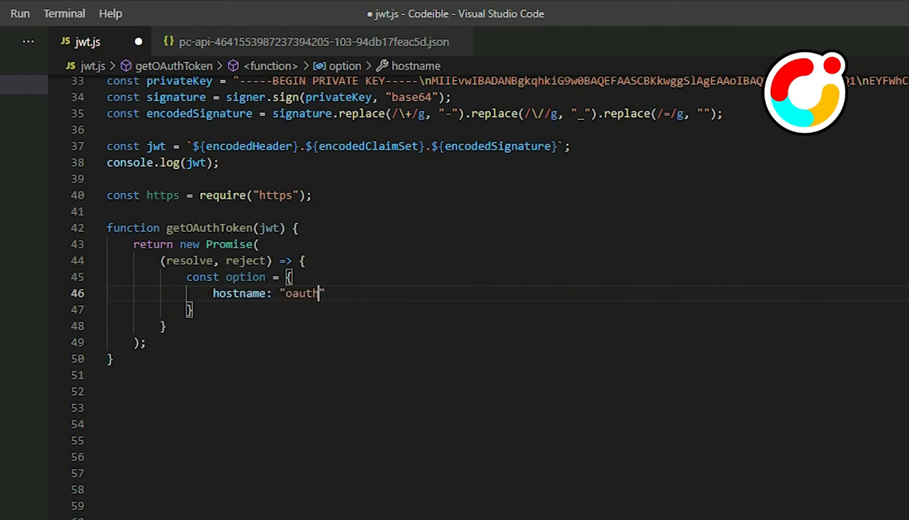
pyautogui.write('2.goog')
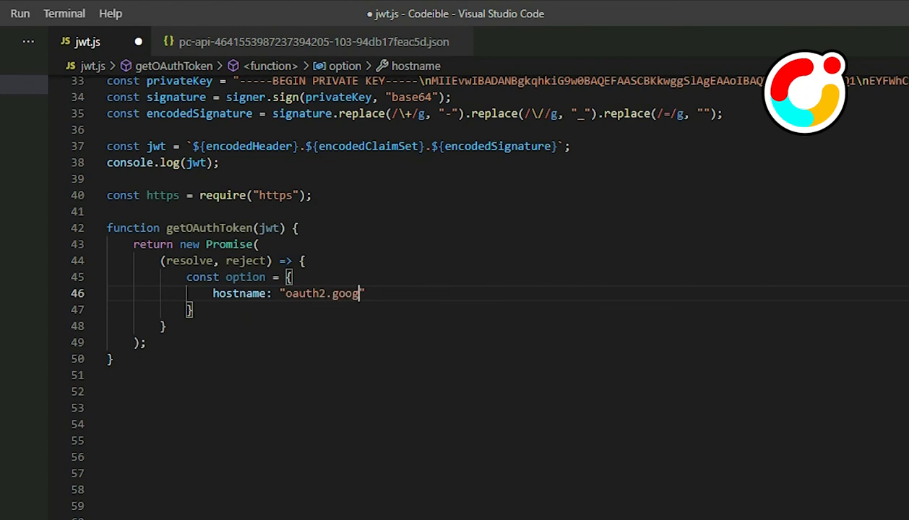
pyautogui.write('leapis.com')
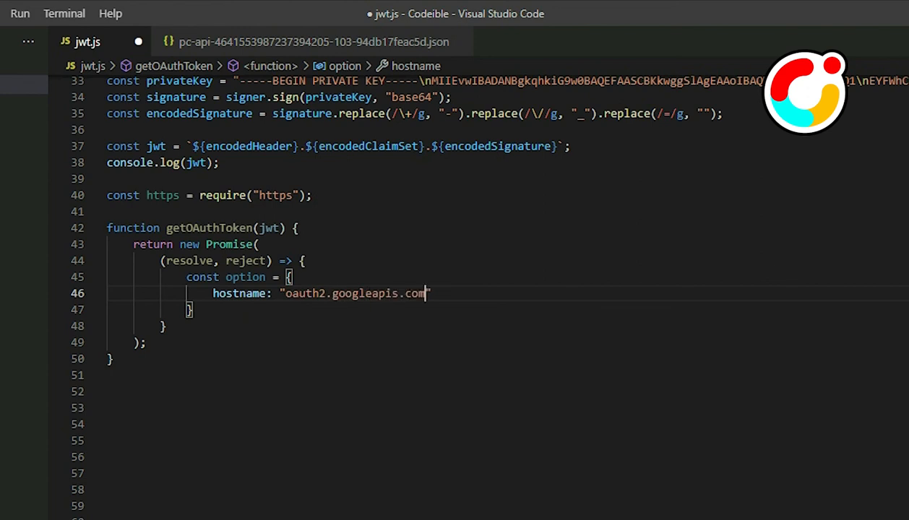
pyautogui.write('"')
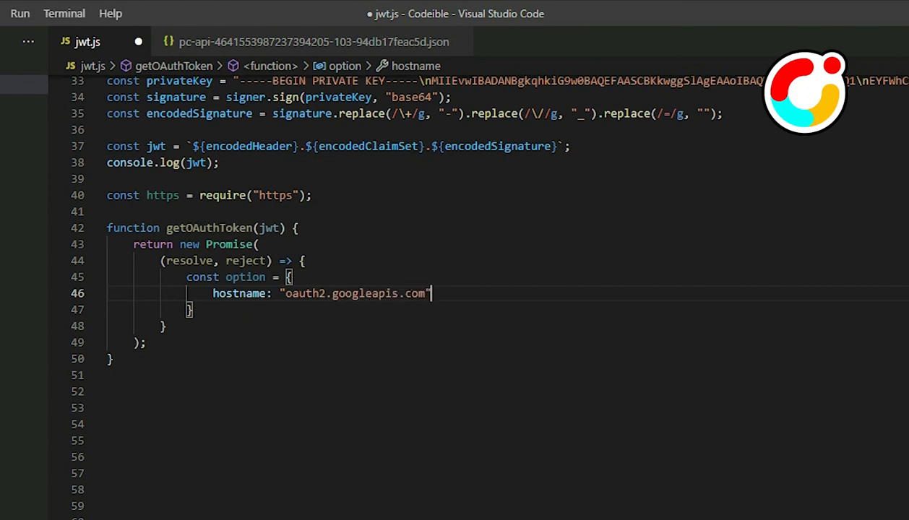
pyautogui.write(',')
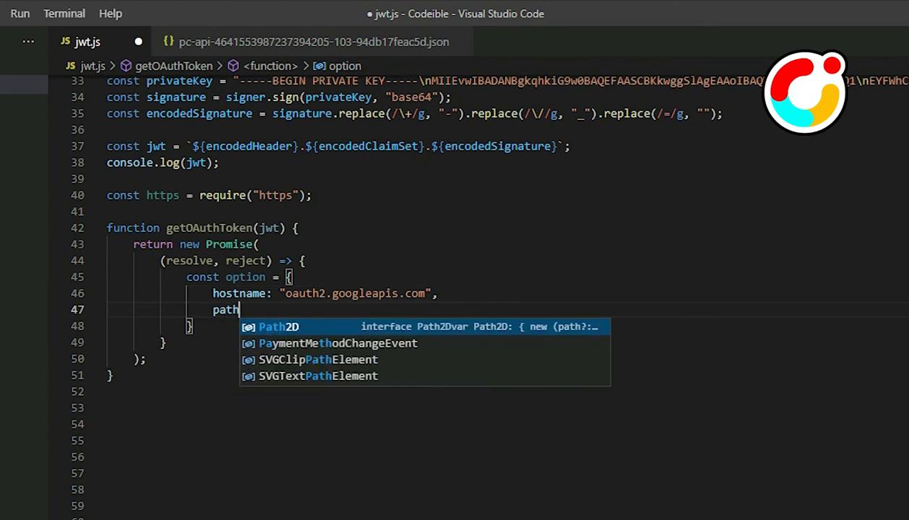
# Step: Add path `/token?grant_type=urn:ietf:params:oauth:grant-type:jwt-bearer&assertion=${jwt}`
pyautogui.write(': `/')
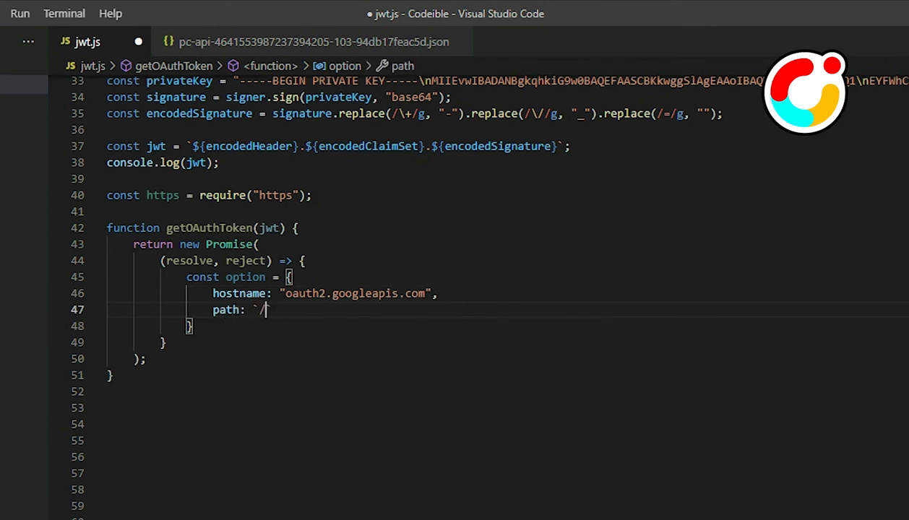
pyautogui.write('token?`')
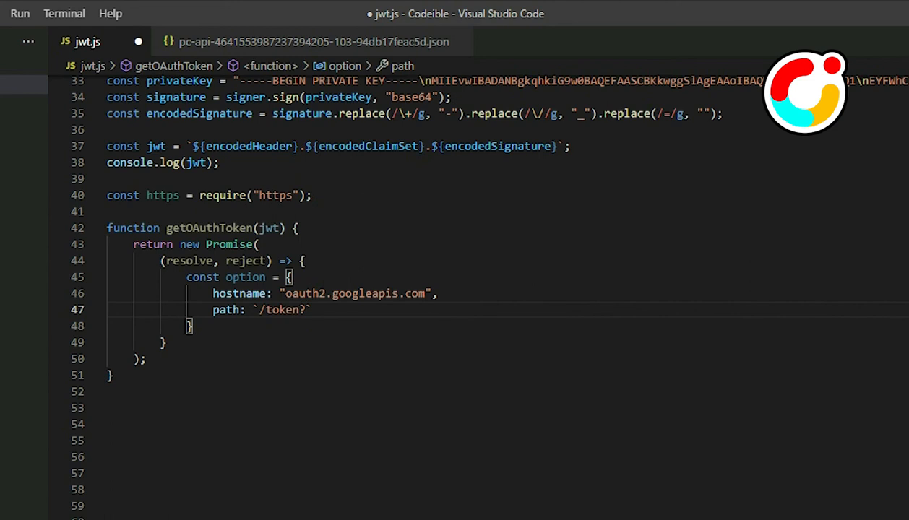
pyautogui.write('grant_')
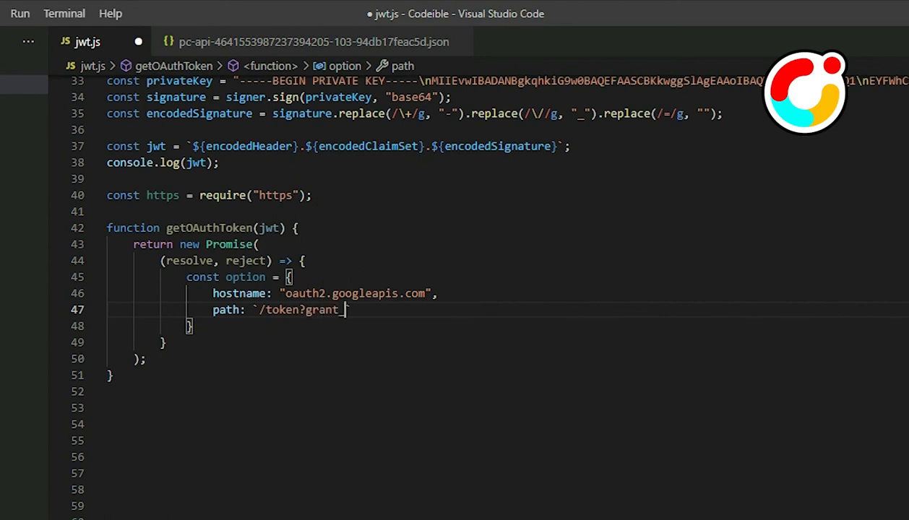
pyautogui.write('type=urn')
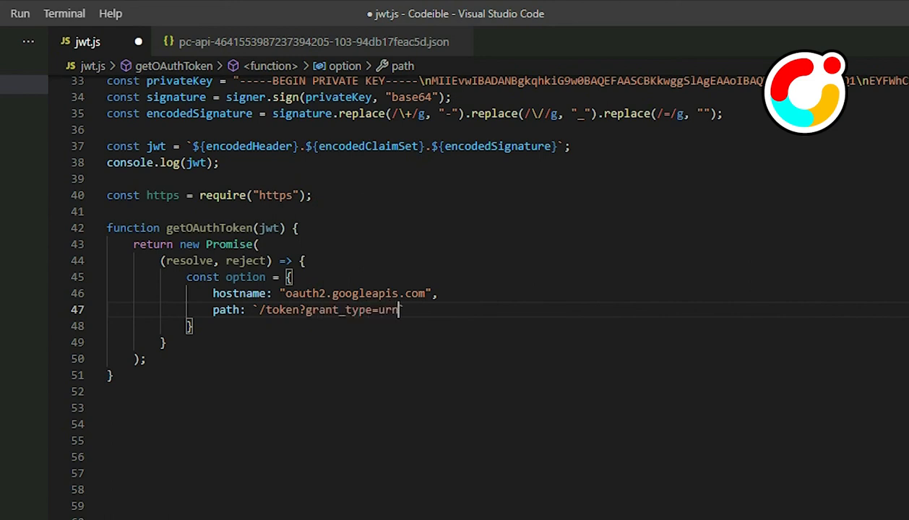
pyautogui.write(':ietf')
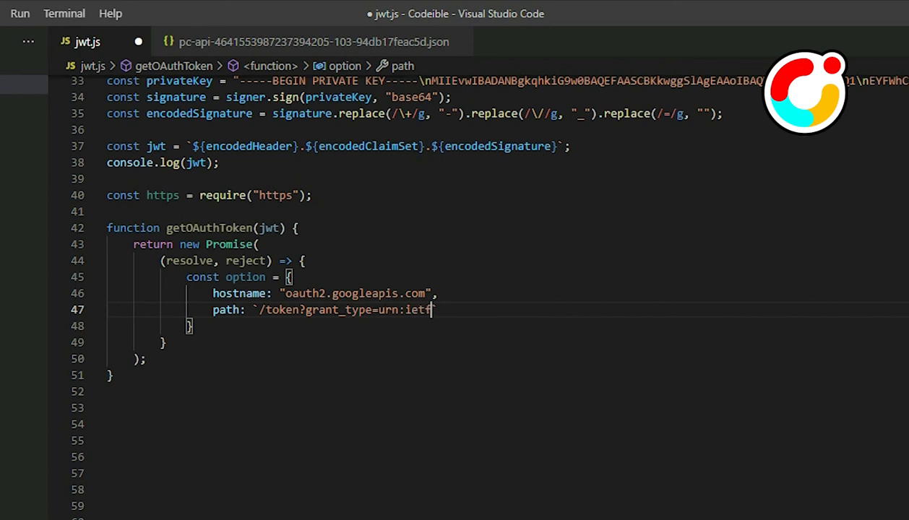
pyautogui.write(':params:')
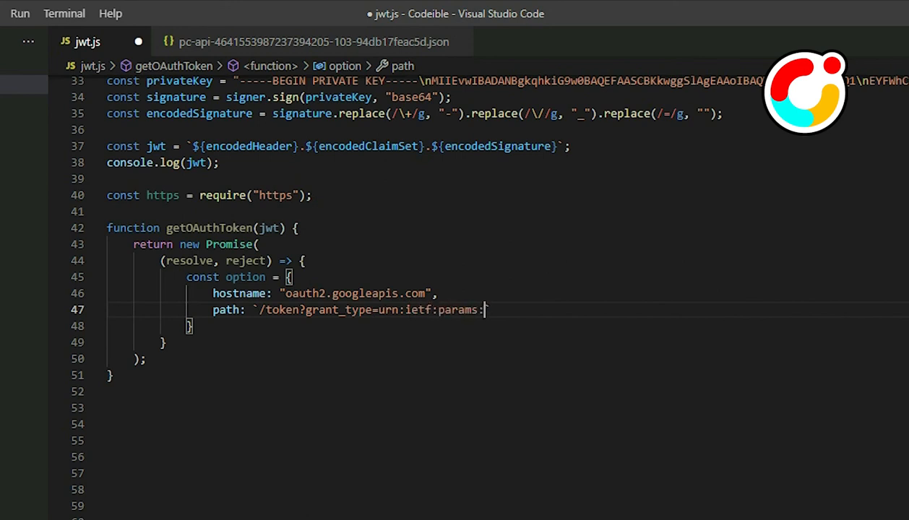
pyautogui.write('oauth:grant')
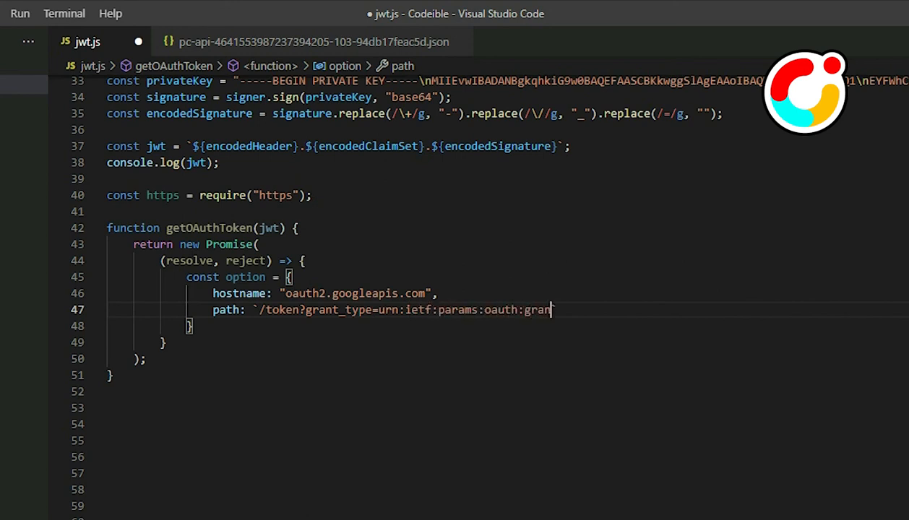
pyautogui.write('t-type:jwt')
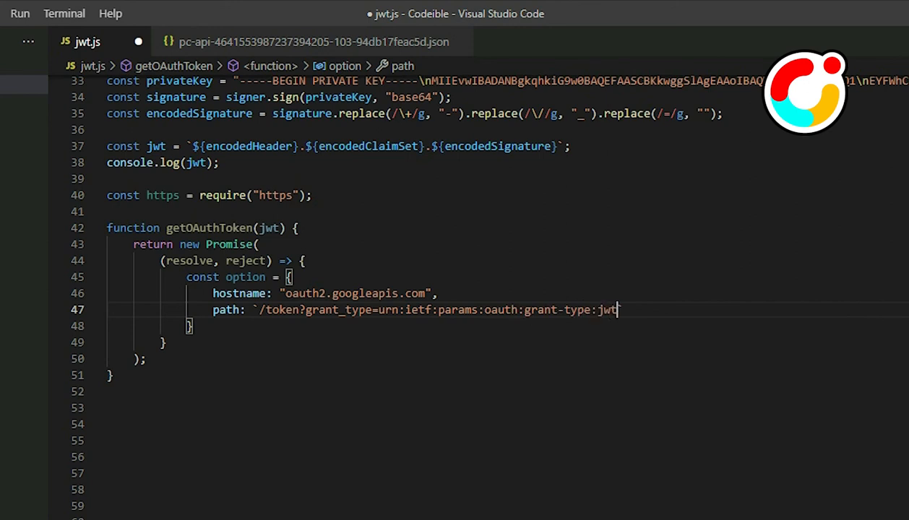
pyautogui.write('-bearer`')
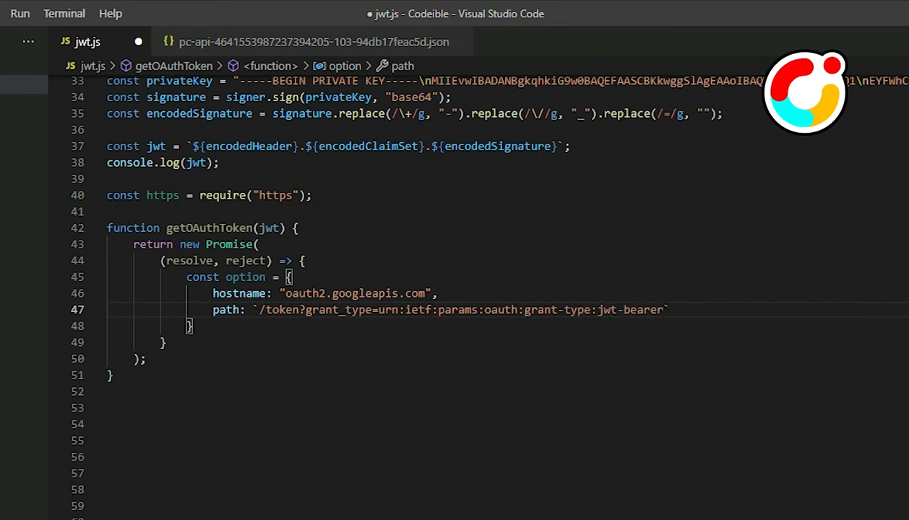
pyautogui.write('&assertion=${')
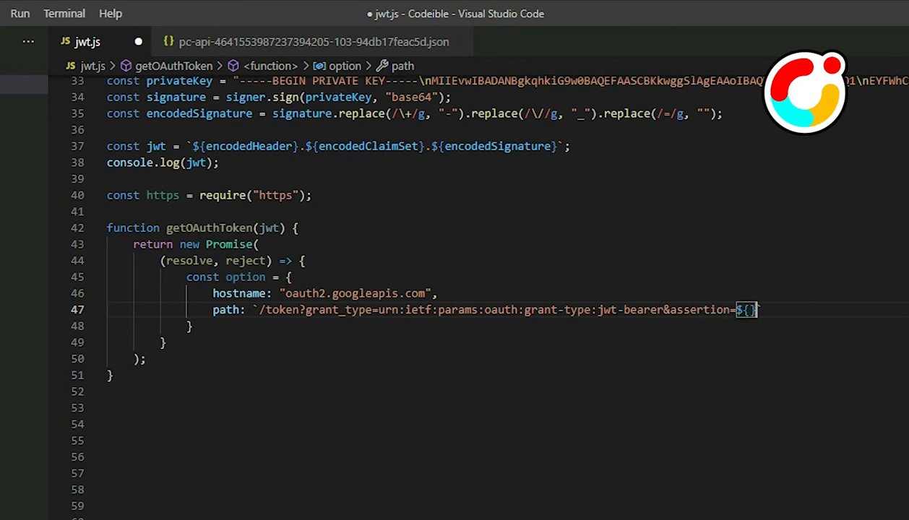
pyautogui.write('jwt')
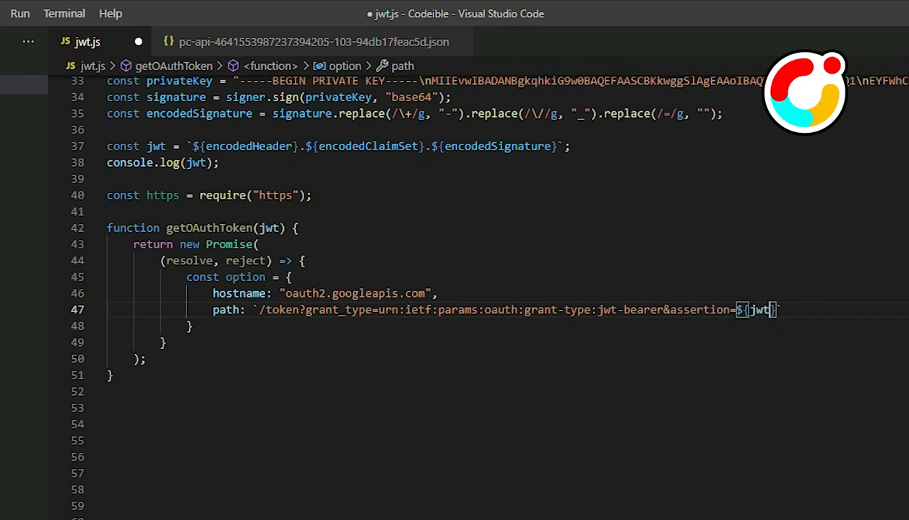
pyautogui.write(',')
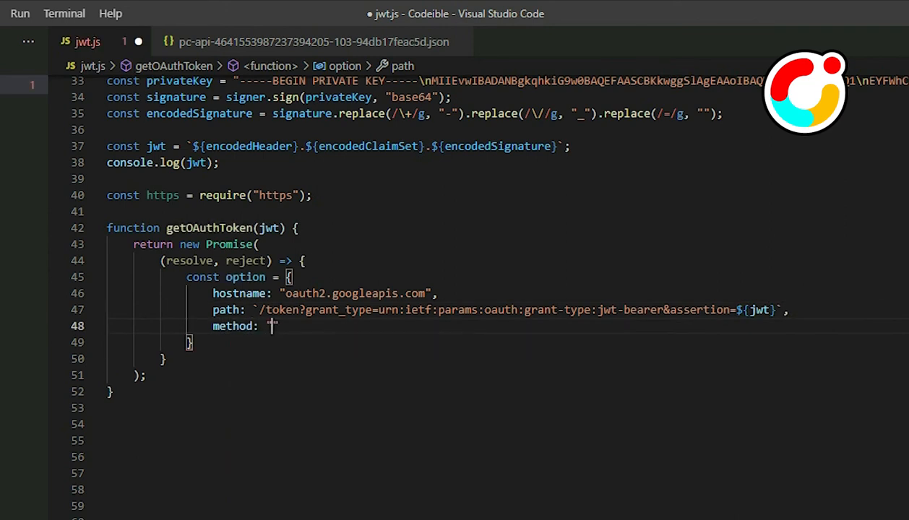
# Step: Set method "POST" and headers "Content-Type": "application/x-www-form-urlencoded" in the option object
pyautogui.write('POST')
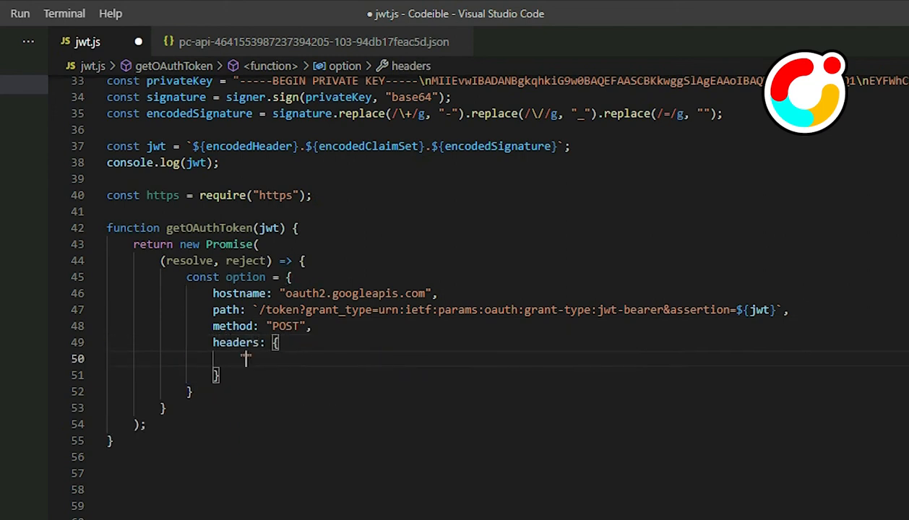
pyautogui.write('"Content-Ty"')
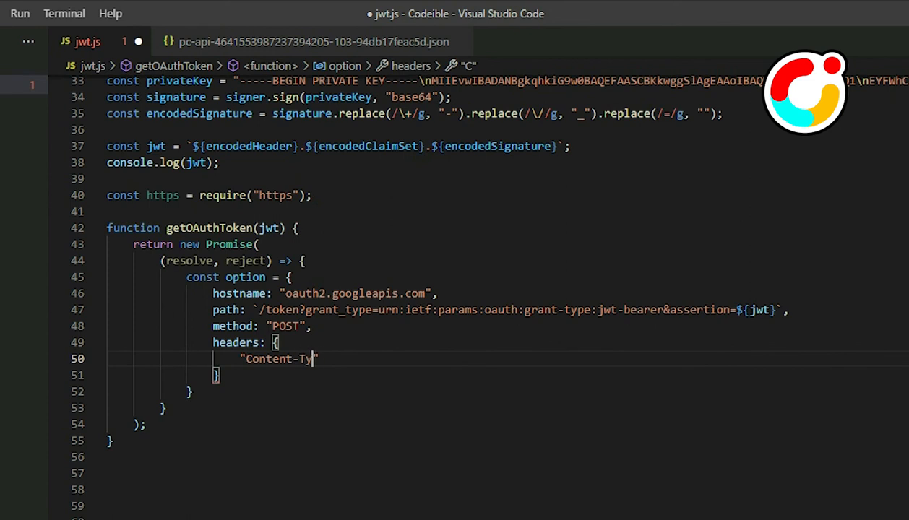
pyautogui.write('pe": "application"')
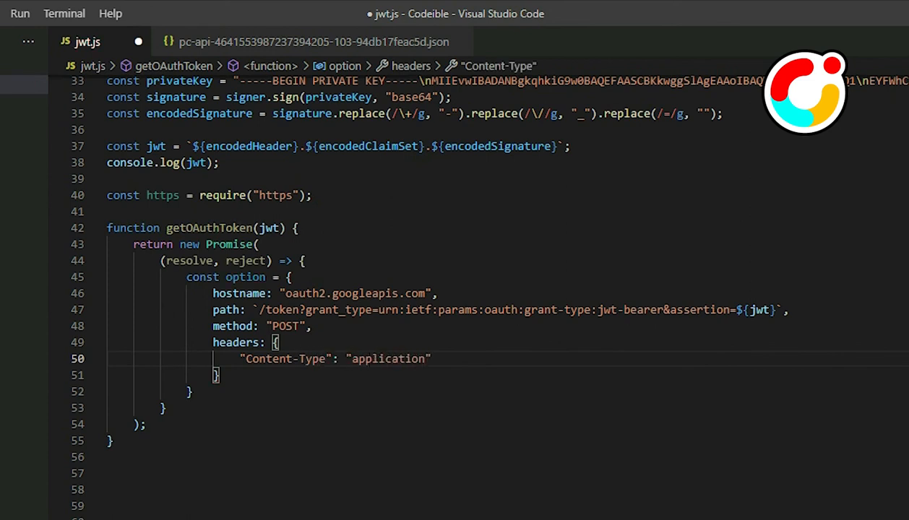
pyautogui.write('/x-w')
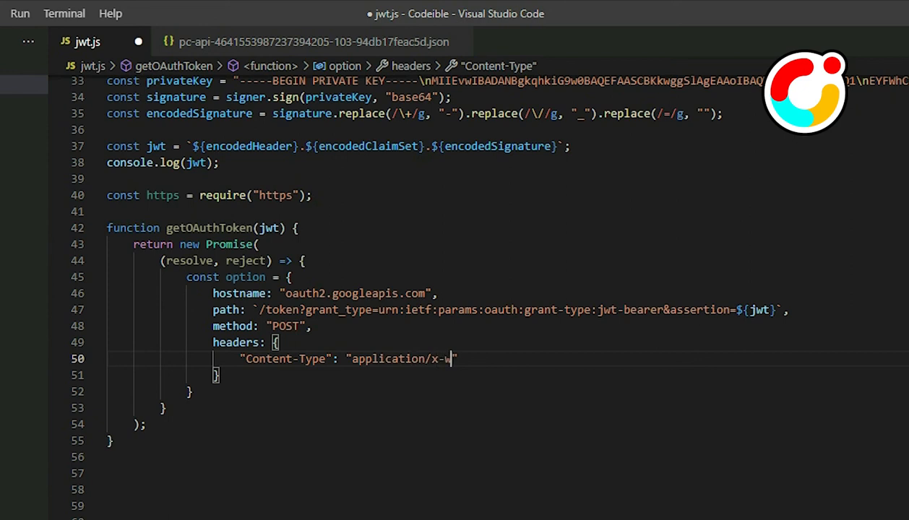
pyautogui.write('ww-form')
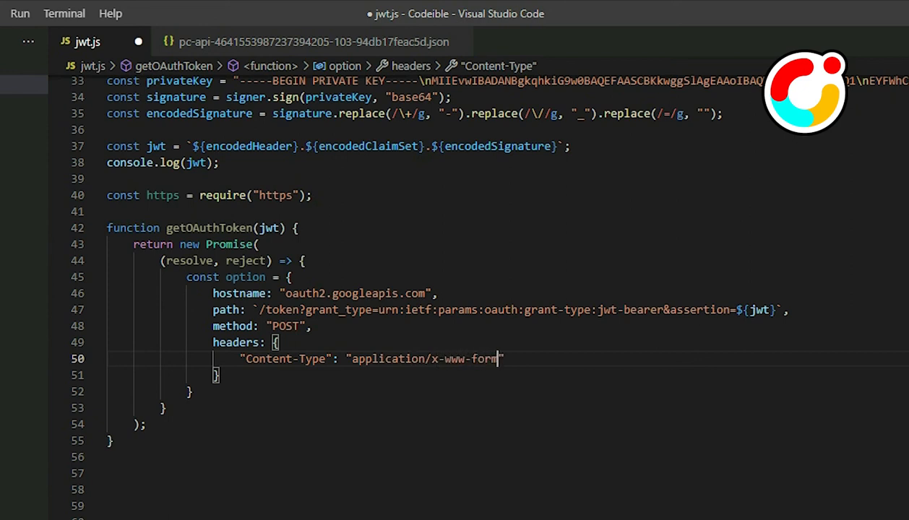
pyautogui.write('-urlencoded')
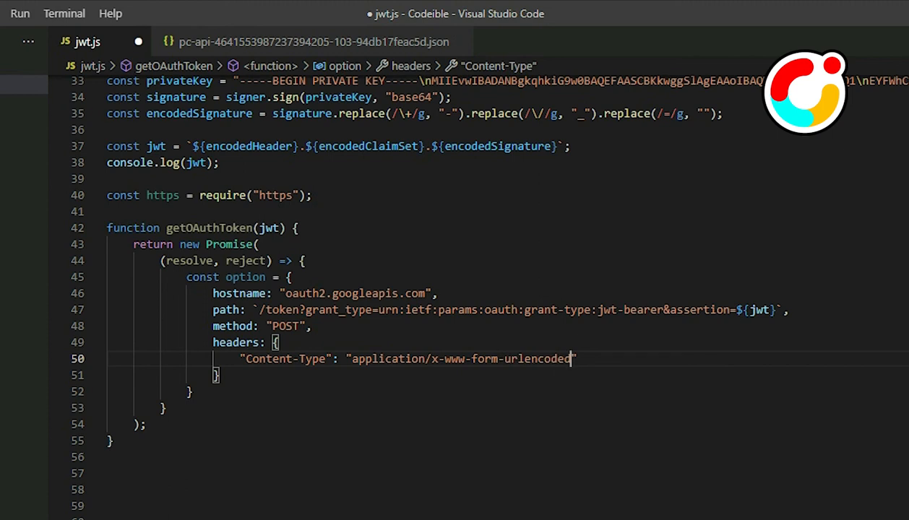
# Step: Begin a var req = https.request() line after the option object
pyautogui.click(189, 390)
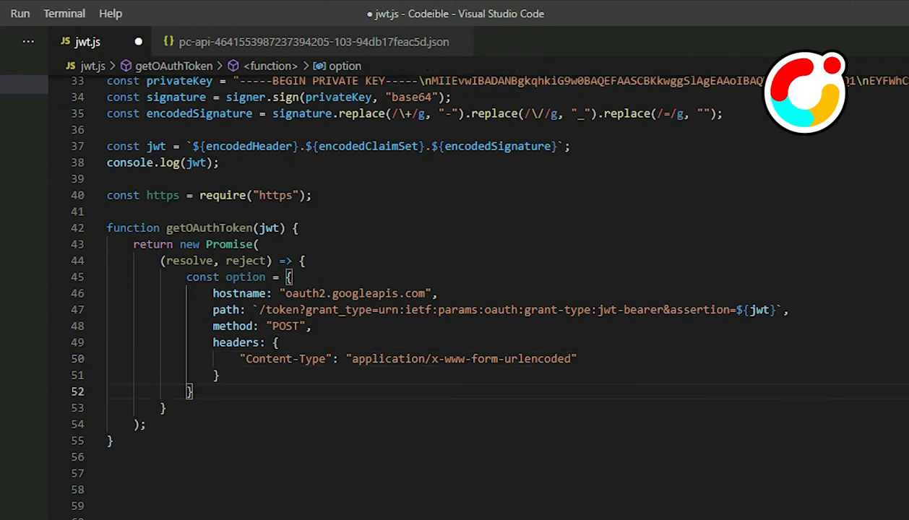
pyautogui.write('var req = https.request();')
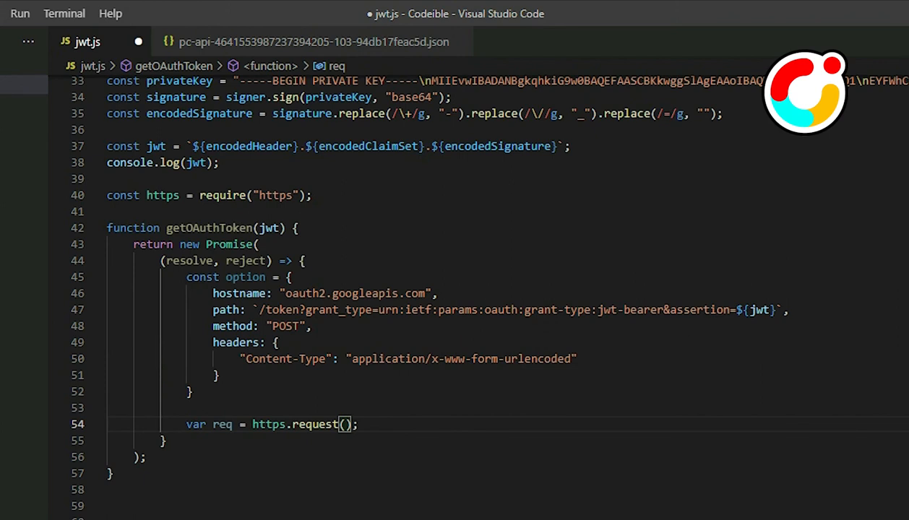
# Step: Pass option and a res => { } callback to https.request
pyautogui.write('o')
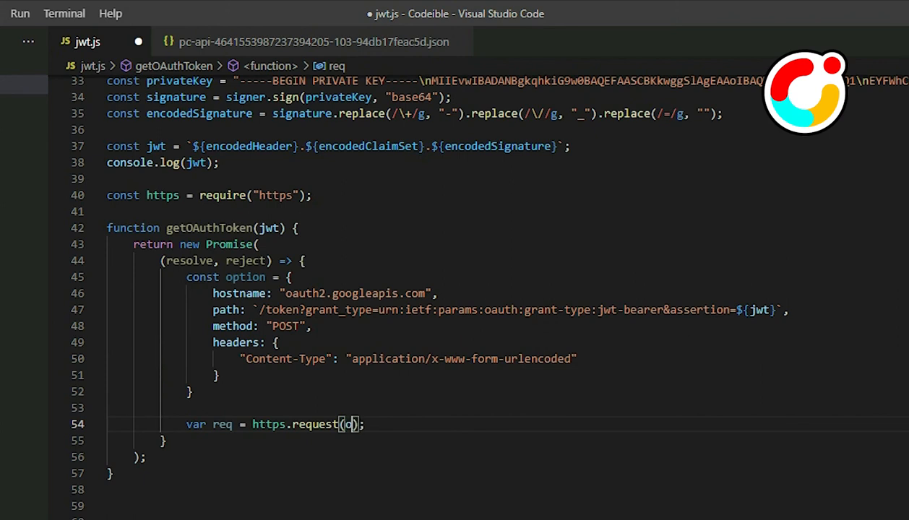
pyautogui.write('ption')
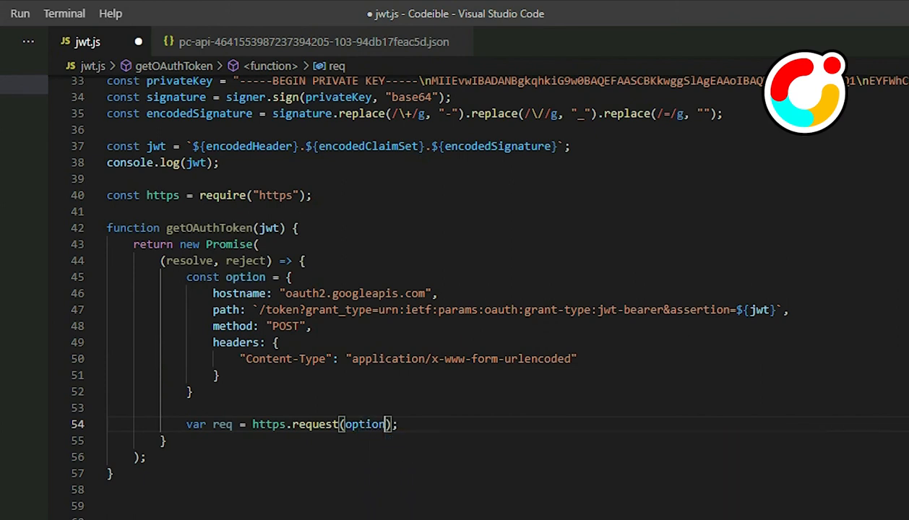
pyautogui.write(',')
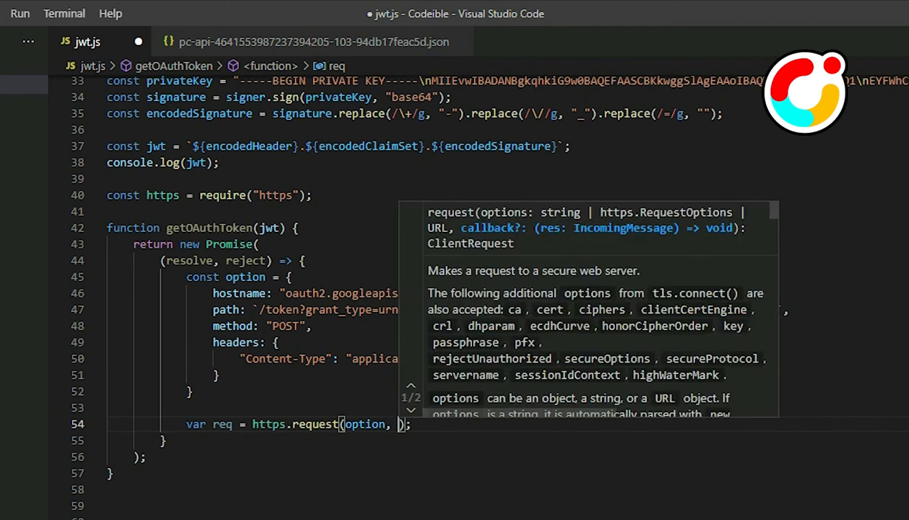
pyautogui.write('res => {')
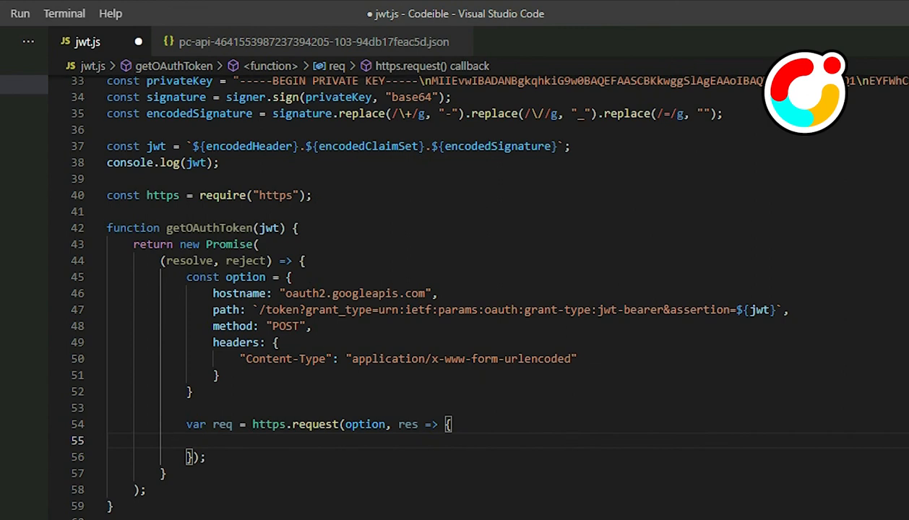
pyautogui.scroll(-3)
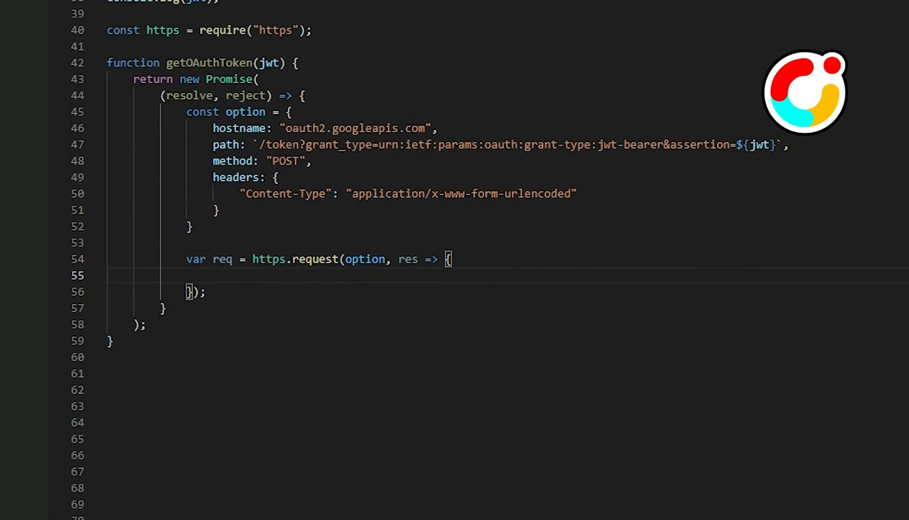
# Step: Register res.on("data", data => { }) and res.on("end", () => ...) listeners
pyautogui.write('res.on("data", data => {')
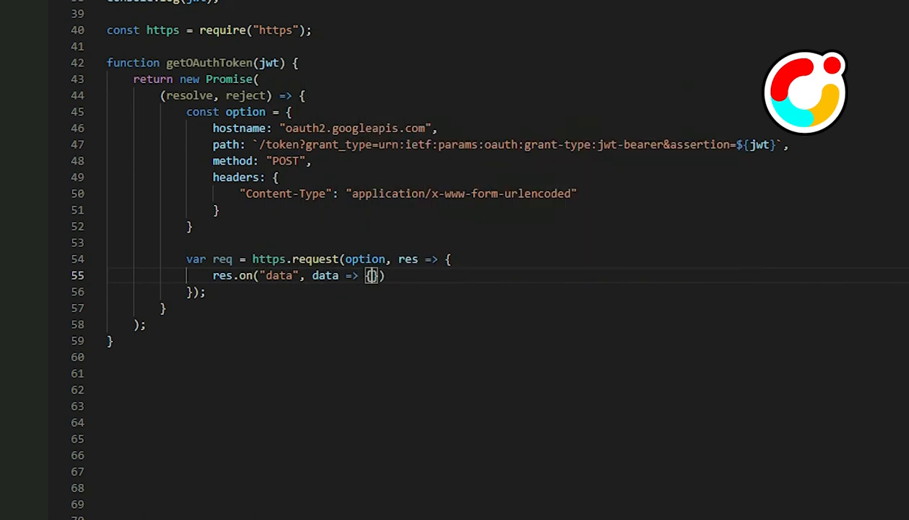
pyautogui.write('res.on(')
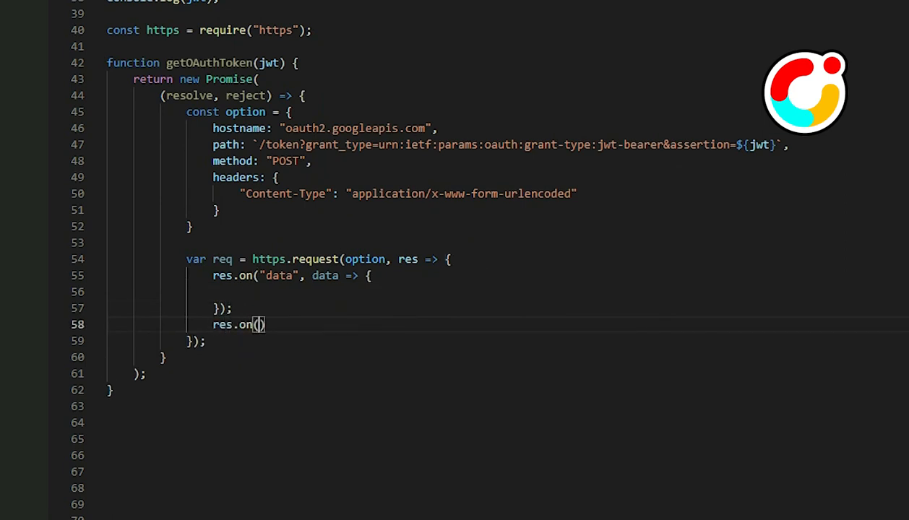
pyautogui.write('"end"')
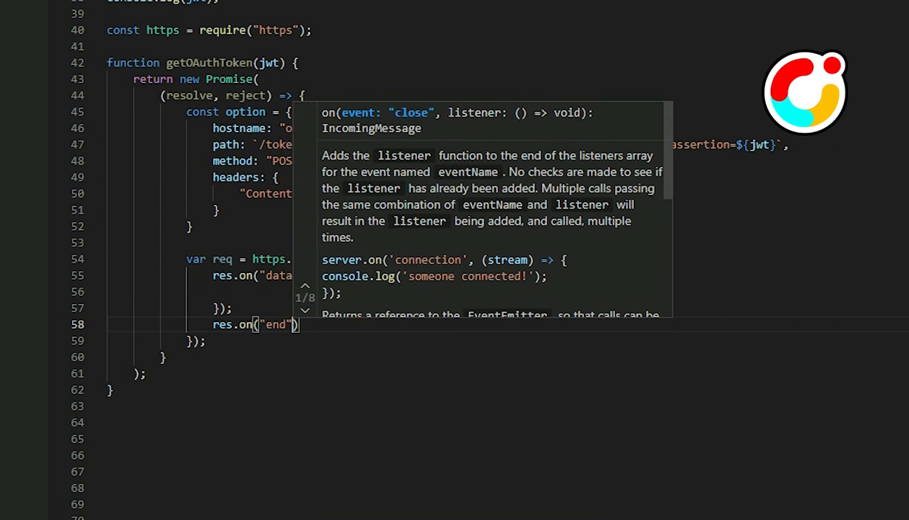
pyautogui.write(', () => {')
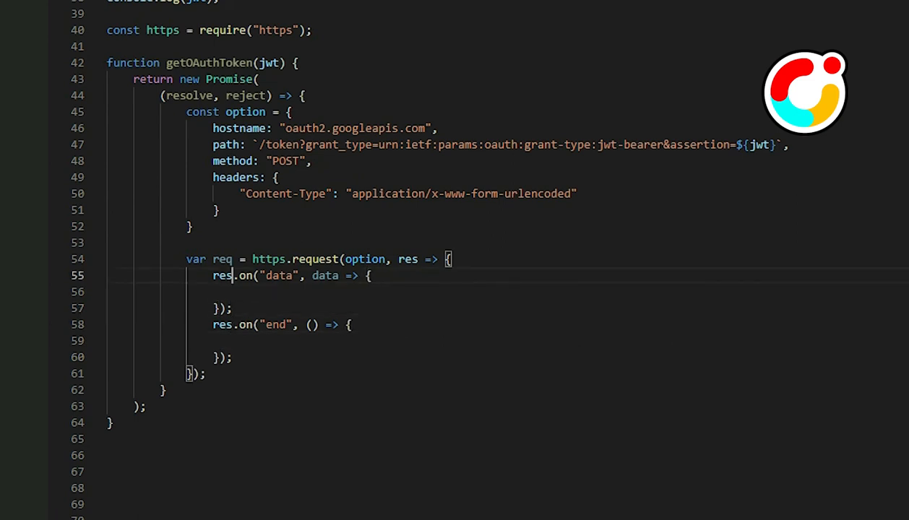
# Step: Declare var result = "", append data chunks to it, and call resolve(result) on end
pyautogui.write('var')
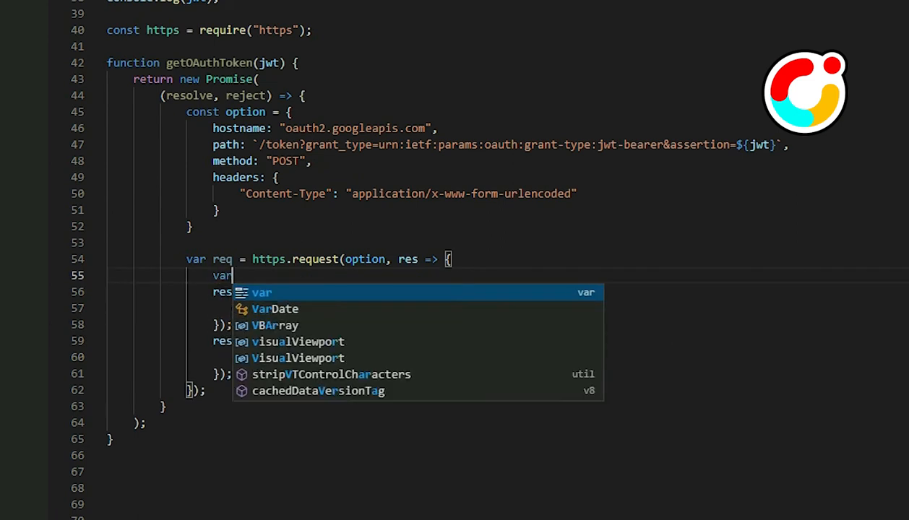
pyautogui.write('result = "";')
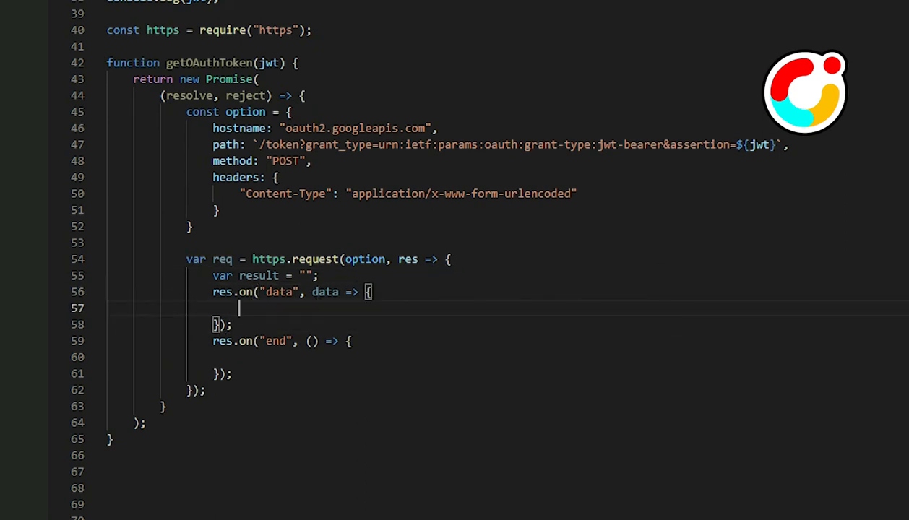
pyautogui.write('result +')
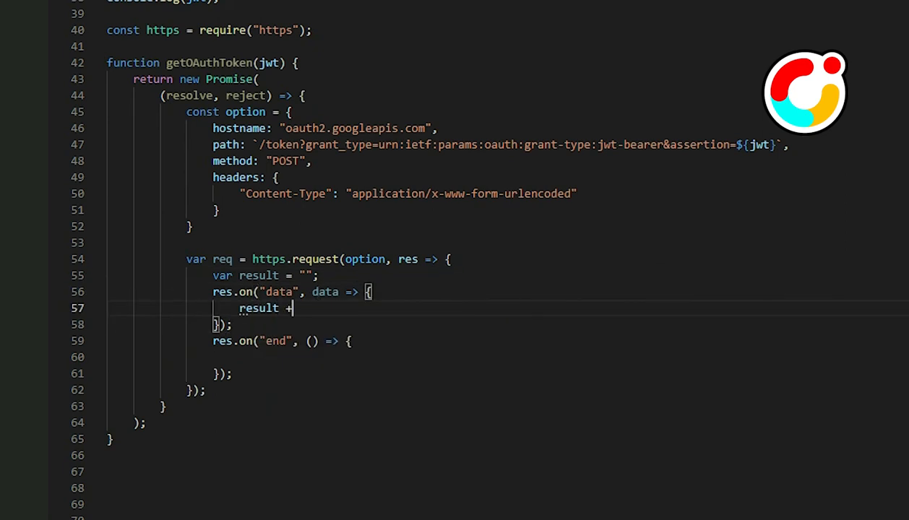
pyautogui.write('= data;')
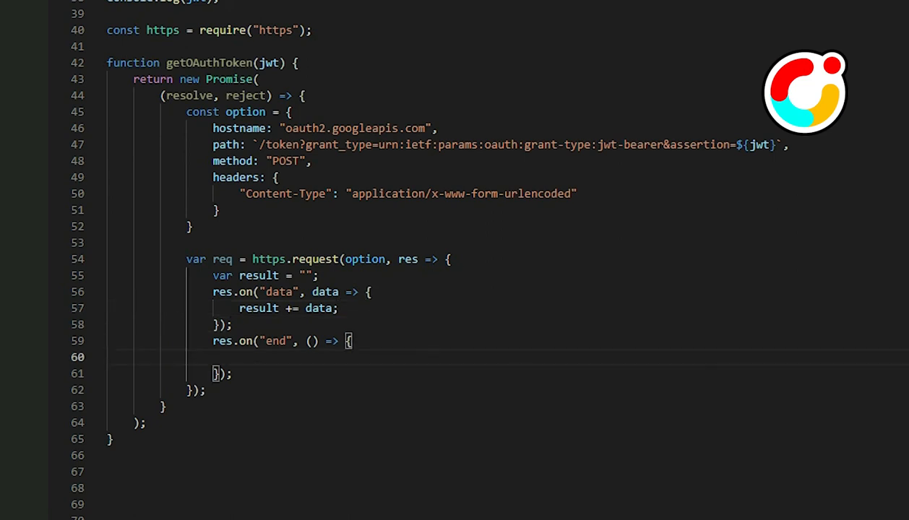
pyautogui.write('resolve();')
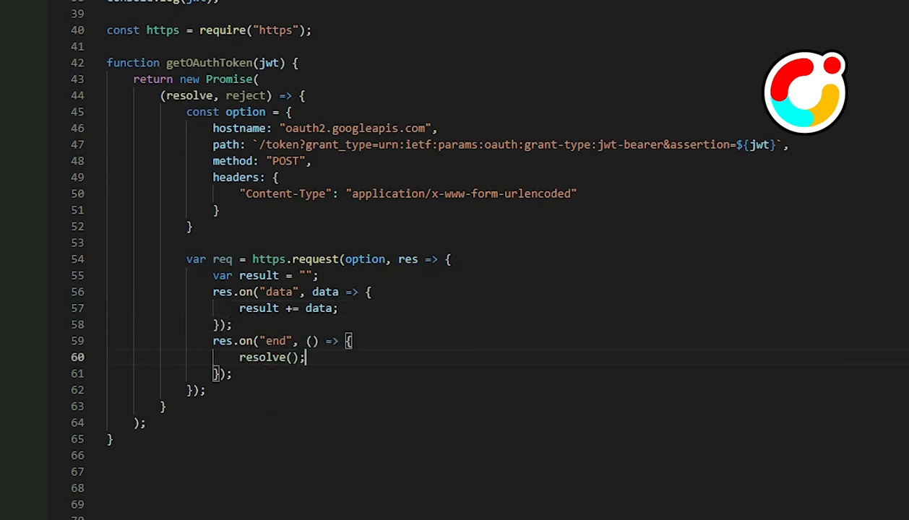
pyautogui.write('result')
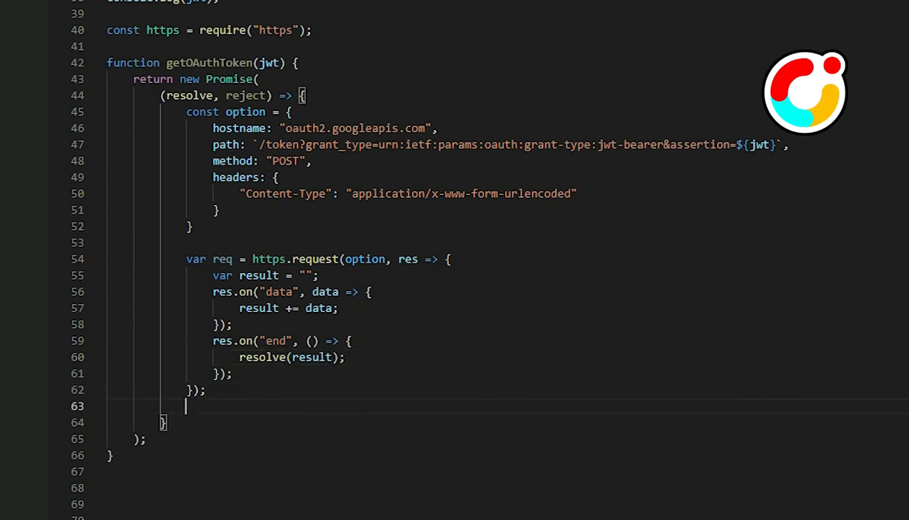
# Step: Register req.on("error", err => reject(err)) and send the request with req.end()
pyautogui.write('req.on(')
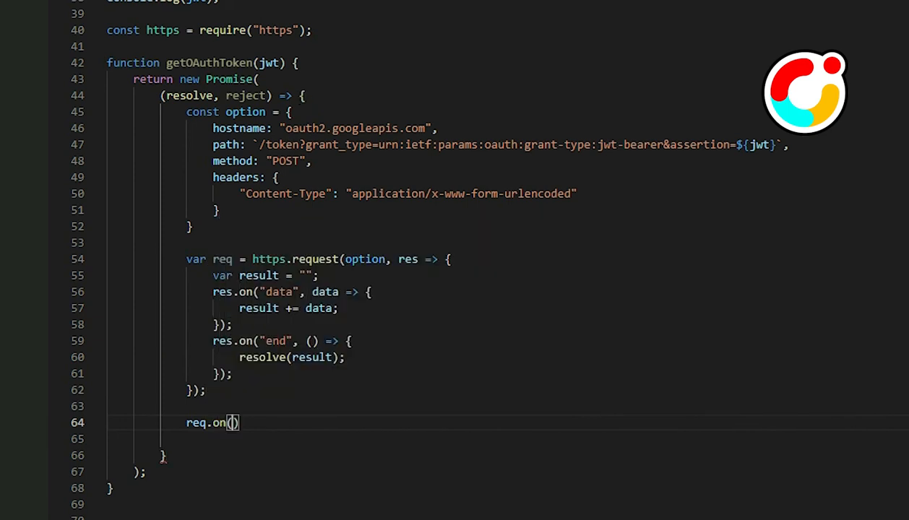
pyautogui.write('"err"')
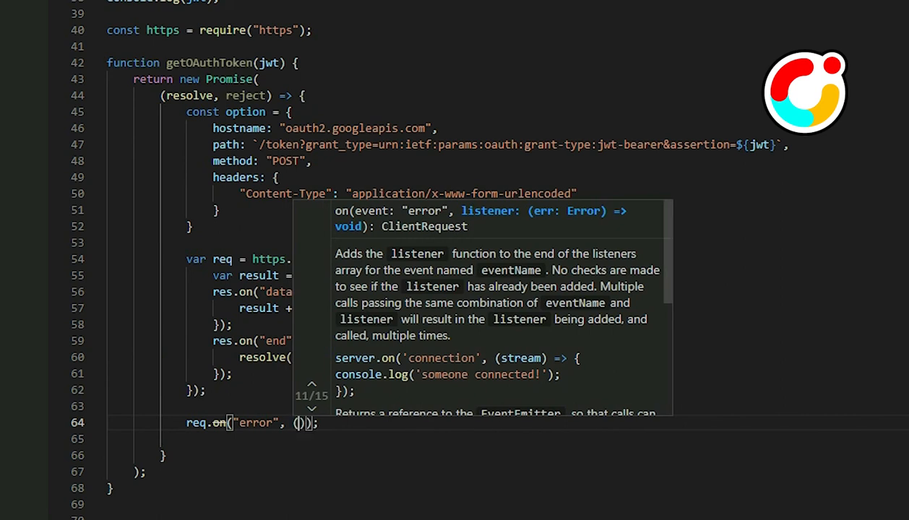
pyautogui.write('err')
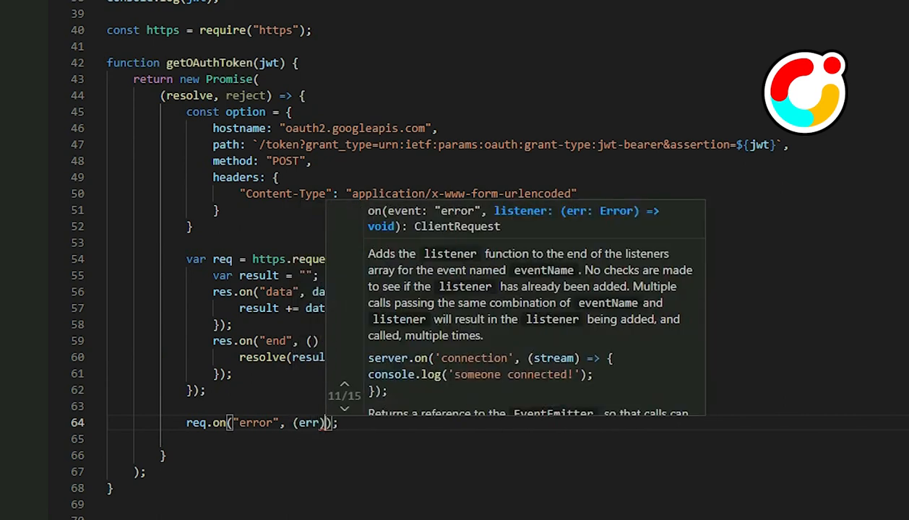
pyautogui.write('reject(err);')
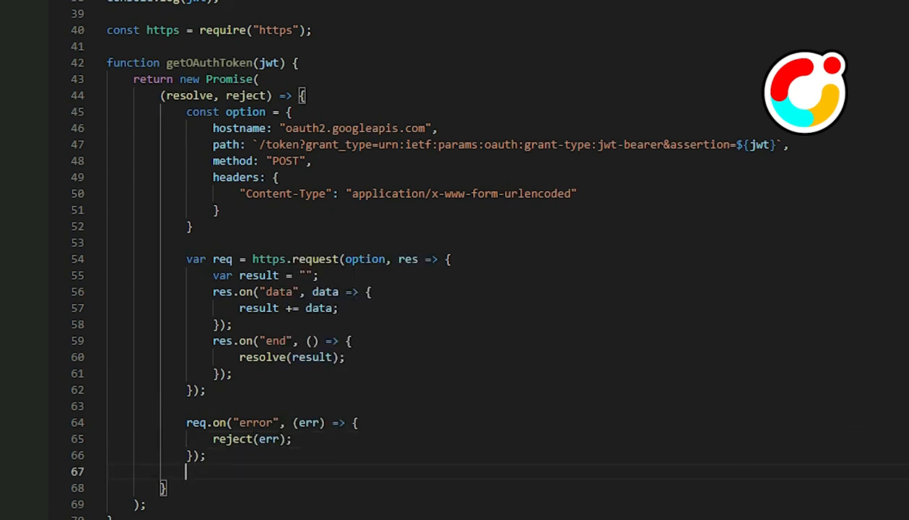
pyautogui.write('req.end();')
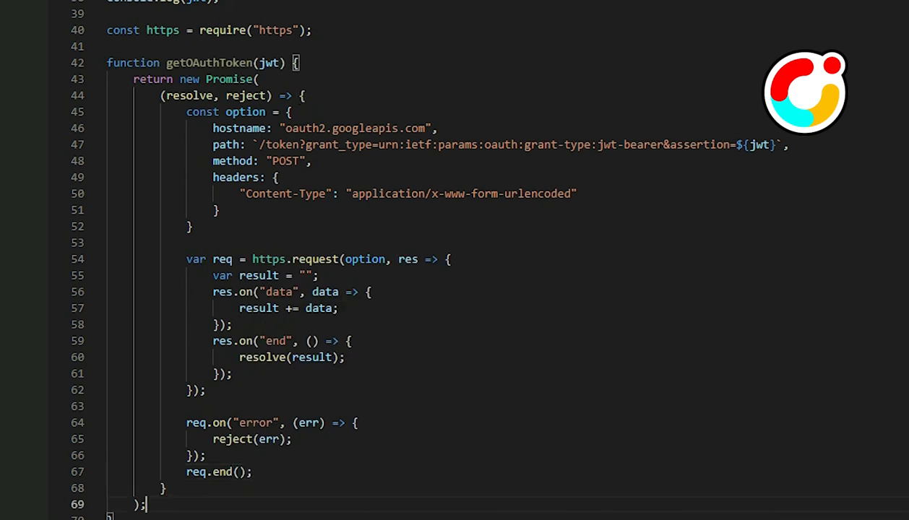
pyautogui.scroll(-3)
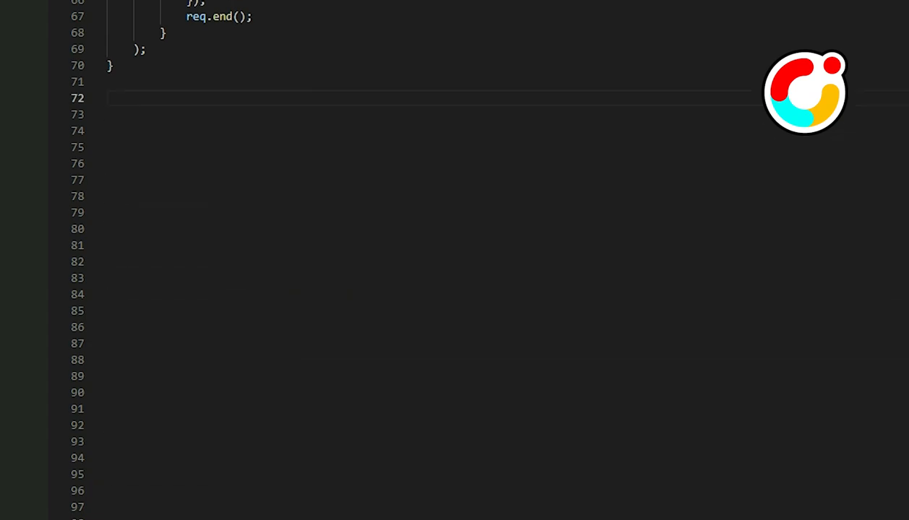
# Step: Write async test() with let result = await getOAuthToken(jwt).catch(err => {})
pyautogui.write('async function test() {')
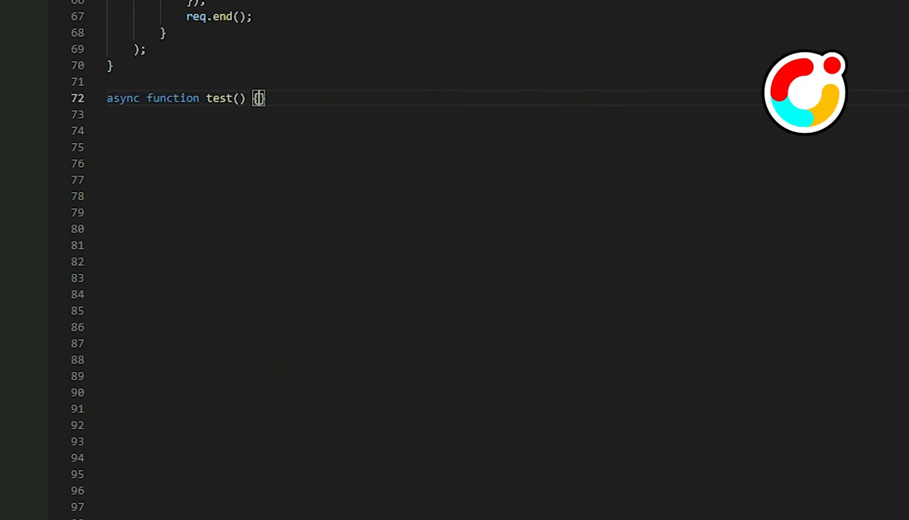
pyautogui.write('let resul')
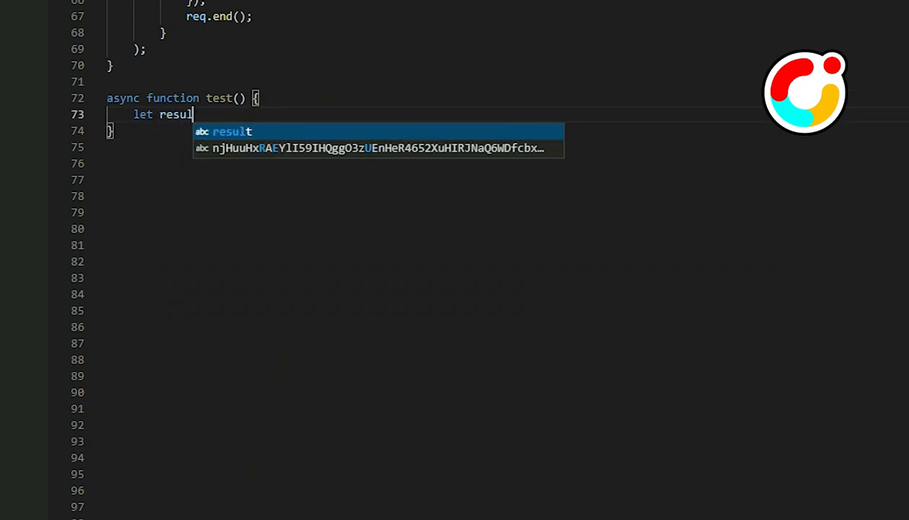
pyautogui.write('= await')
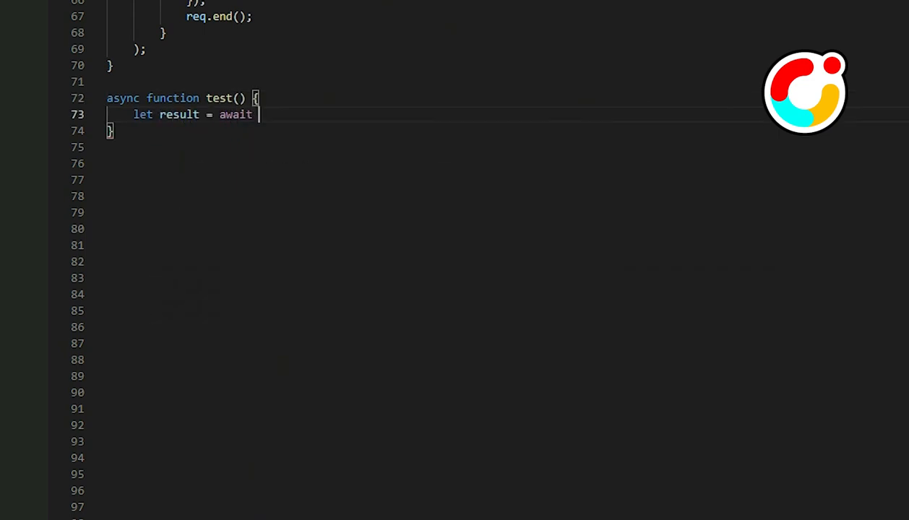
pyautogui.write('getOAuthToken()')
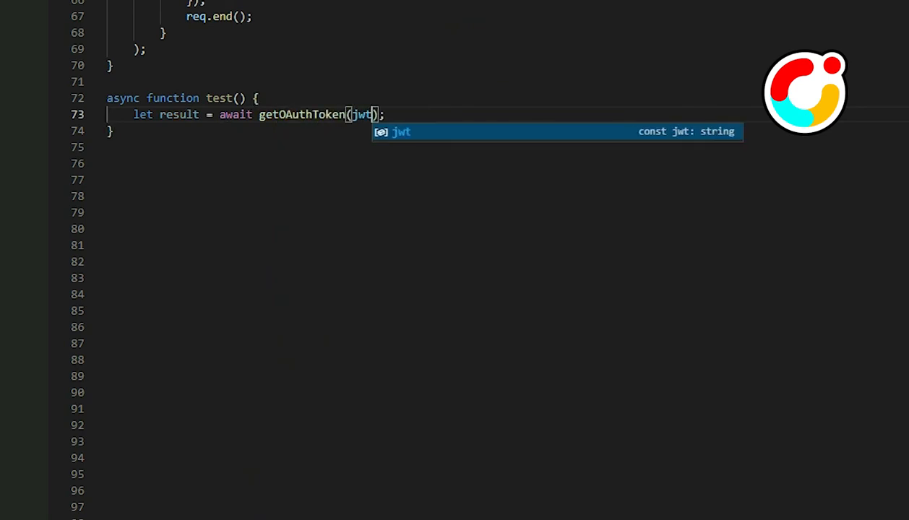
pyautogui.write('.catch*()')
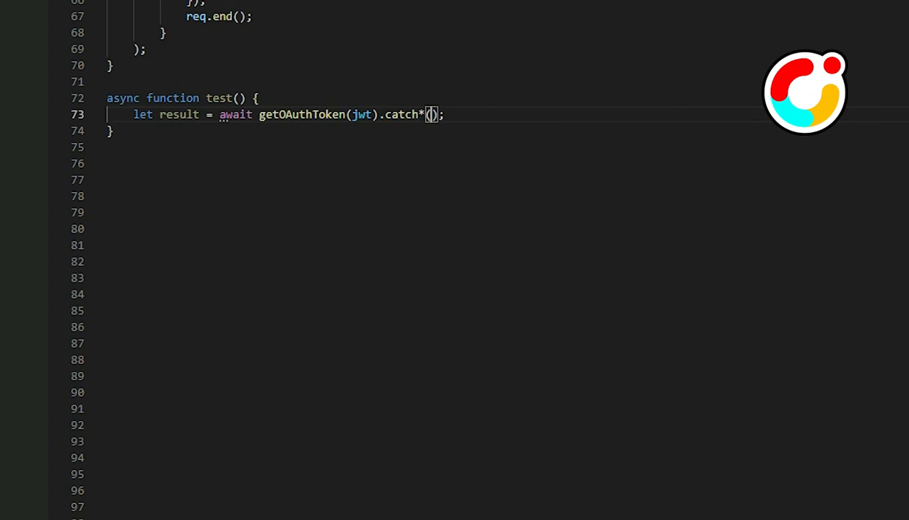
pyautogui.write('err =>')
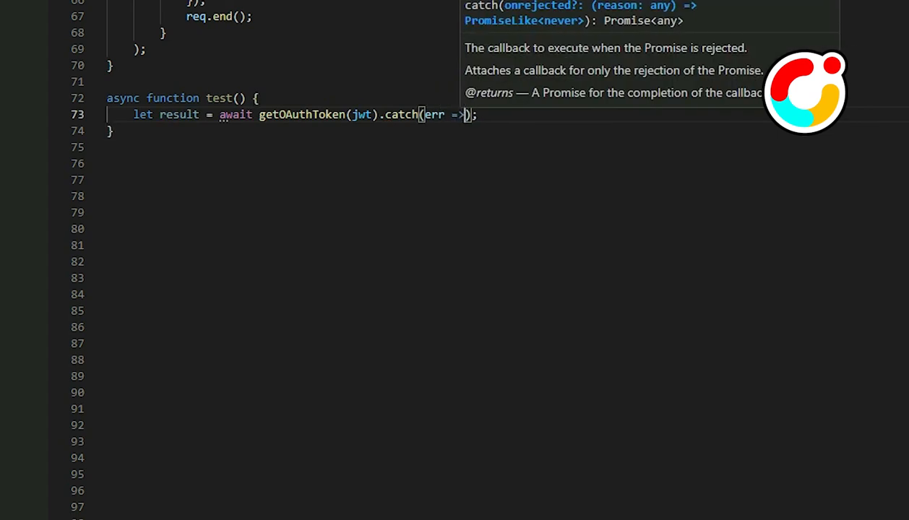
pyautogui.write('{}')
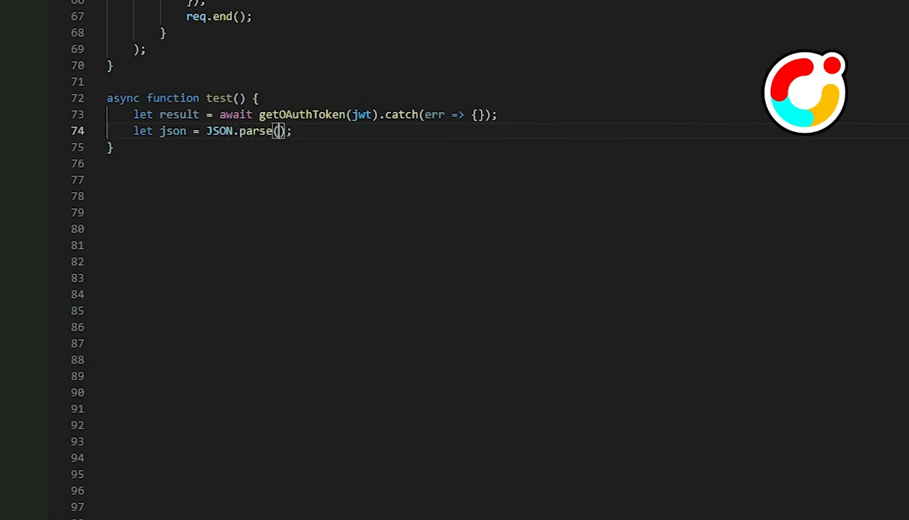
# Step: Parse result with JSON.parse, console.log the json, and call test() below
pyautogui.write('result')
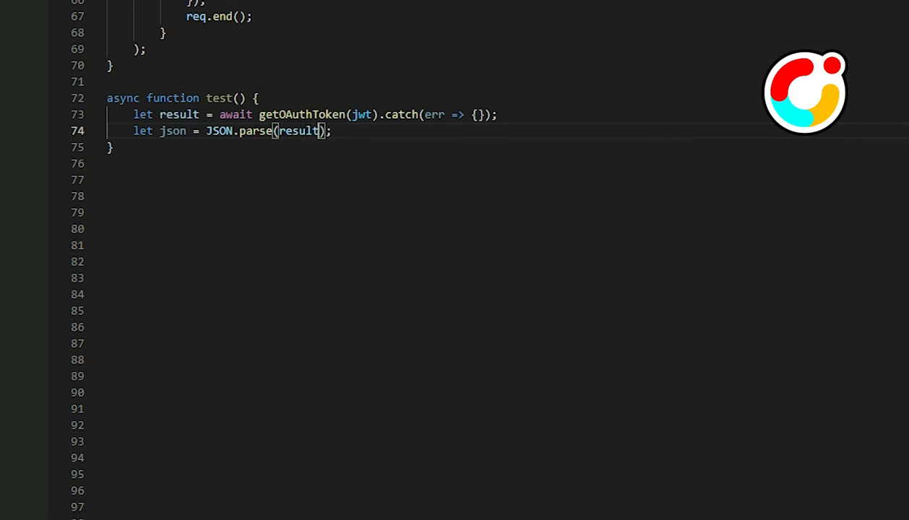
pyautogui.write('console.log();')
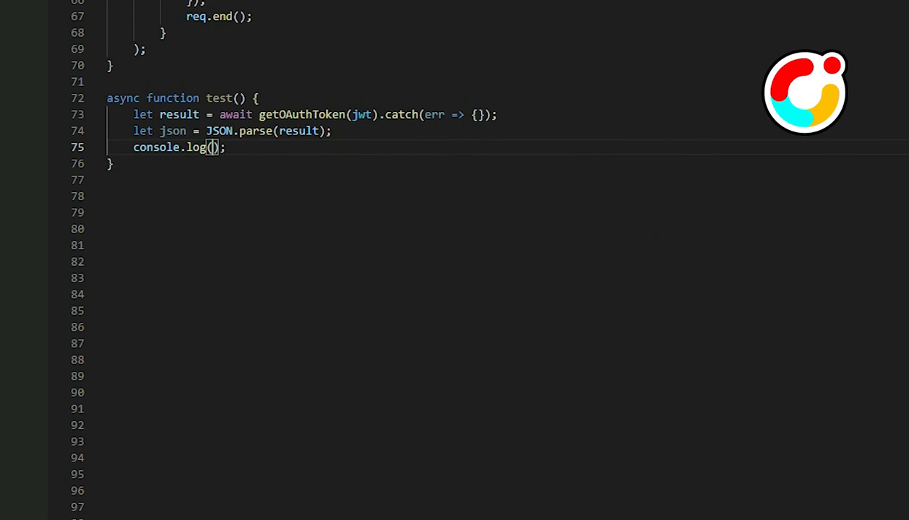
pyautogui.write('json')
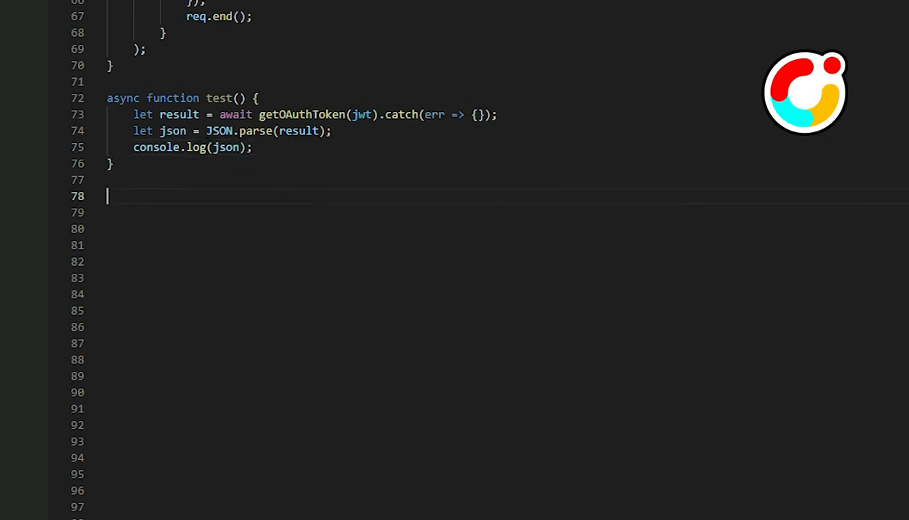
pyautogui.write('test();')
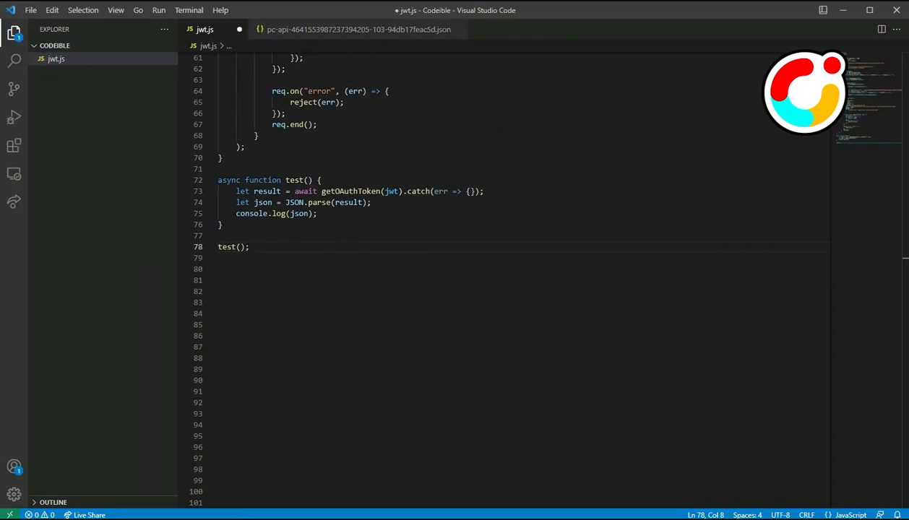
# Step: Run node jwt.js in the terminal to print the access_token response
pyautogui.click(30, 10)
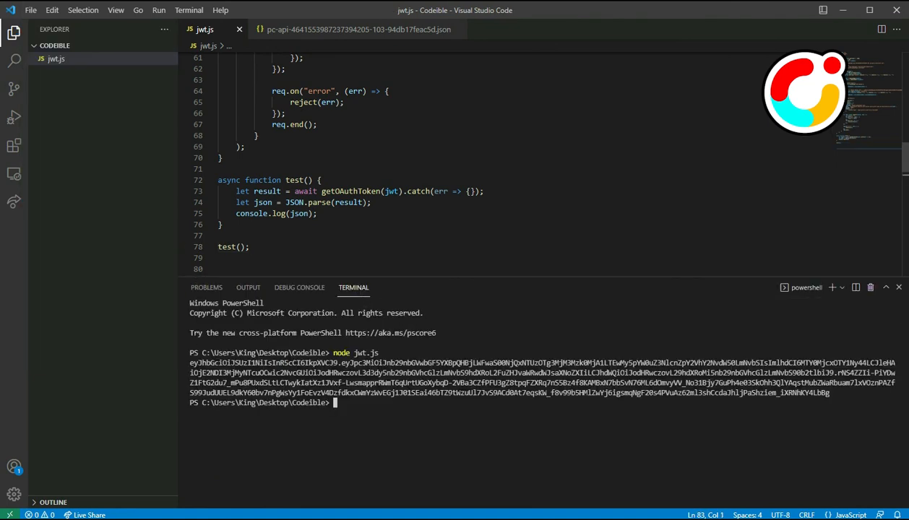
pyautogui.write('node jwt')
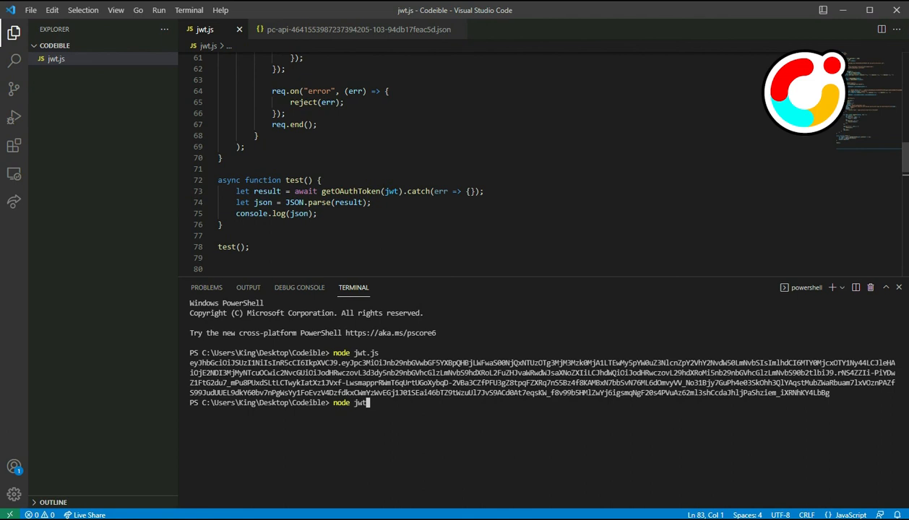
pyautogui.write('.js')
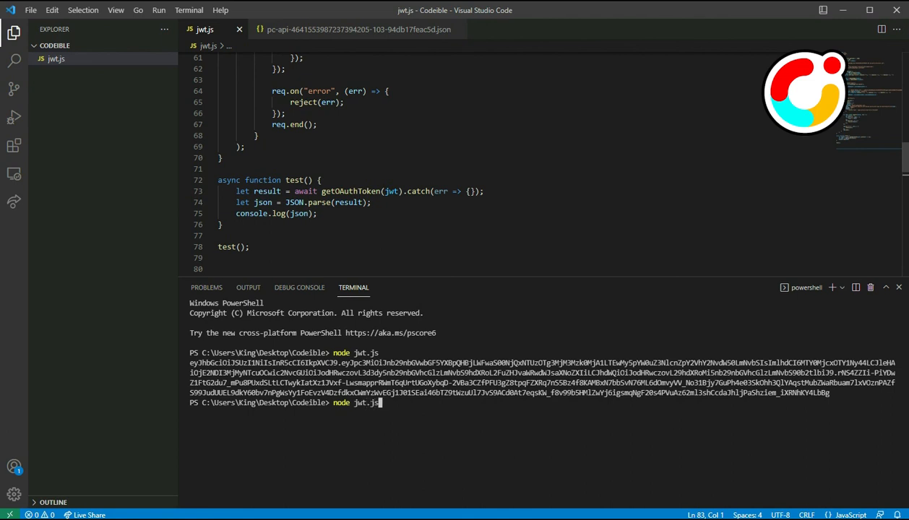
pyautogui.press('Return')
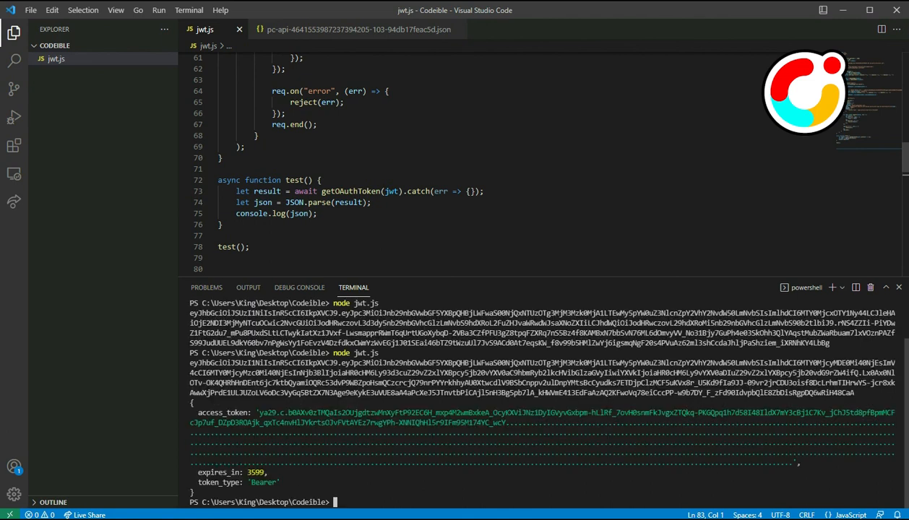